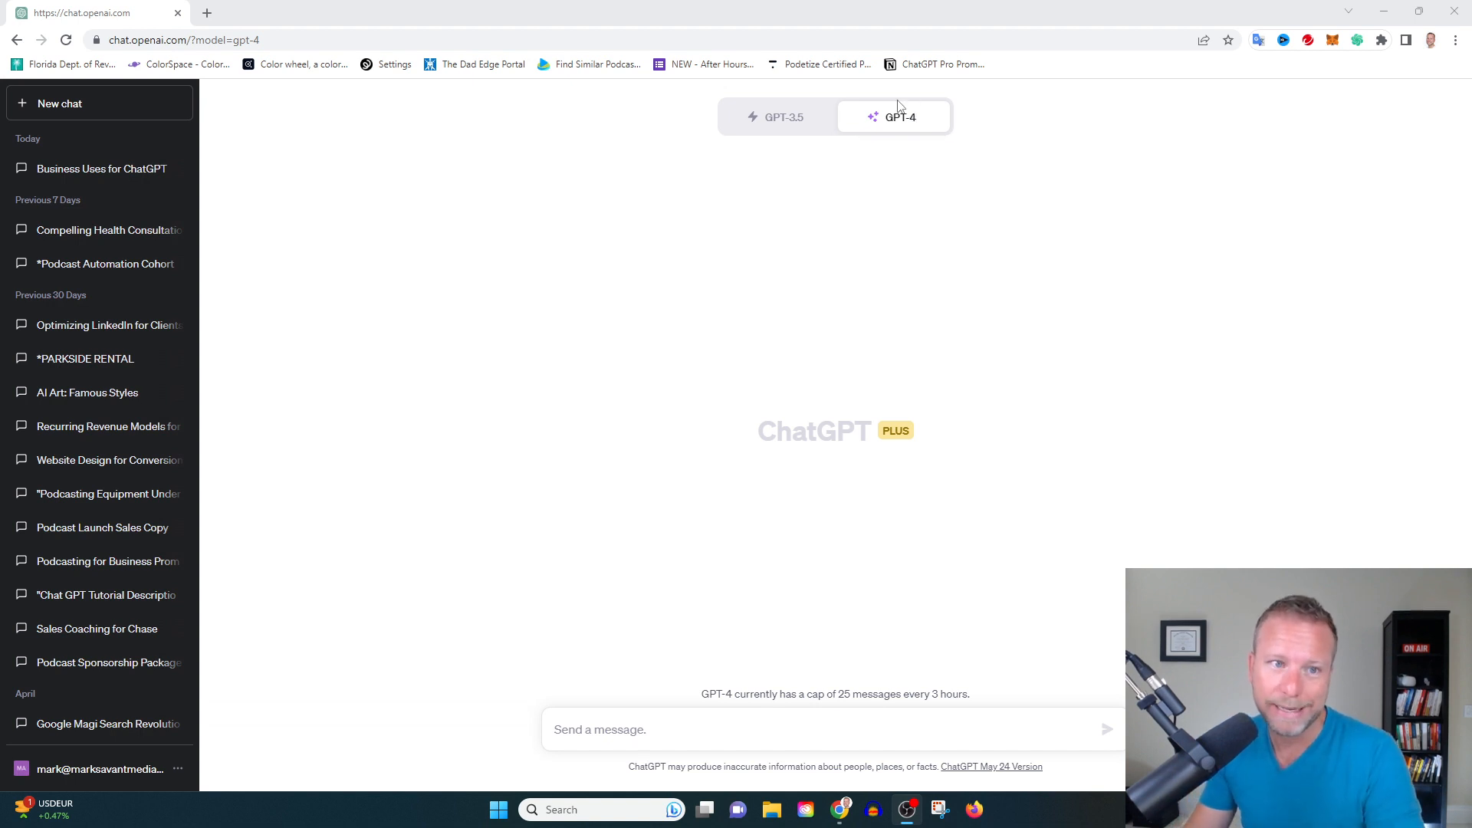
pyautogui.moveTo(295, 745)
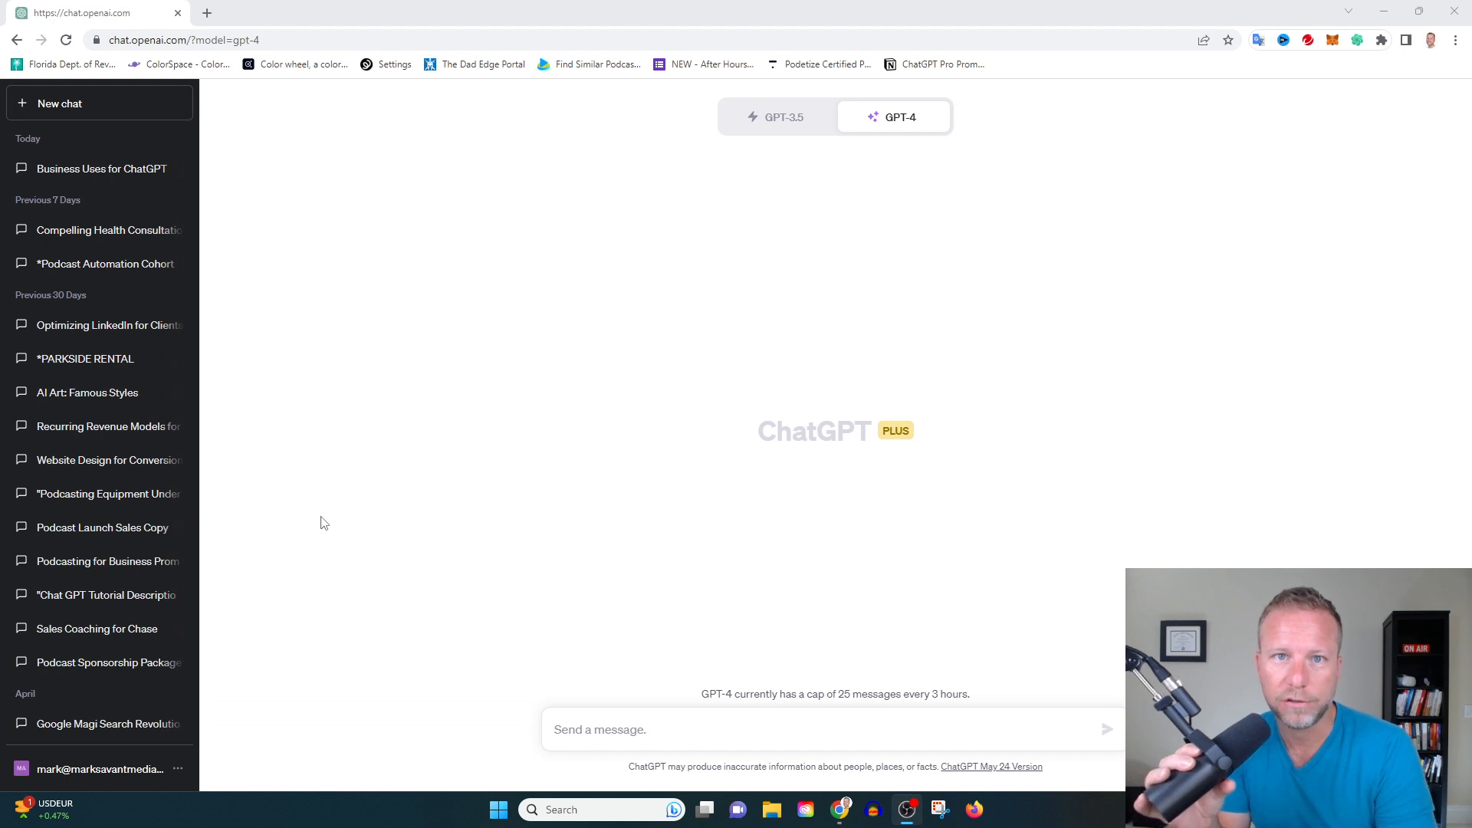
pyautogui.moveTo(158, 567)
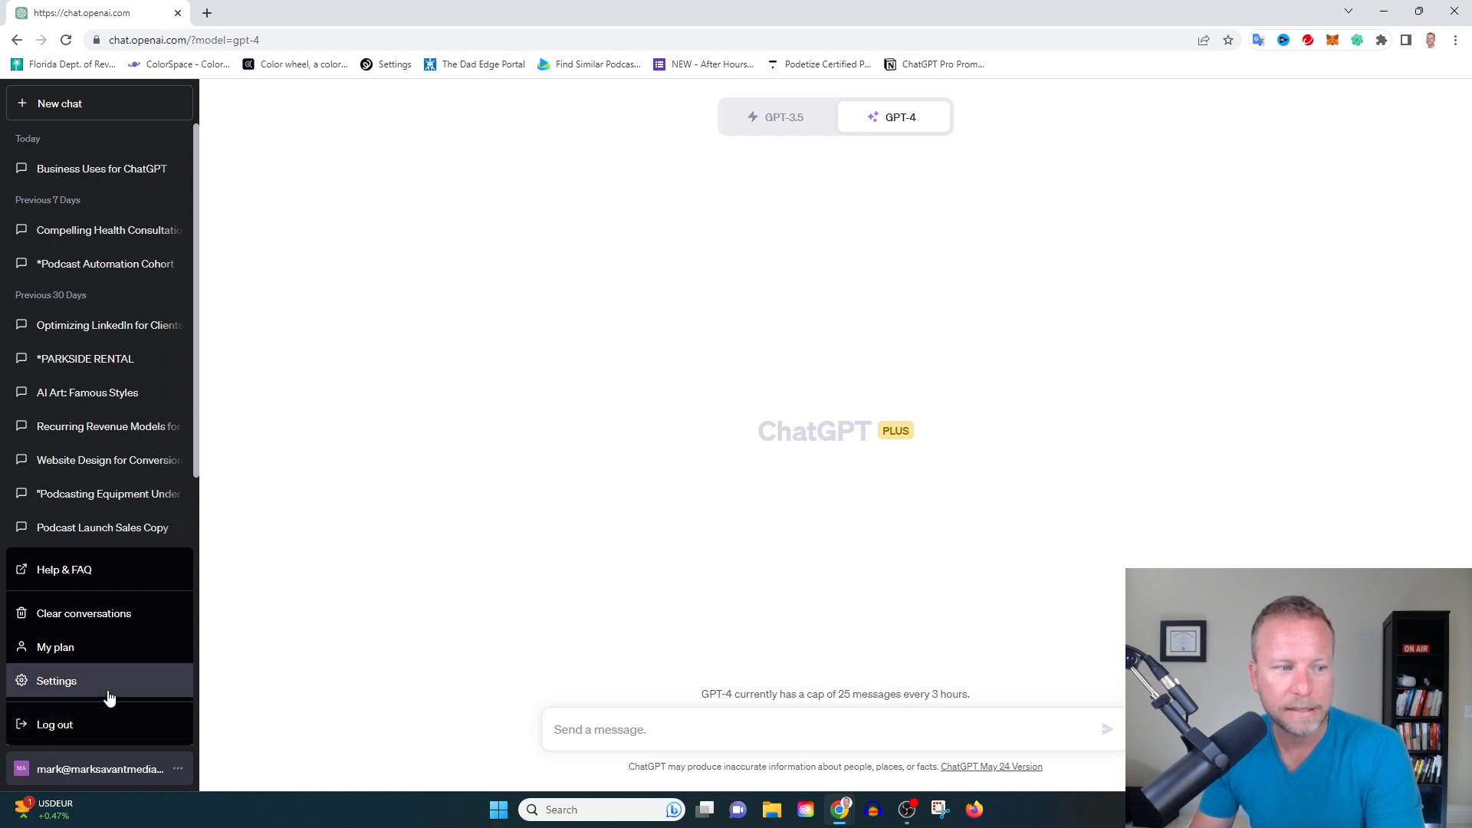
# Show the Beta features settings with Browse with Bing and Plugins both enabled.
pyautogui.click(55, 681)
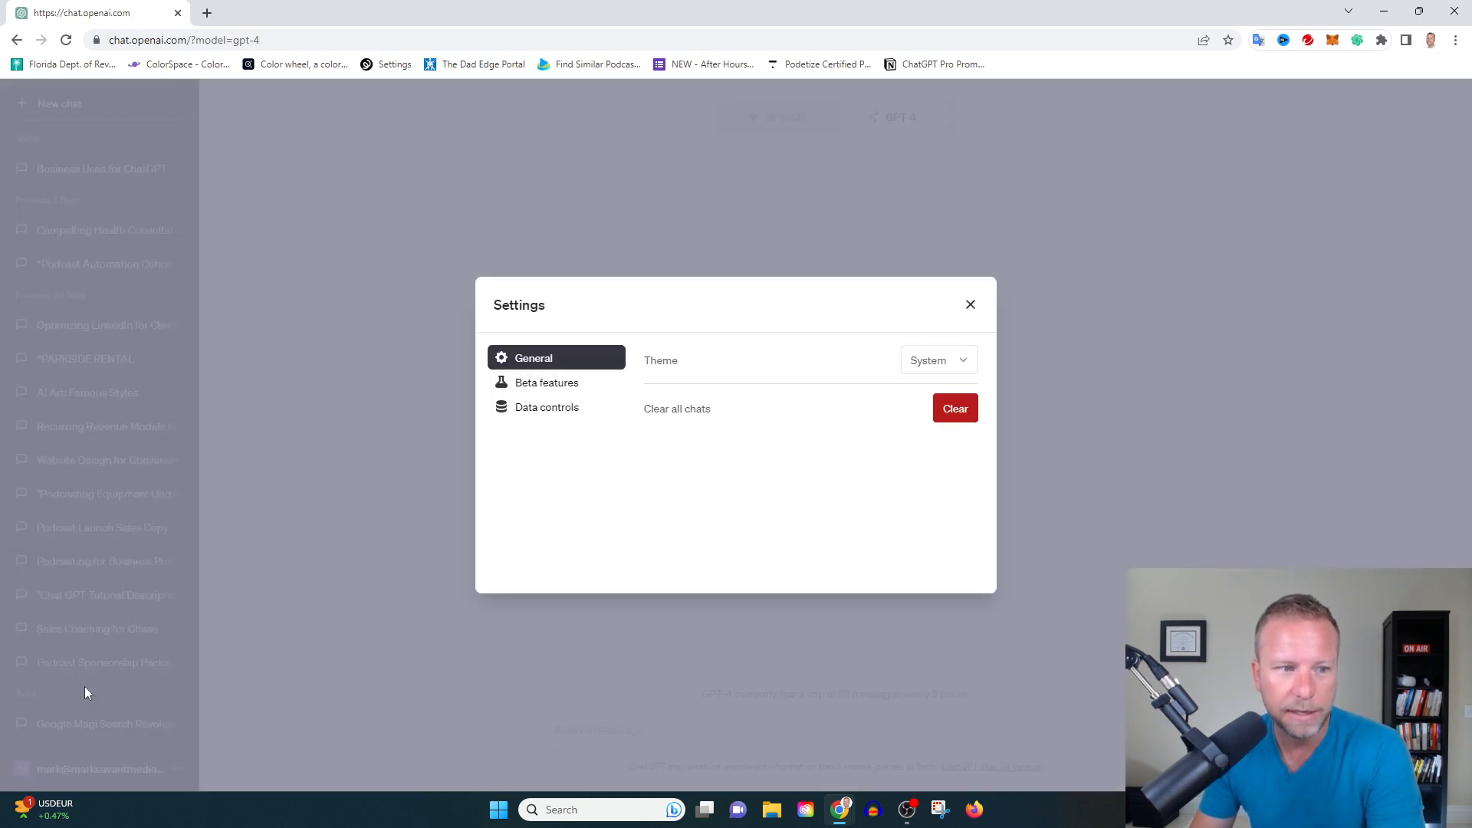
pyautogui.click(546, 384)
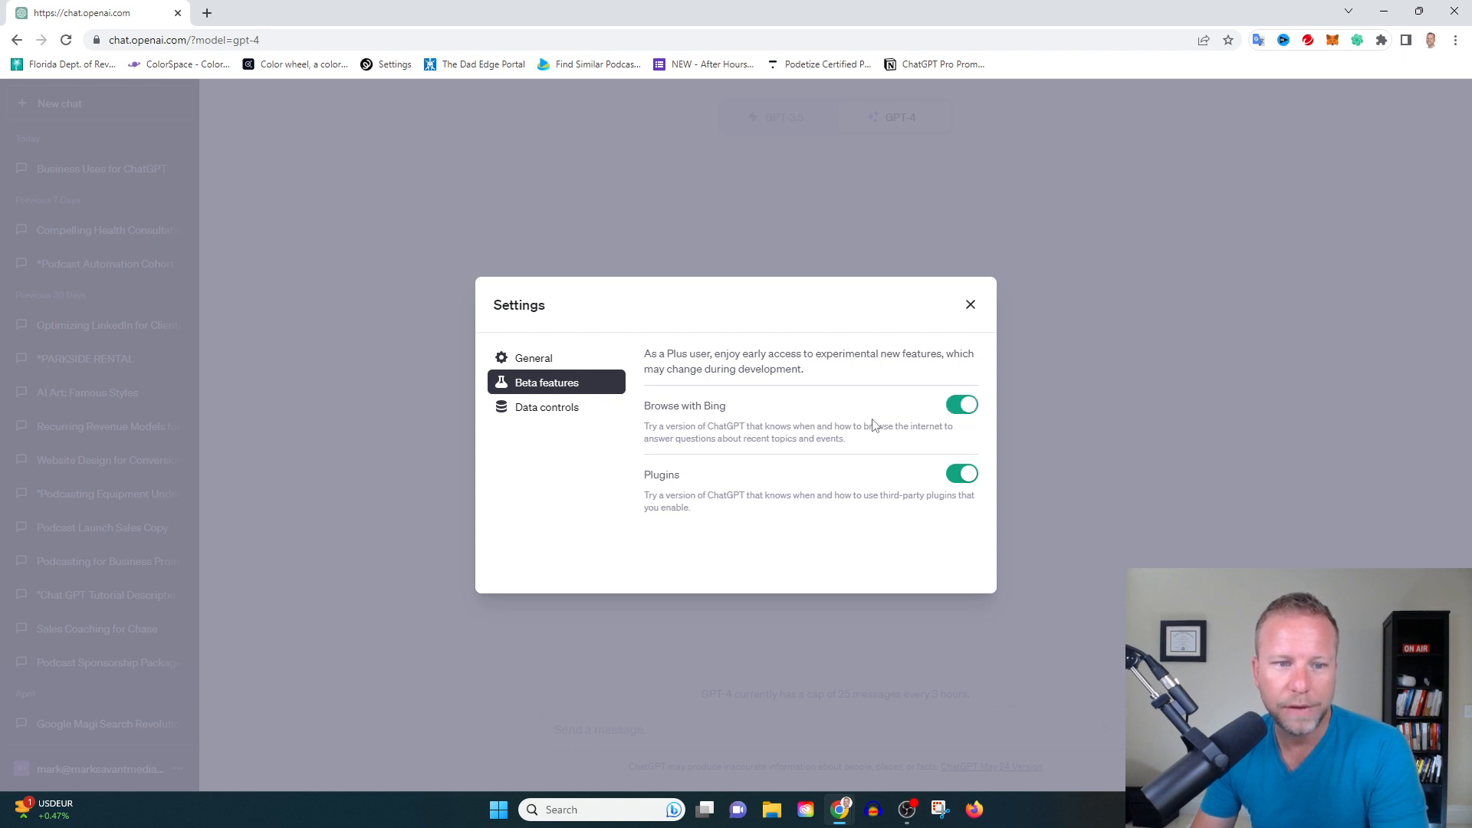
pyautogui.moveTo(737, 417)
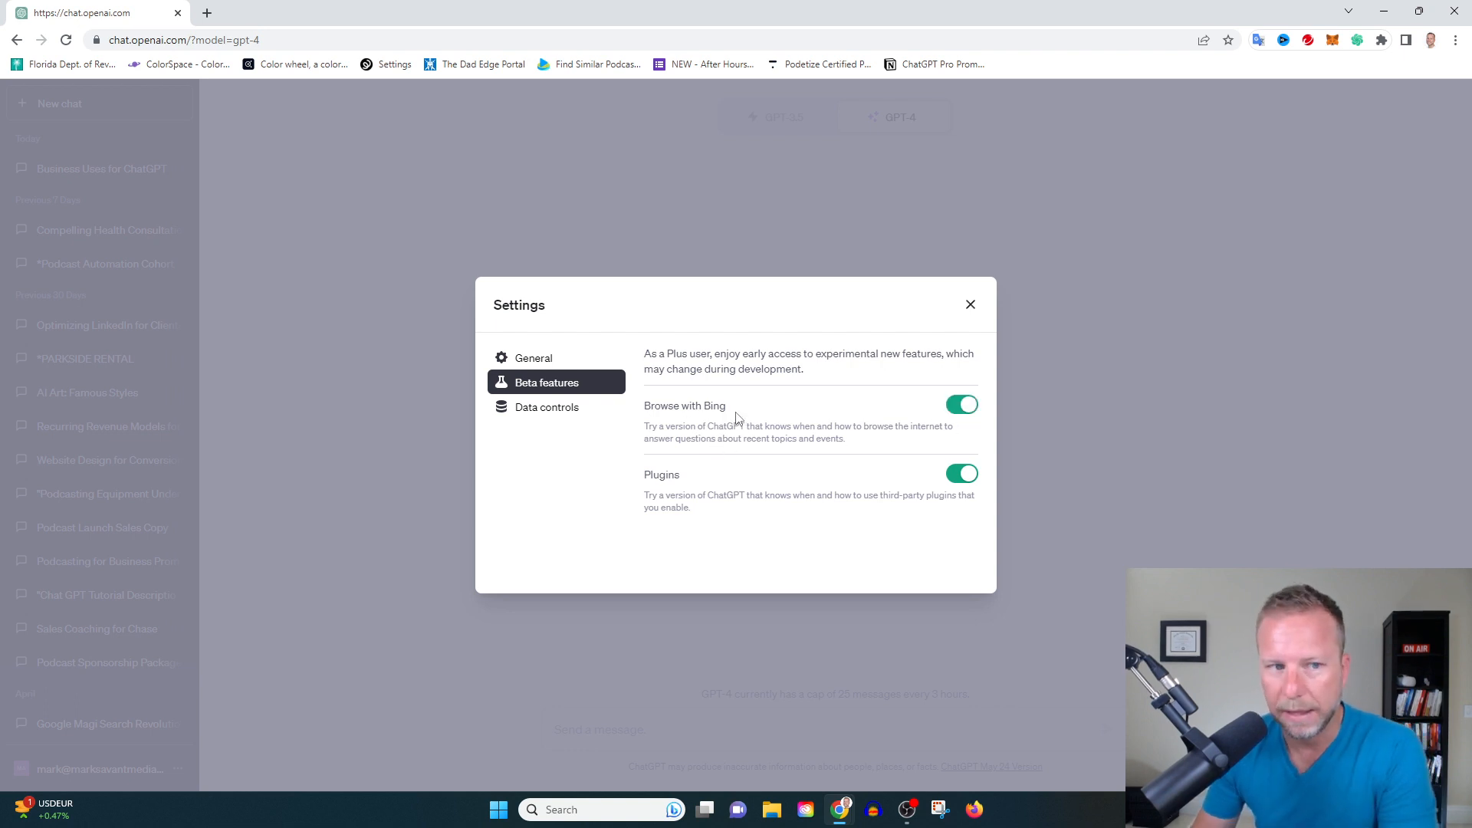
# Leave Settings and switch the GPT-4 model to Browse with Bing for the stock market question.
pyautogui.click(969, 304)
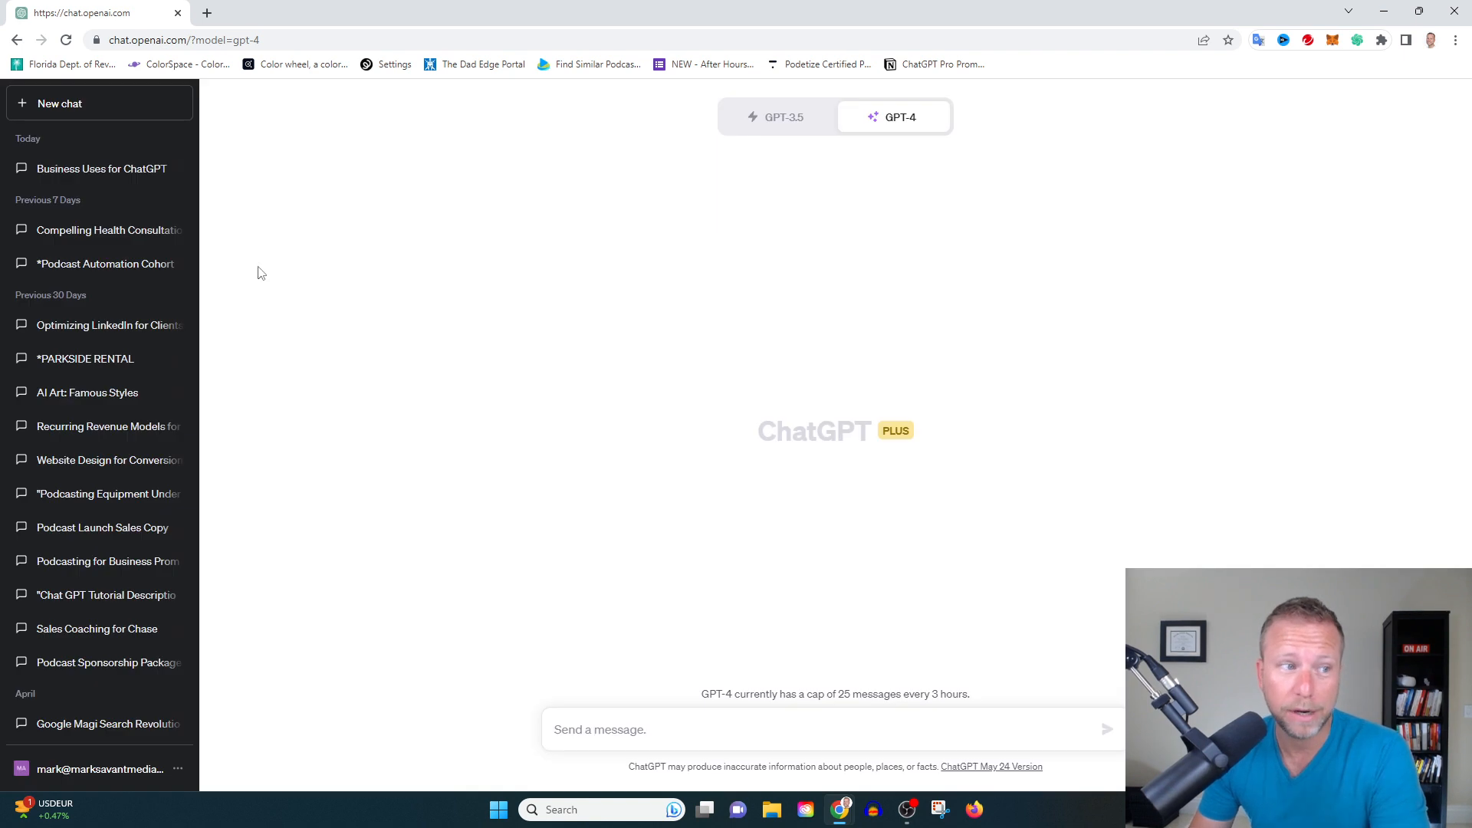
pyautogui.moveTo(877, 126)
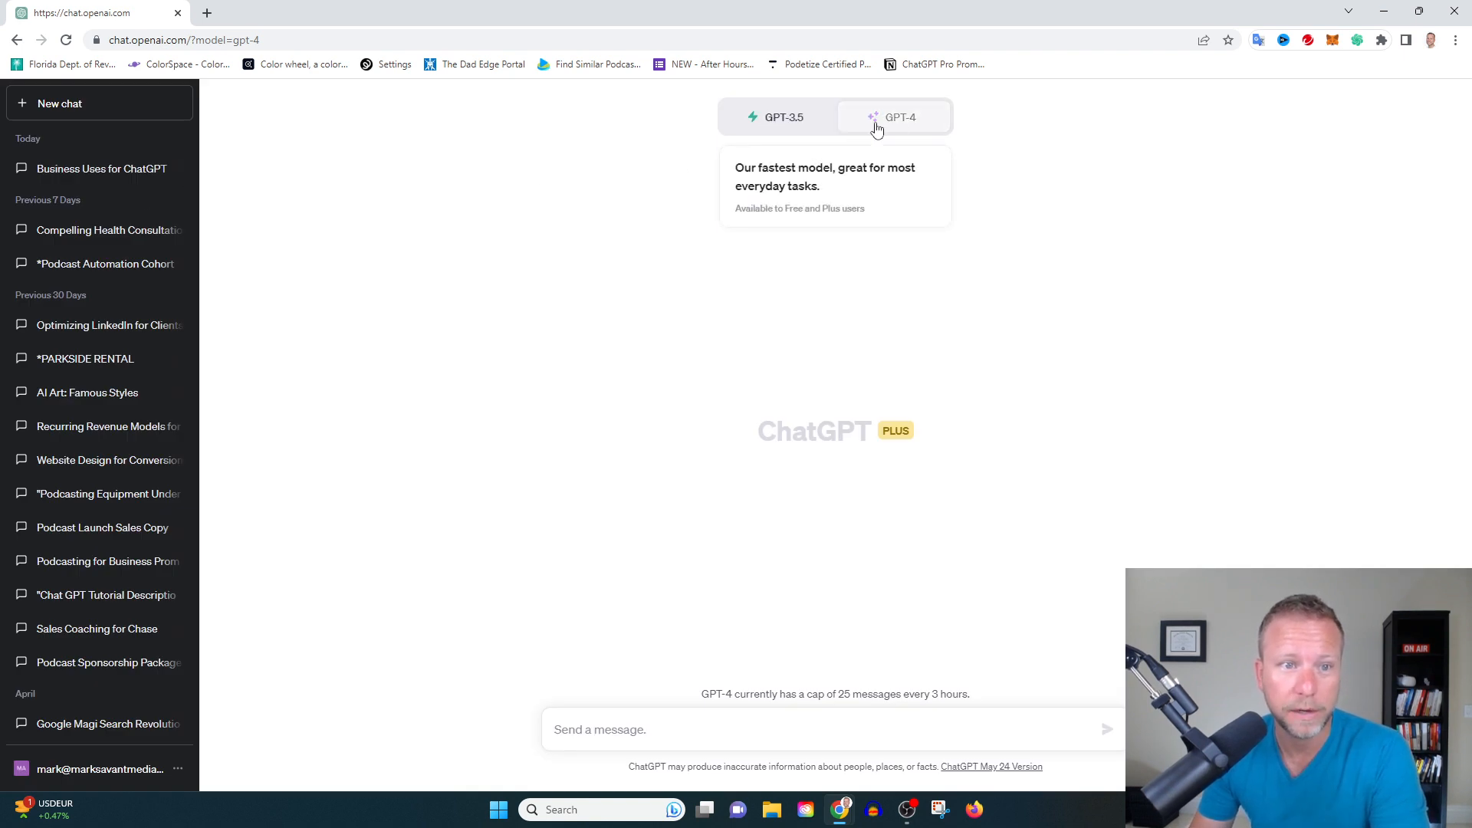
pyautogui.click(901, 116)
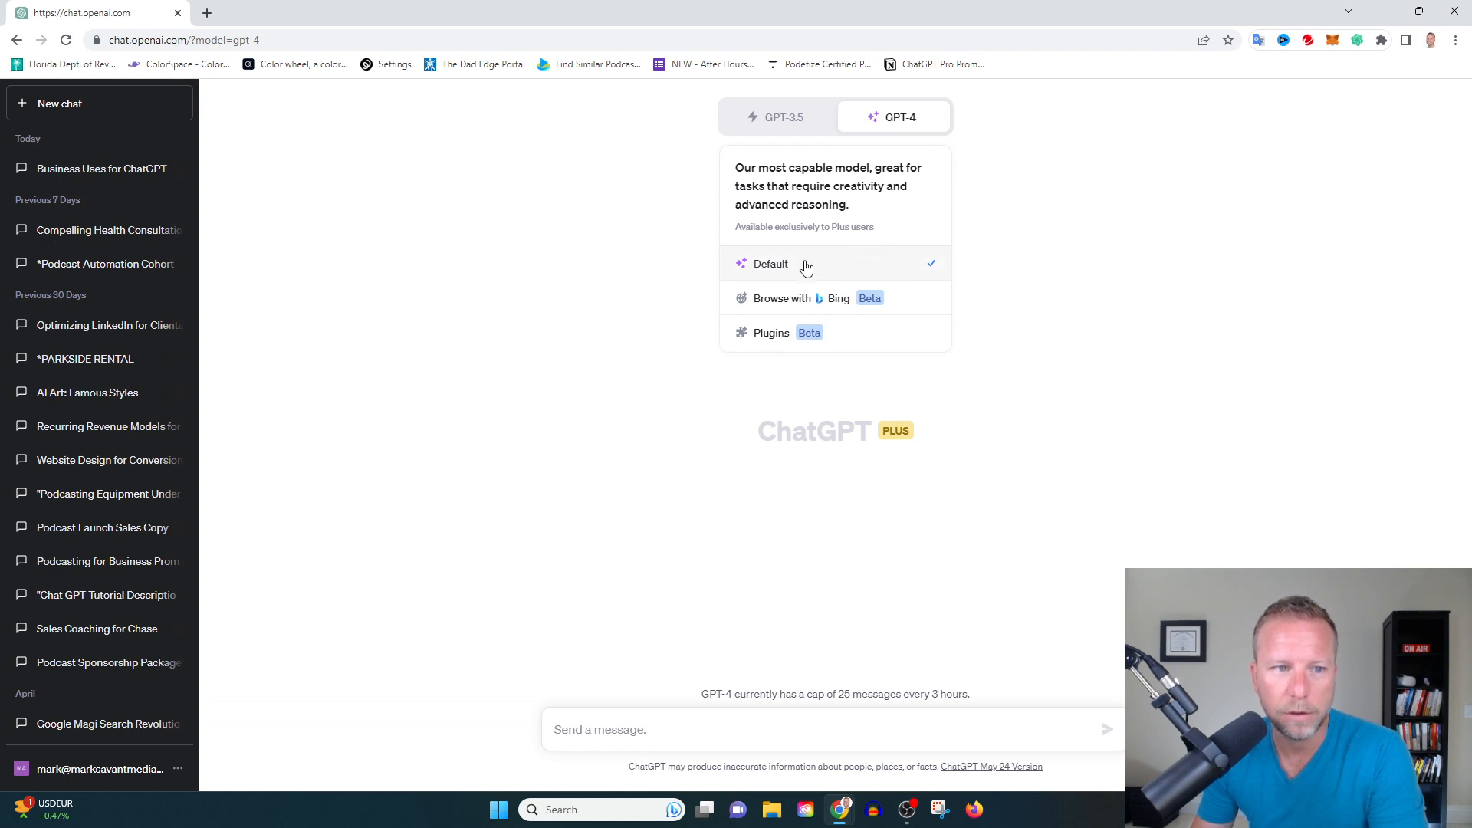
pyautogui.click(782, 298)
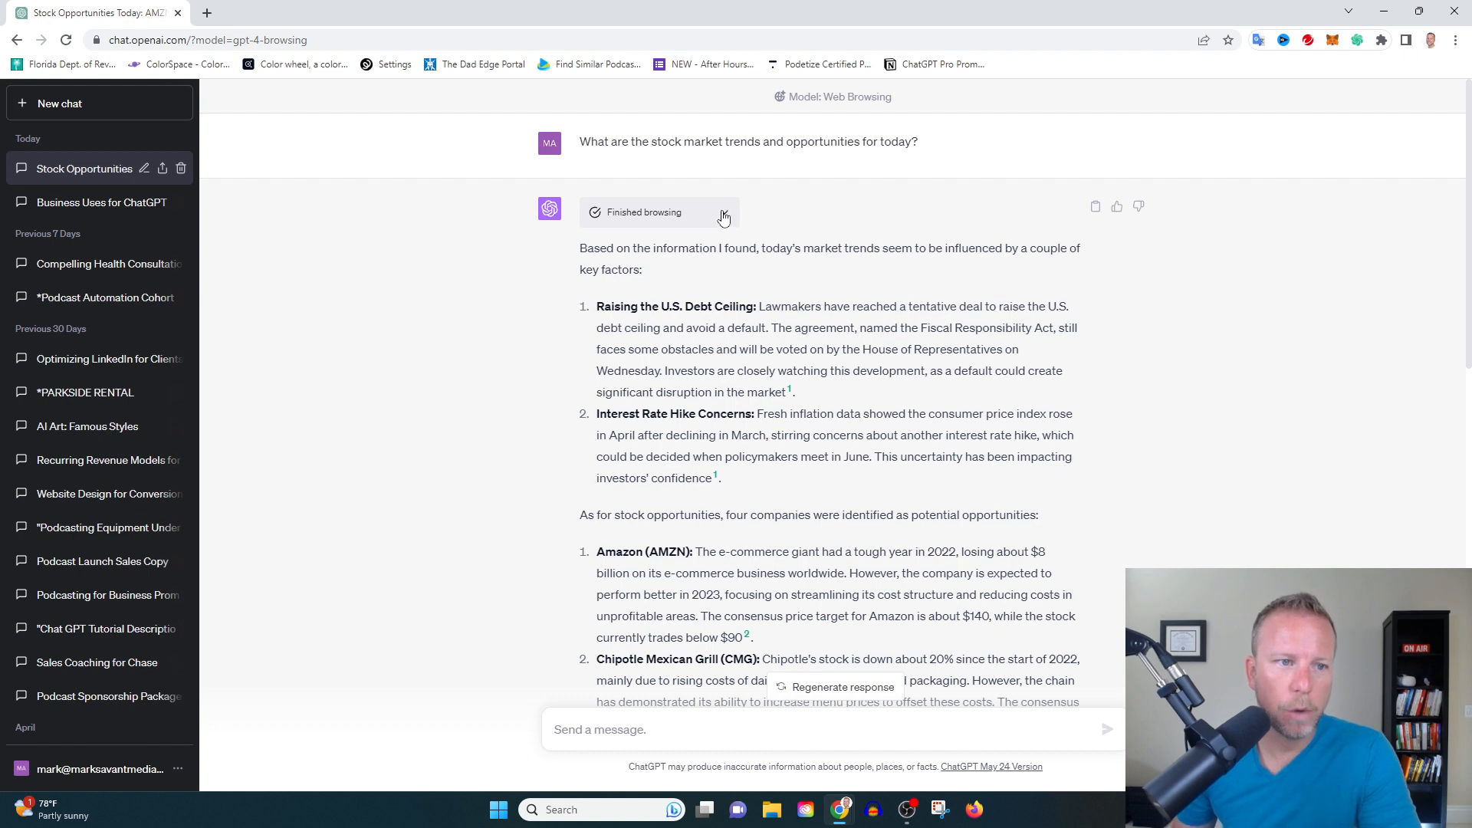
# Expand the 'Finished browsing' log listing the Bing searches and sites like Zacks and Forbes.
pyautogui.click(727, 215)
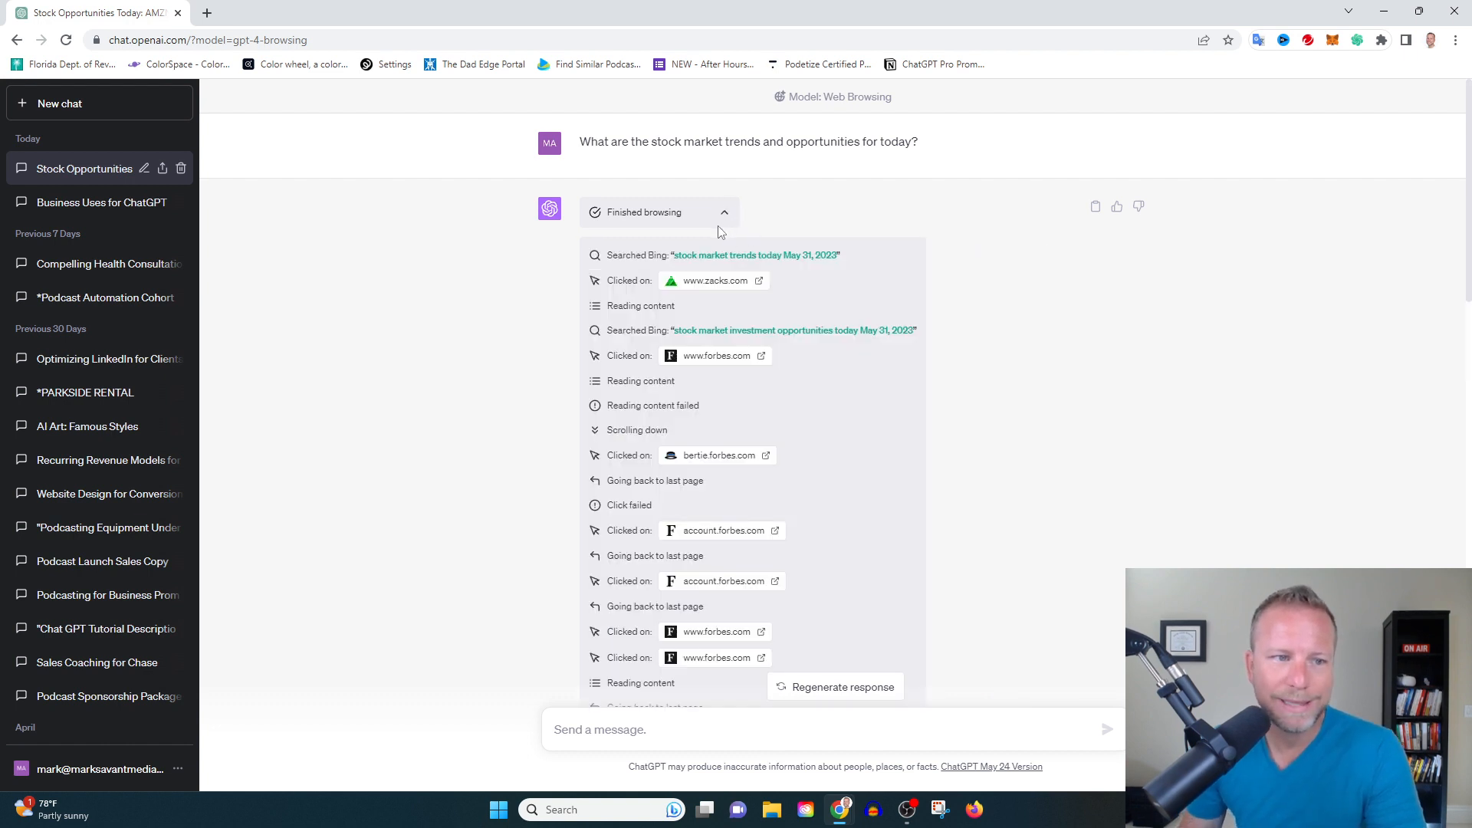
pyautogui.click(724, 211)
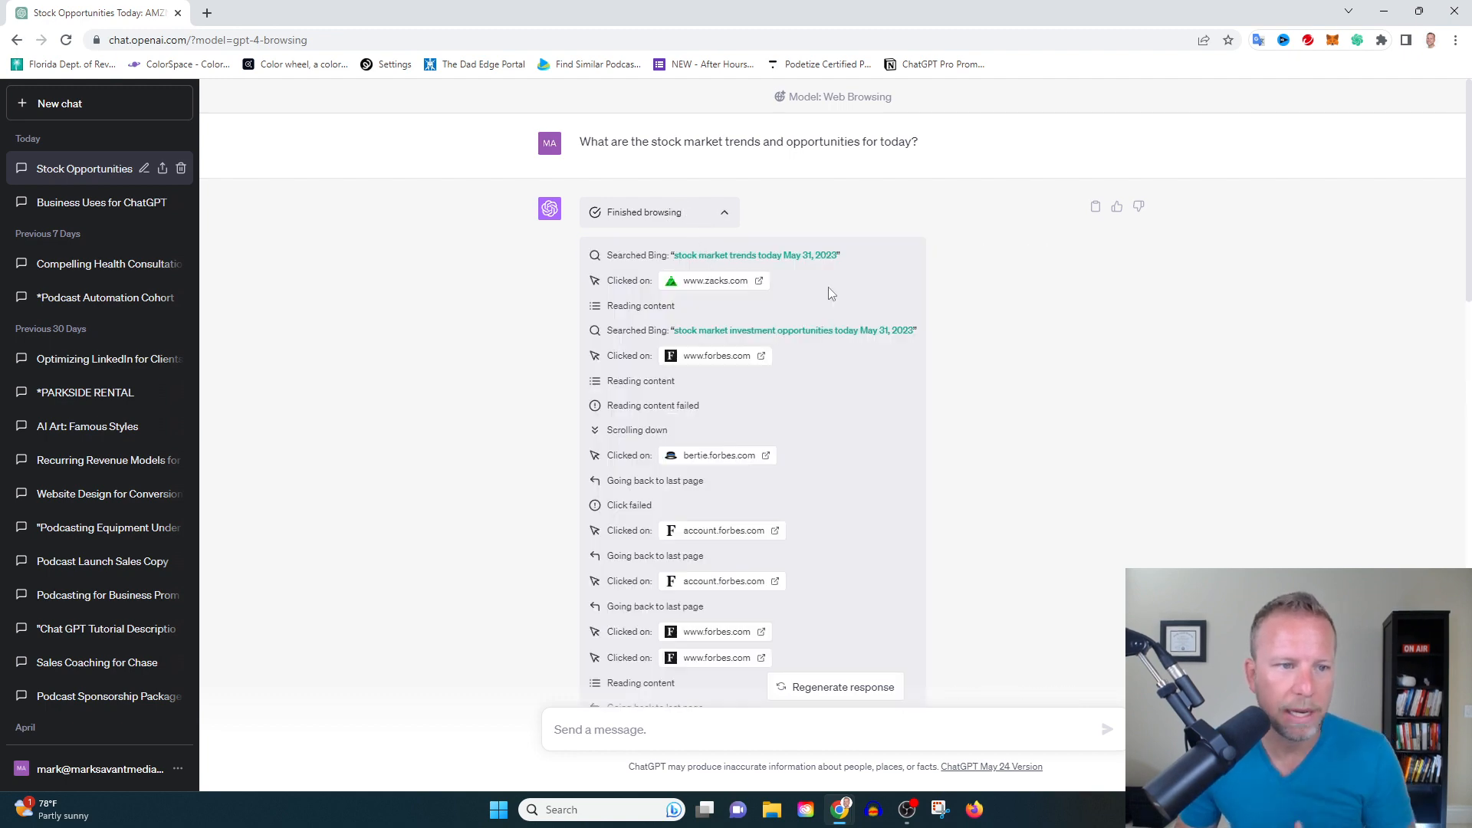
pyautogui.moveTo(882, 264)
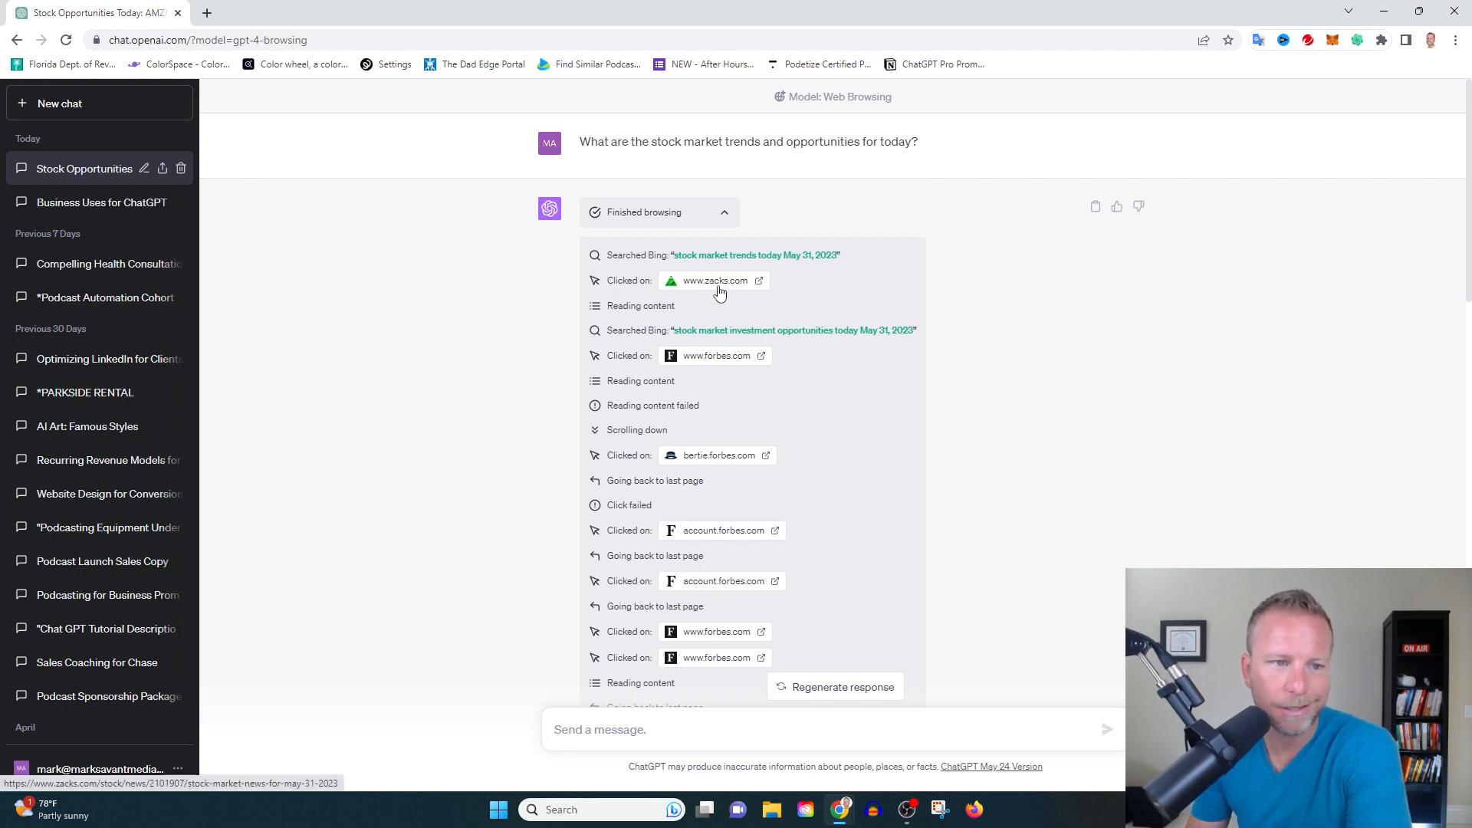
pyautogui.moveTo(747, 273)
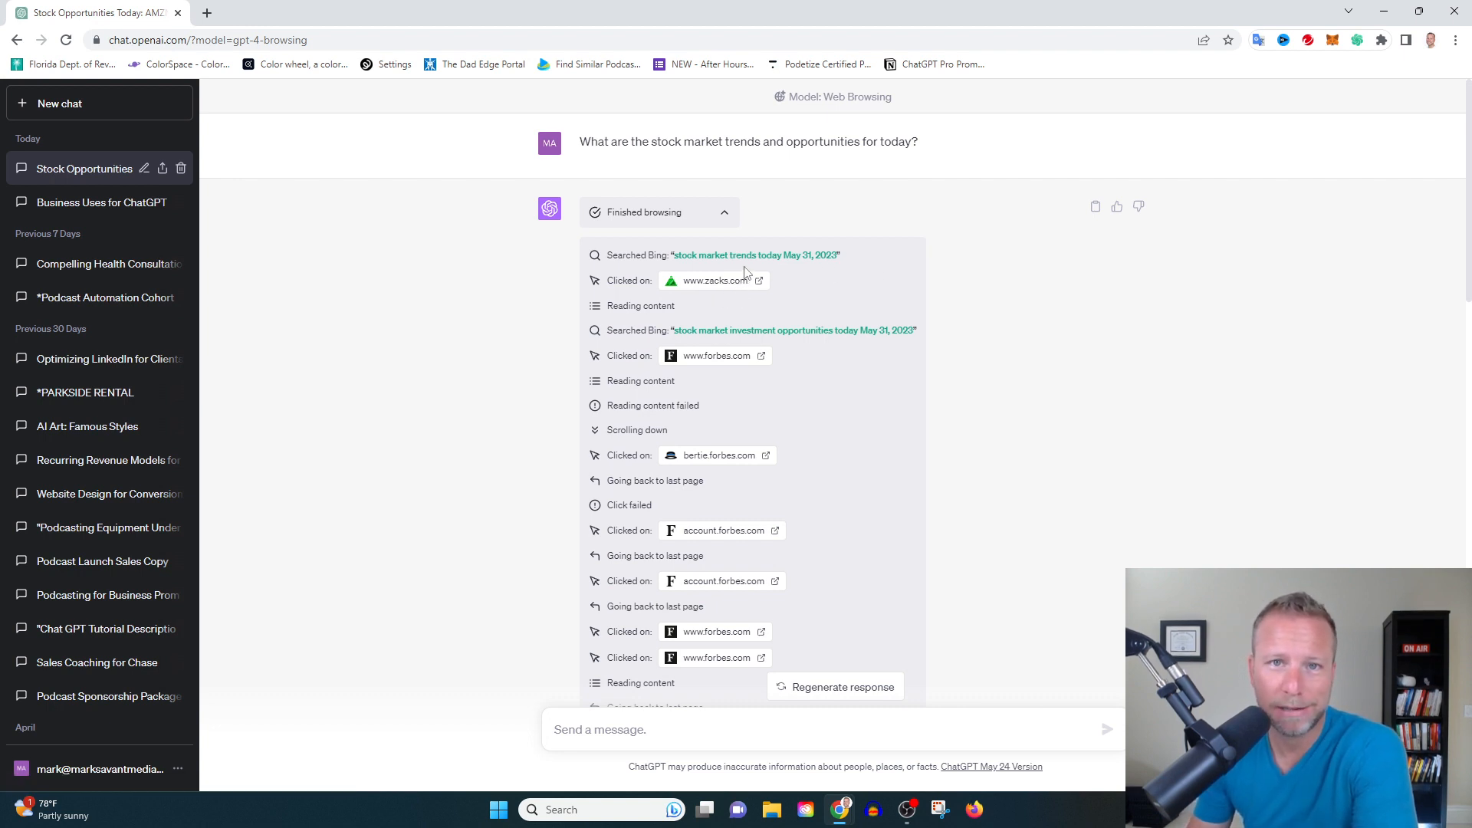
pyautogui.moveTo(741, 267)
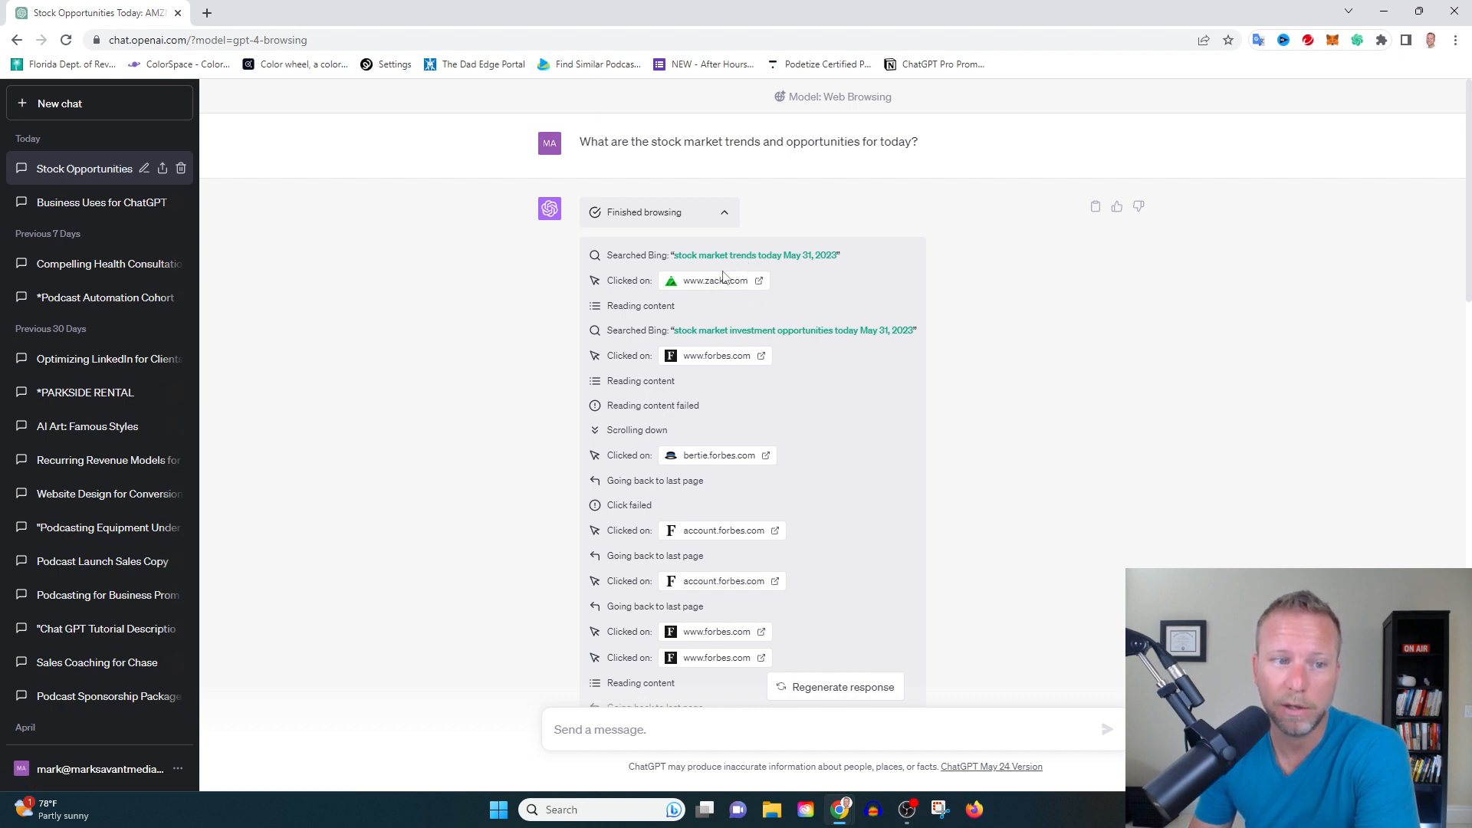
pyautogui.moveTo(827, 276)
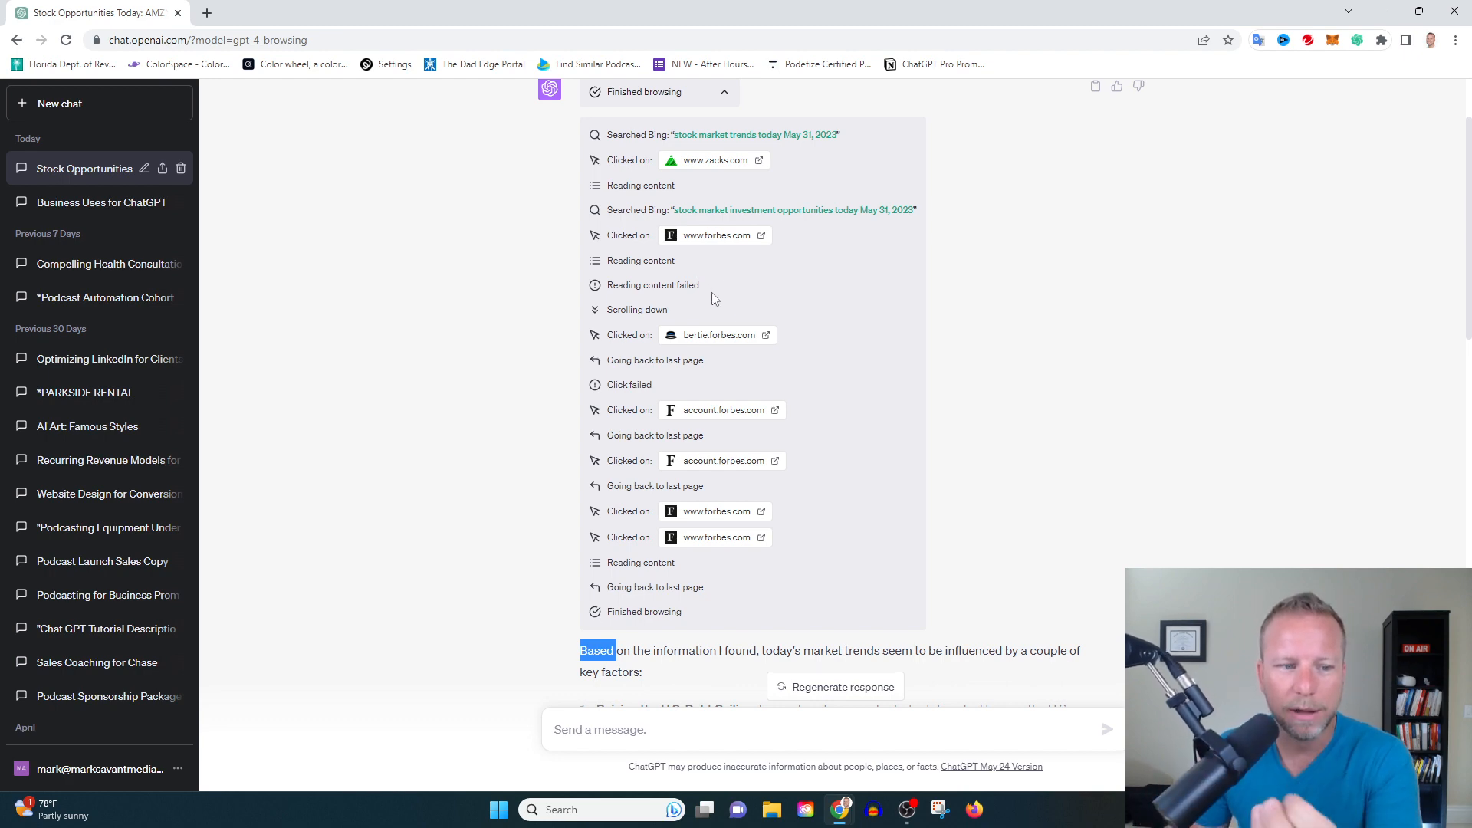
pyautogui.scroll(-3)
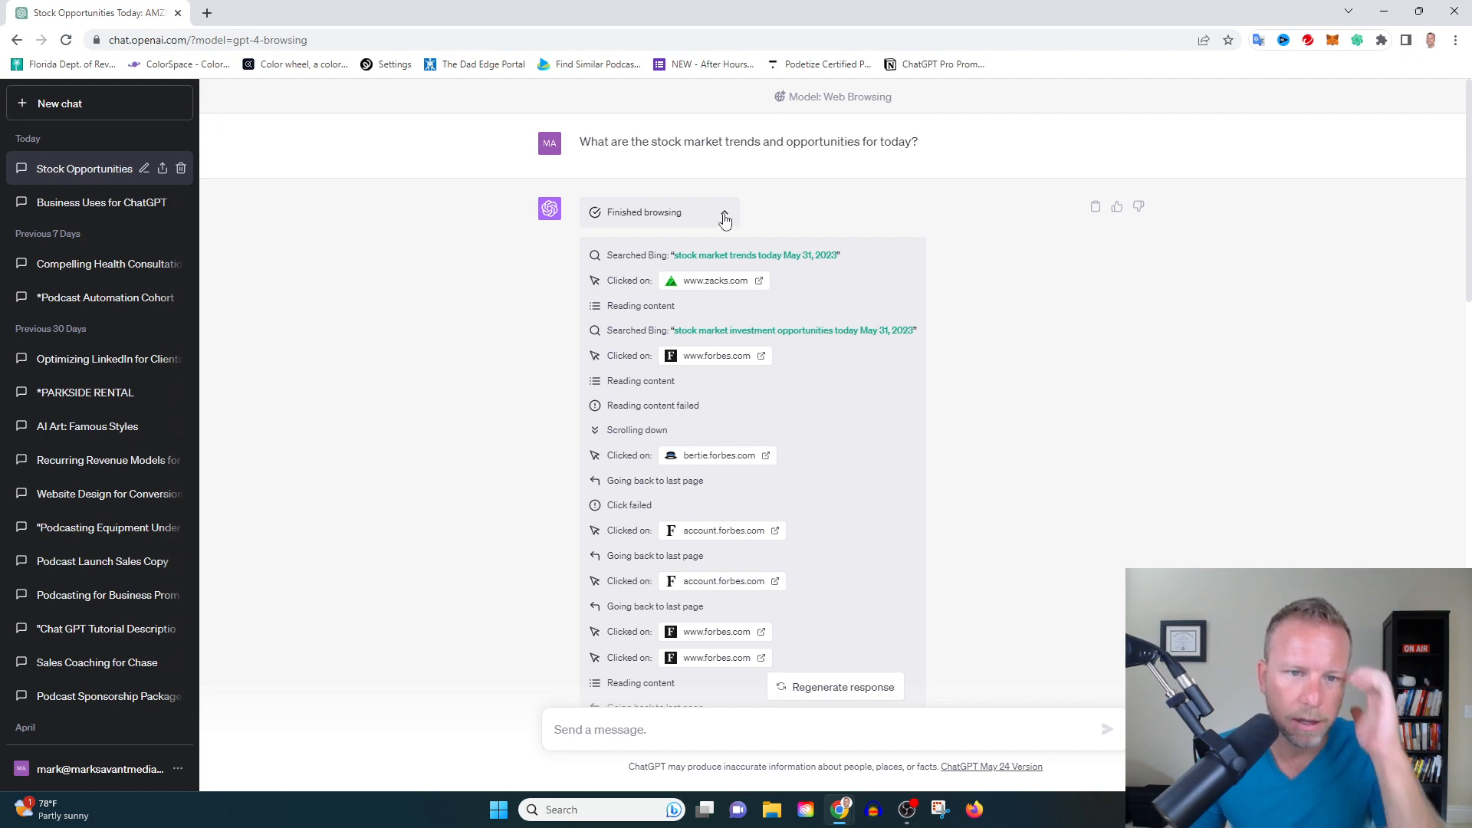
# Collapse the browsing log, leaving the debt-ceiling, interest-rate and company picks visible.
pyautogui.click(725, 217)
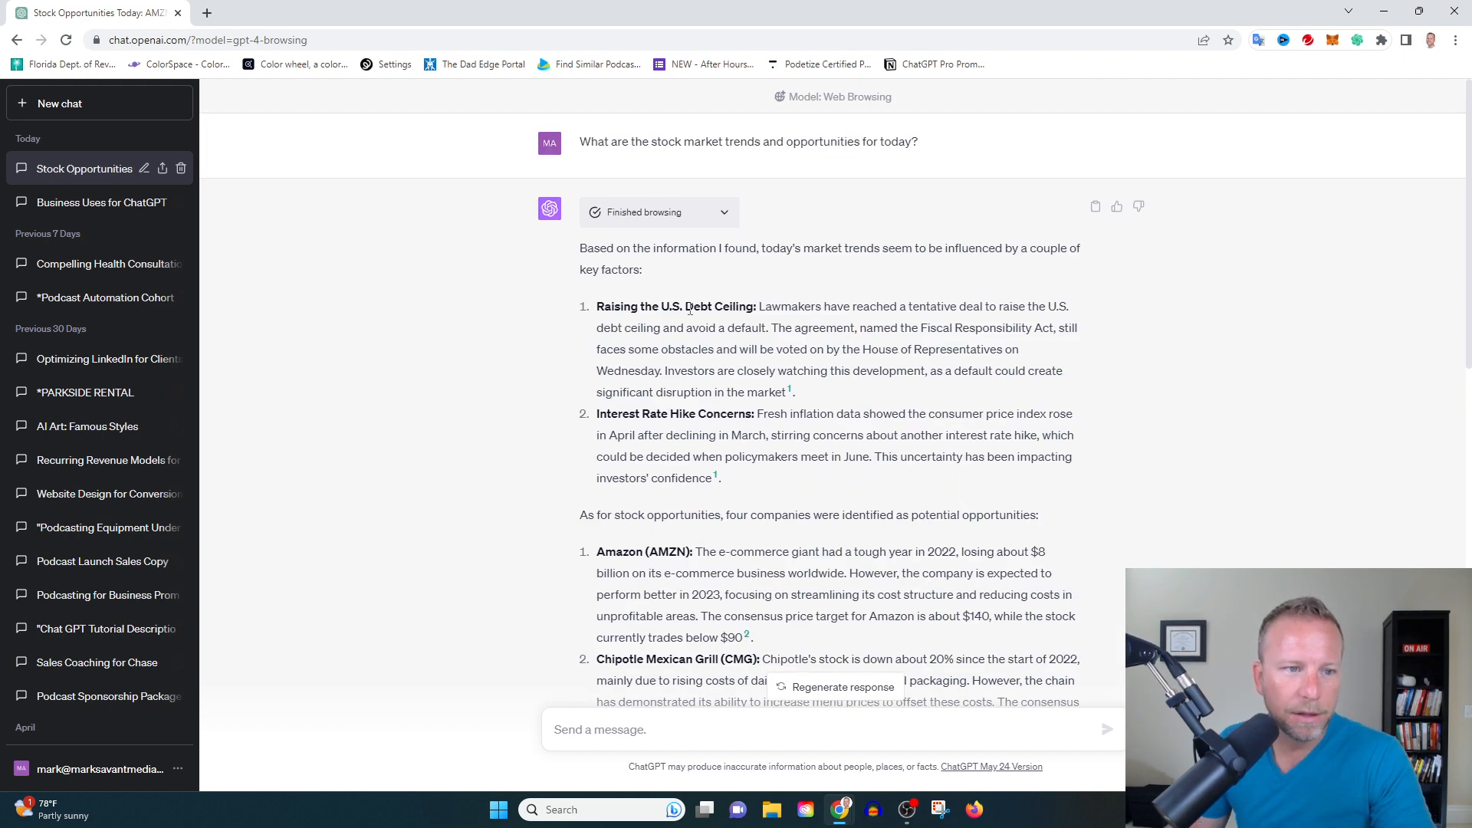
pyautogui.moveTo(702, 345)
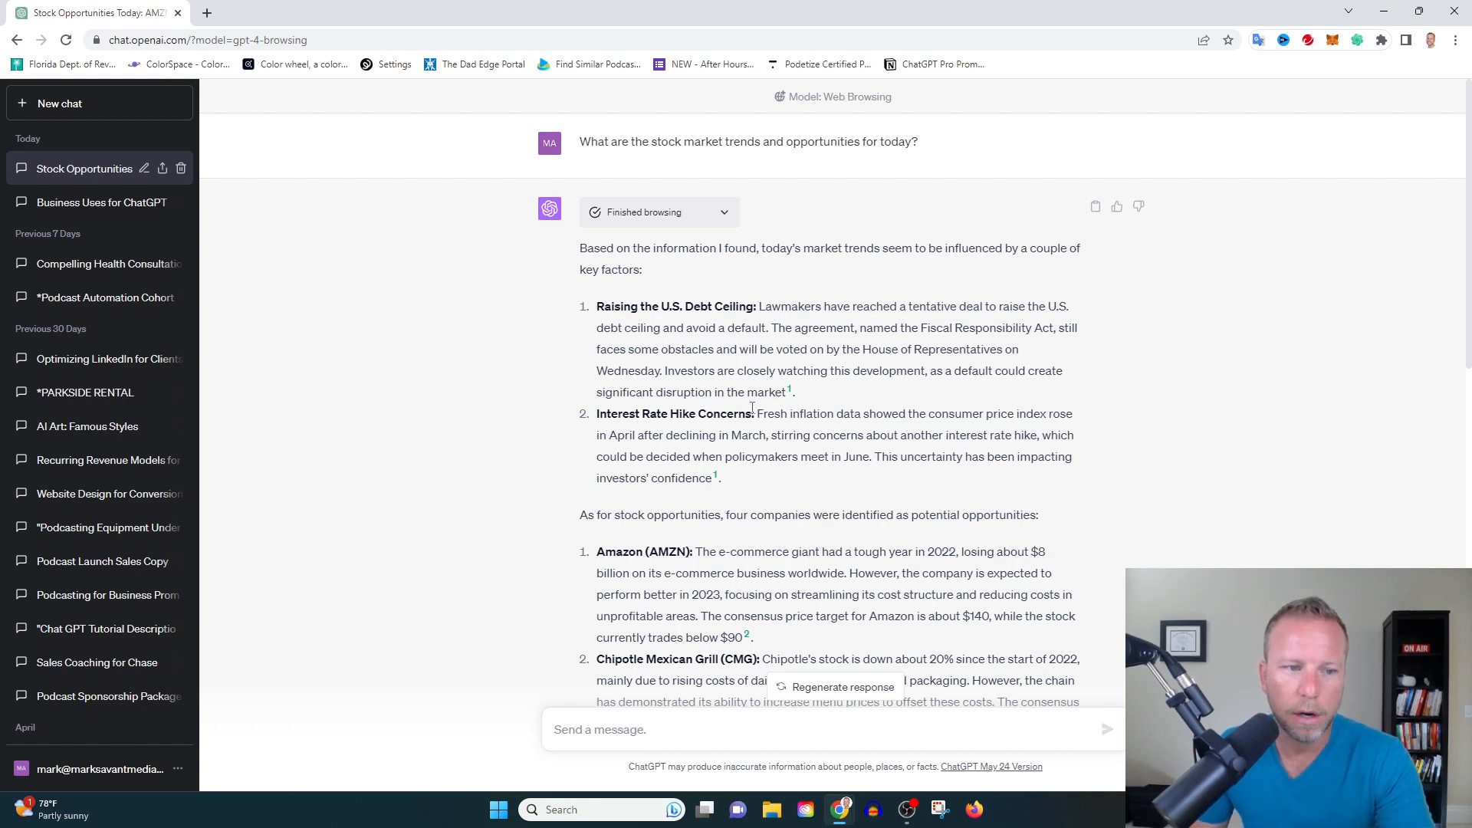
pyautogui.moveTo(790, 392)
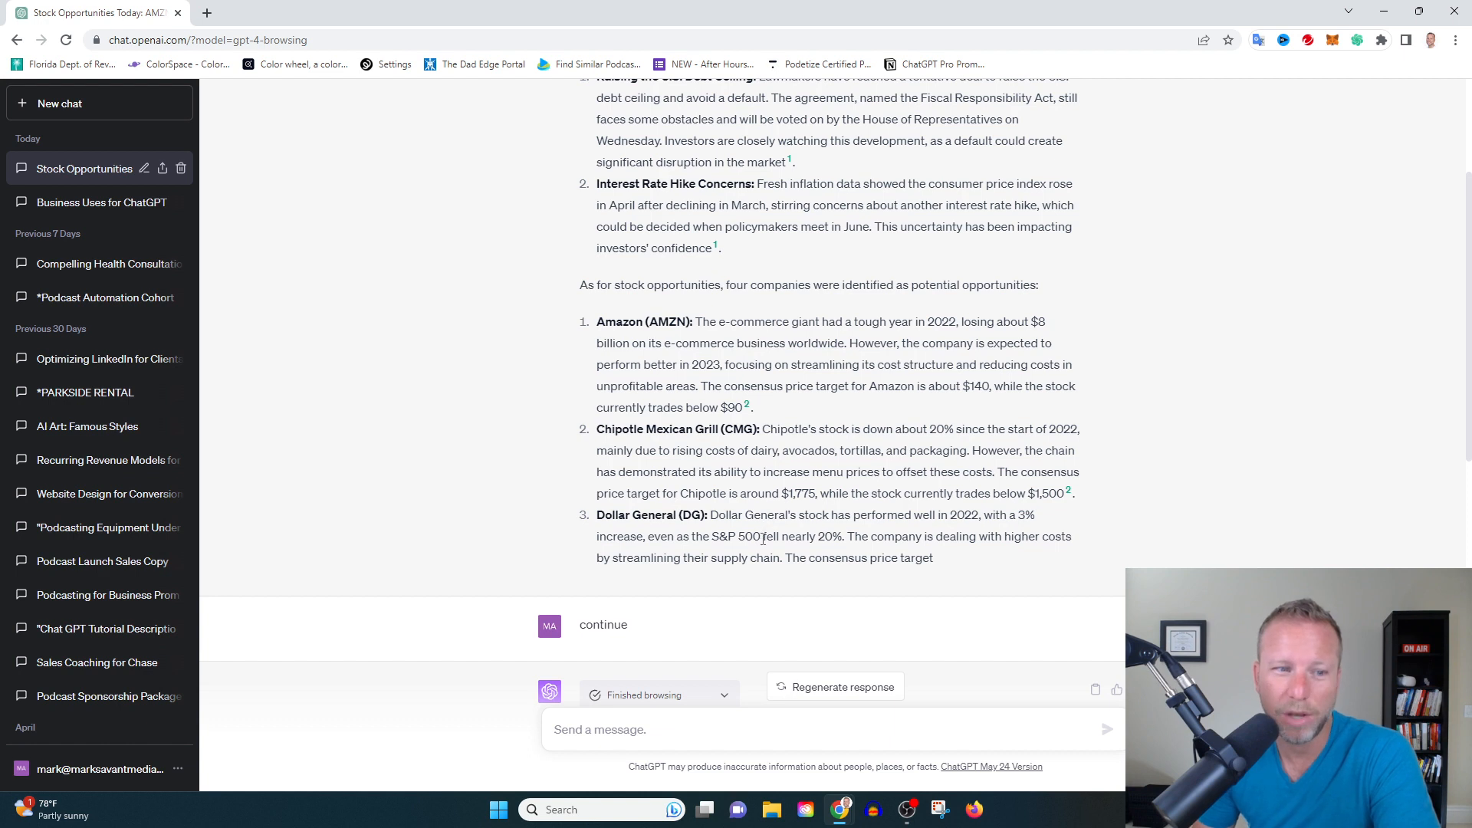
pyautogui.moveTo(783, 580)
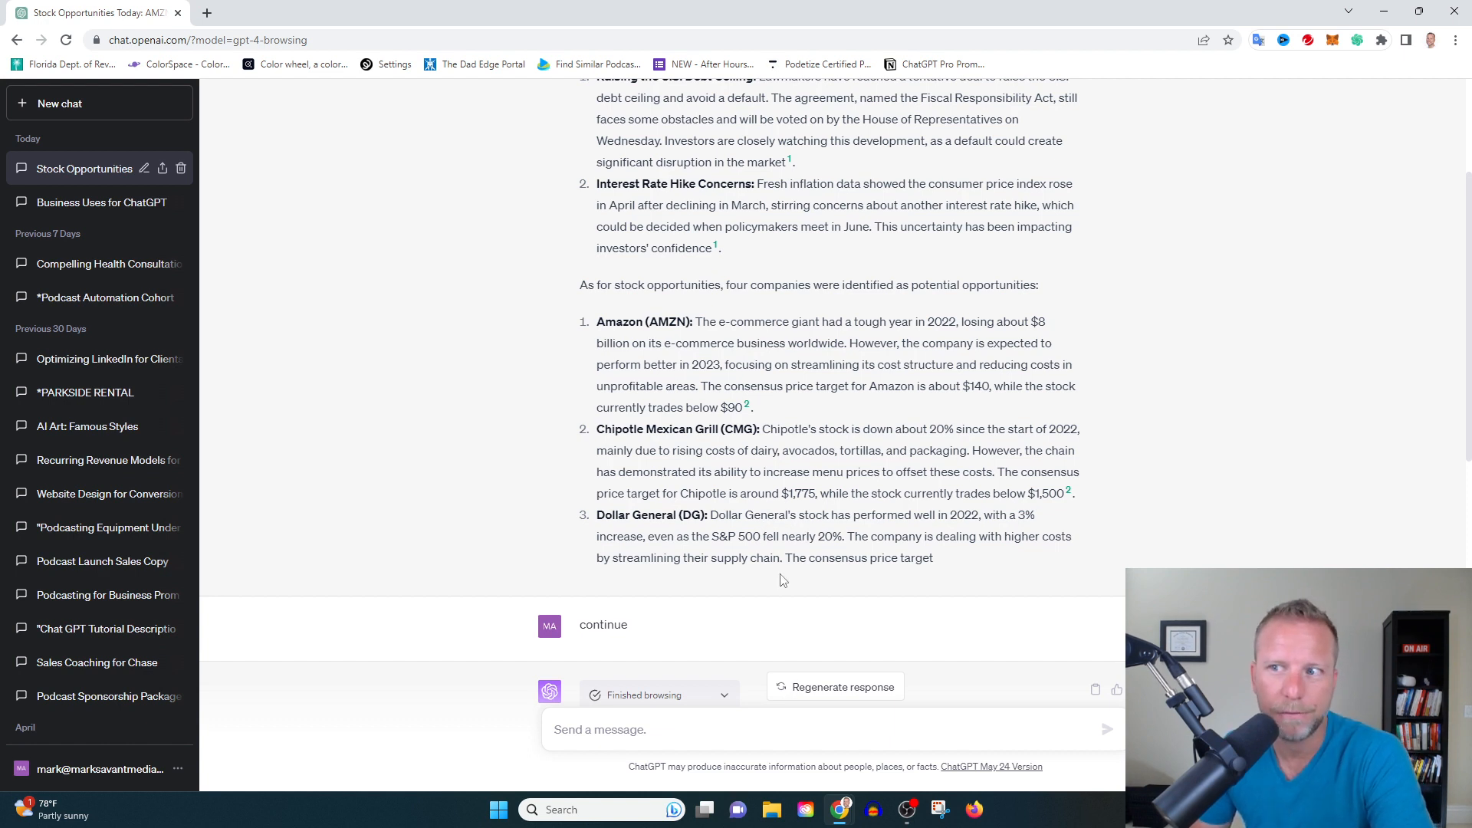
pyautogui.moveTo(863, 244)
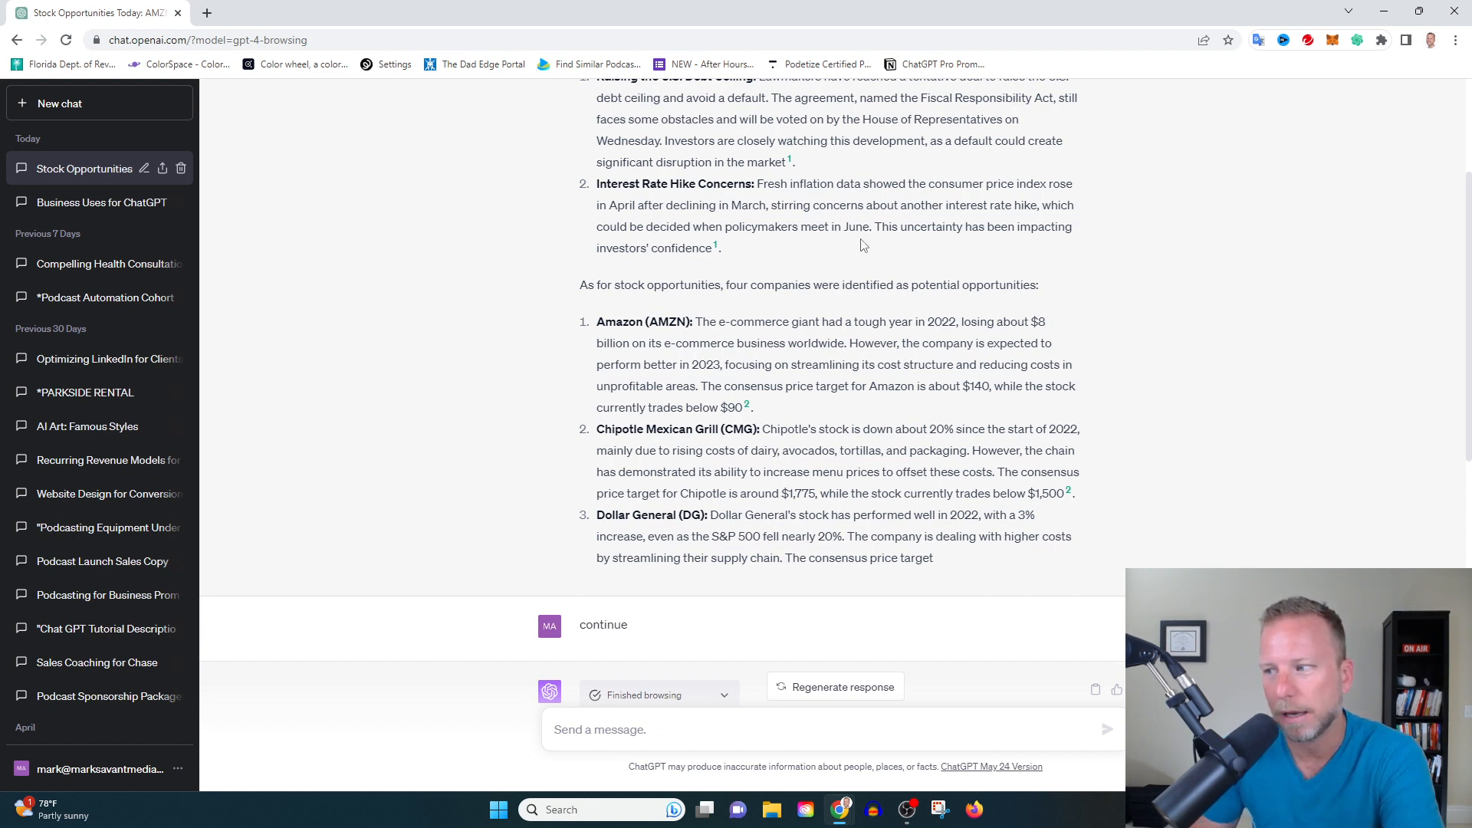
pyautogui.moveTo(985, 365)
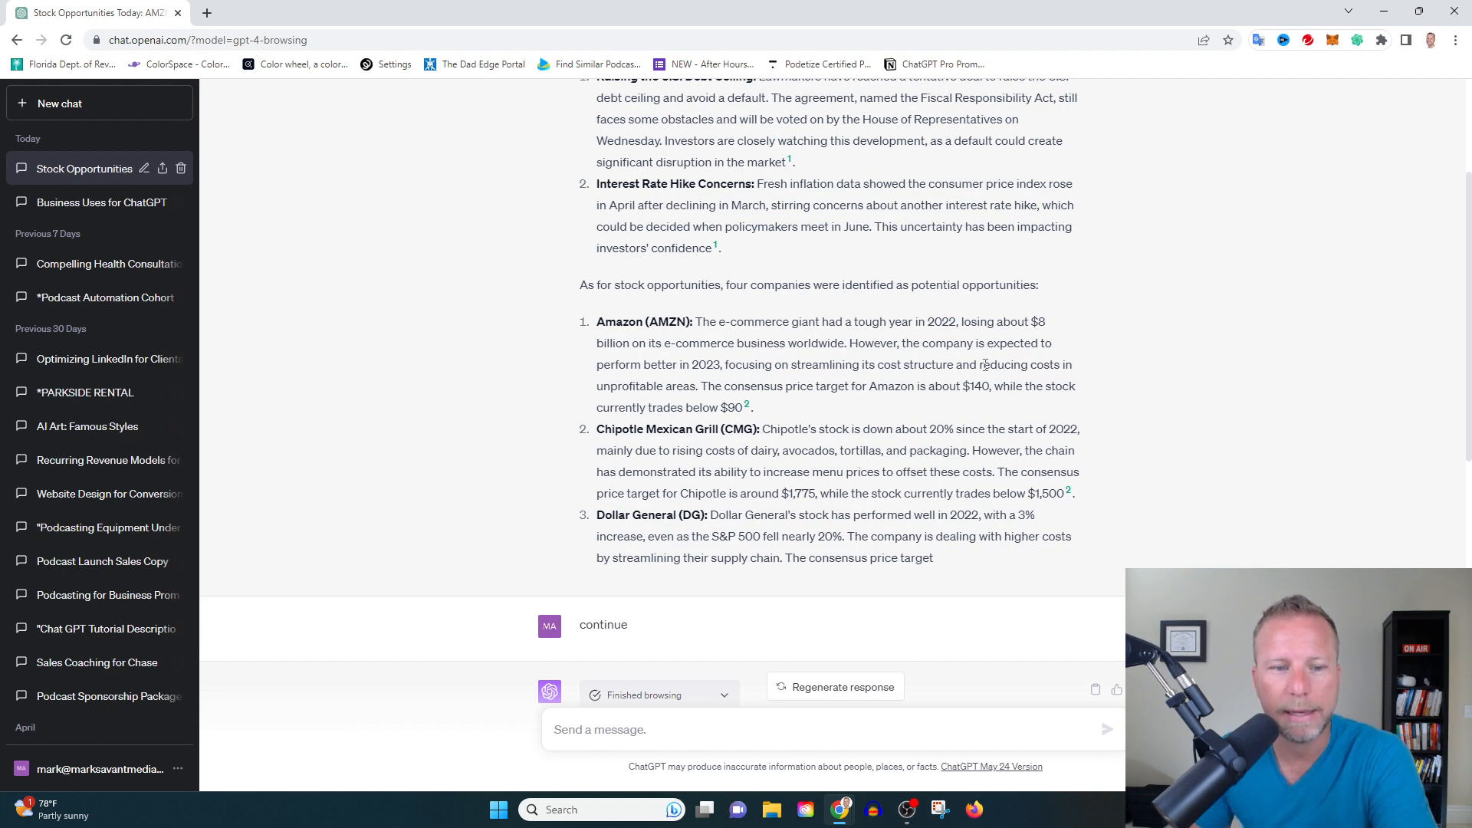
pyautogui.moveTo(1159, 215)
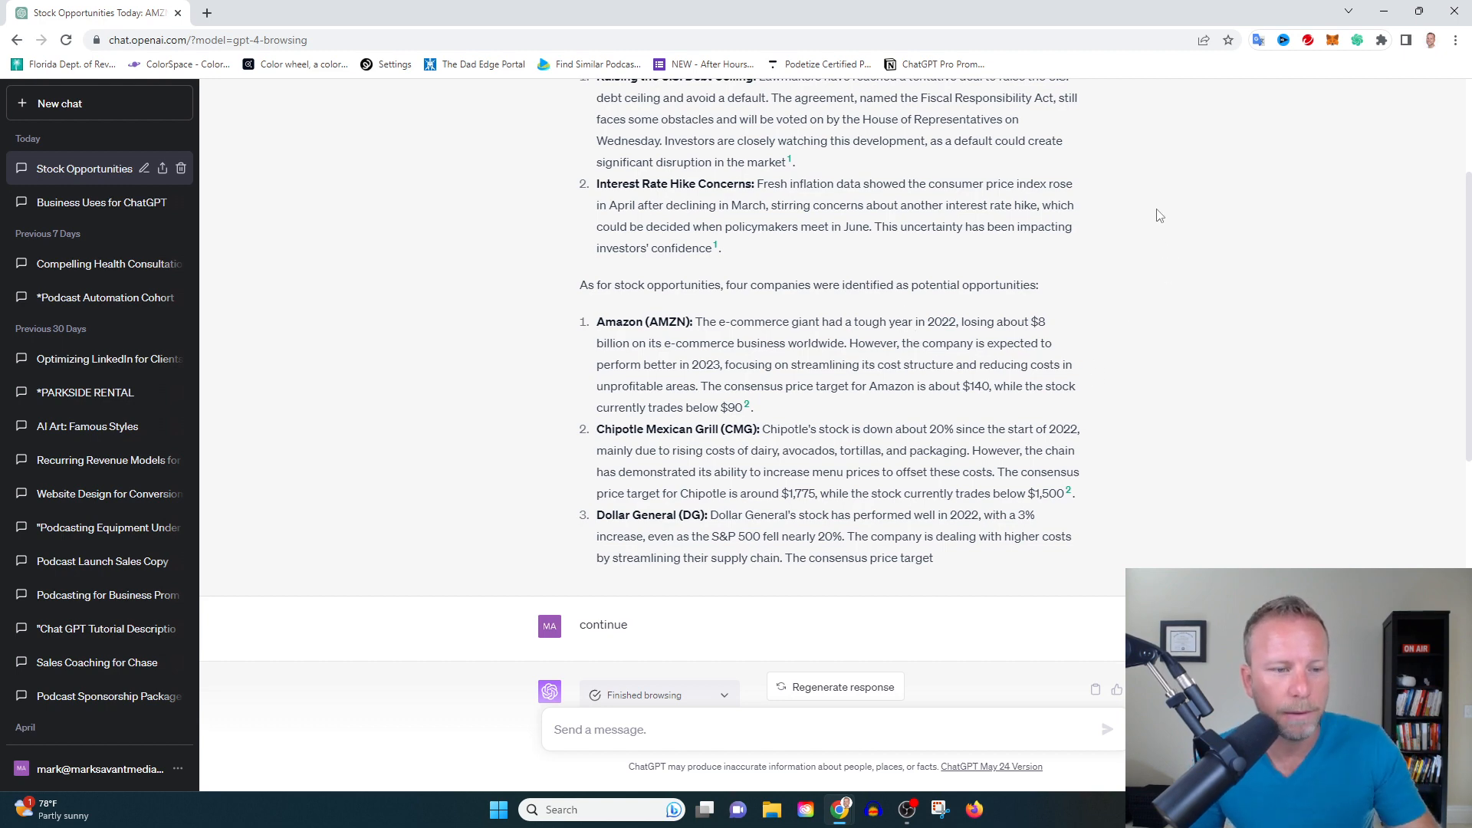
pyautogui.scroll(-3)
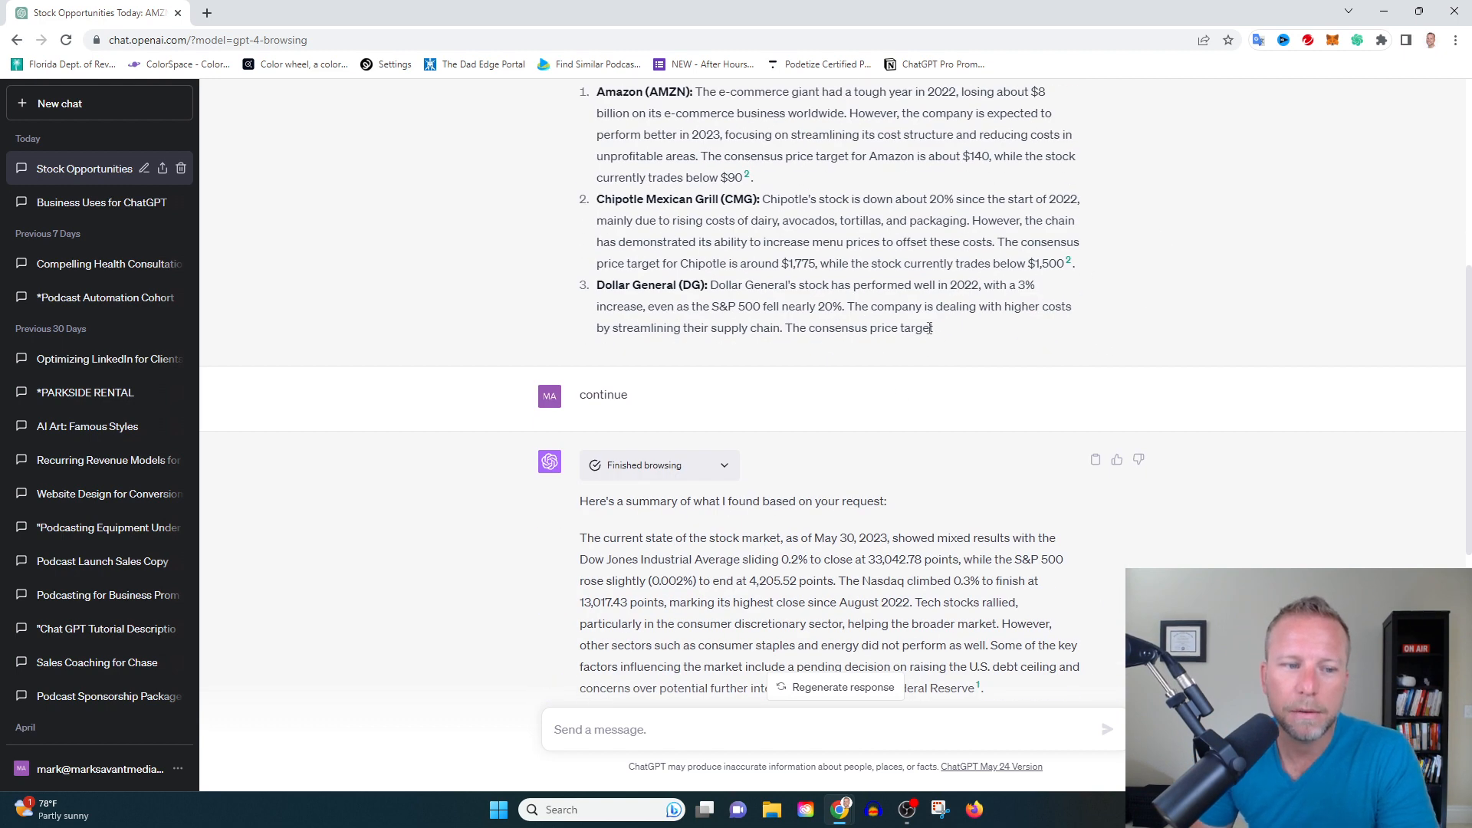
pyautogui.moveTo(787, 328); pyautogui.dragTo(934, 328)
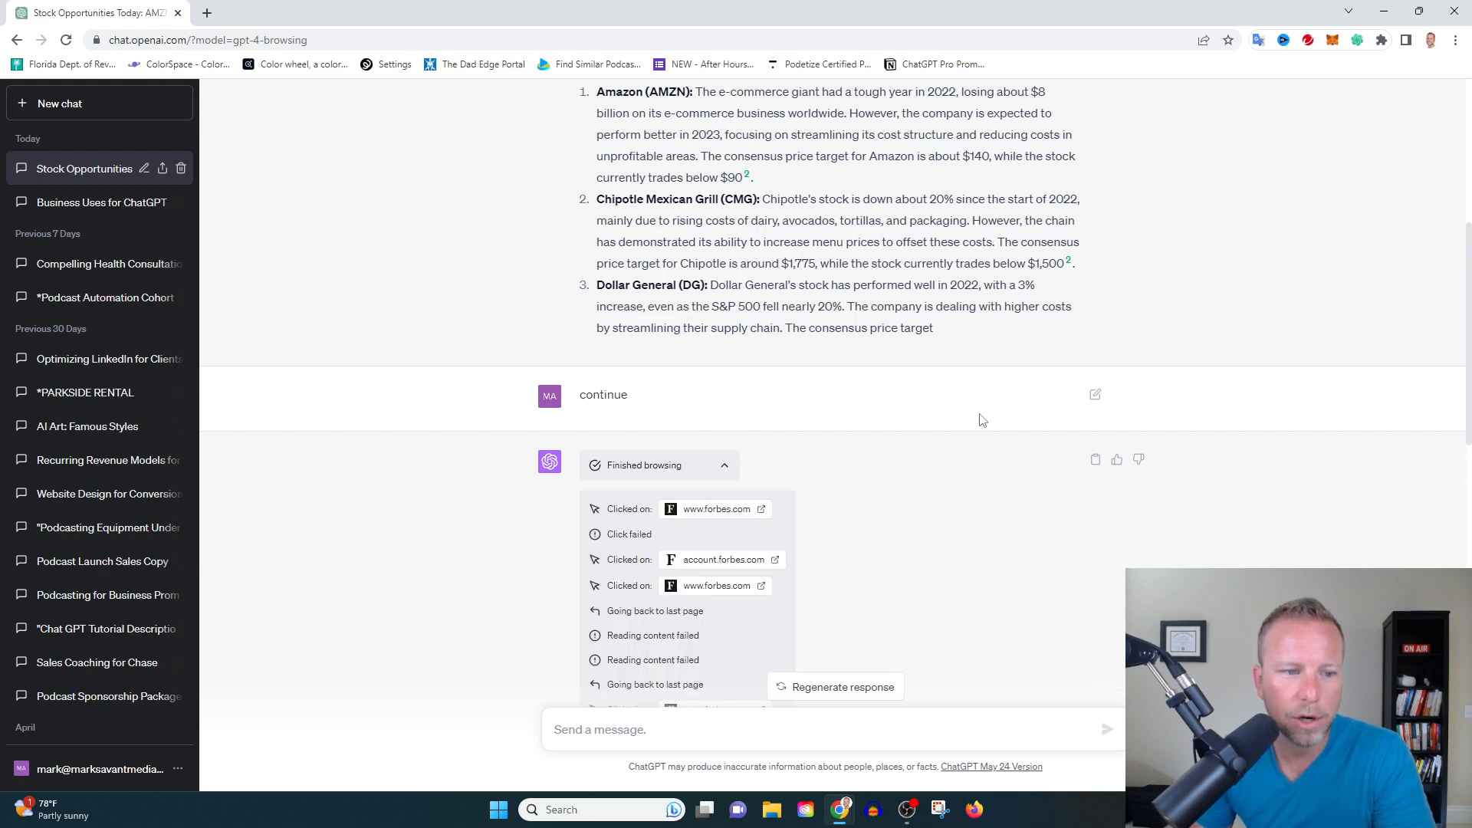
pyautogui.scroll(-3)
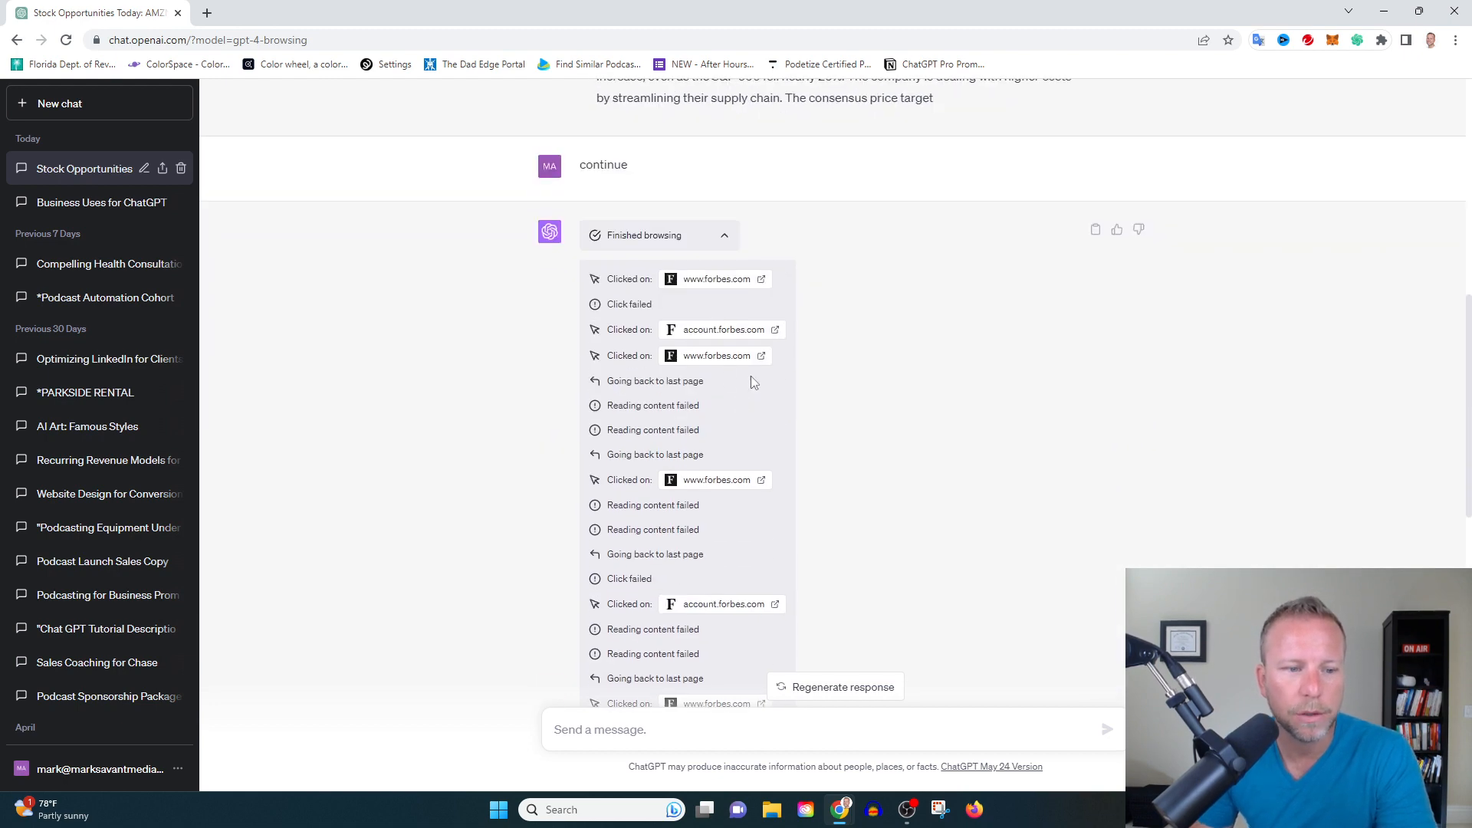
pyautogui.scroll(-3)
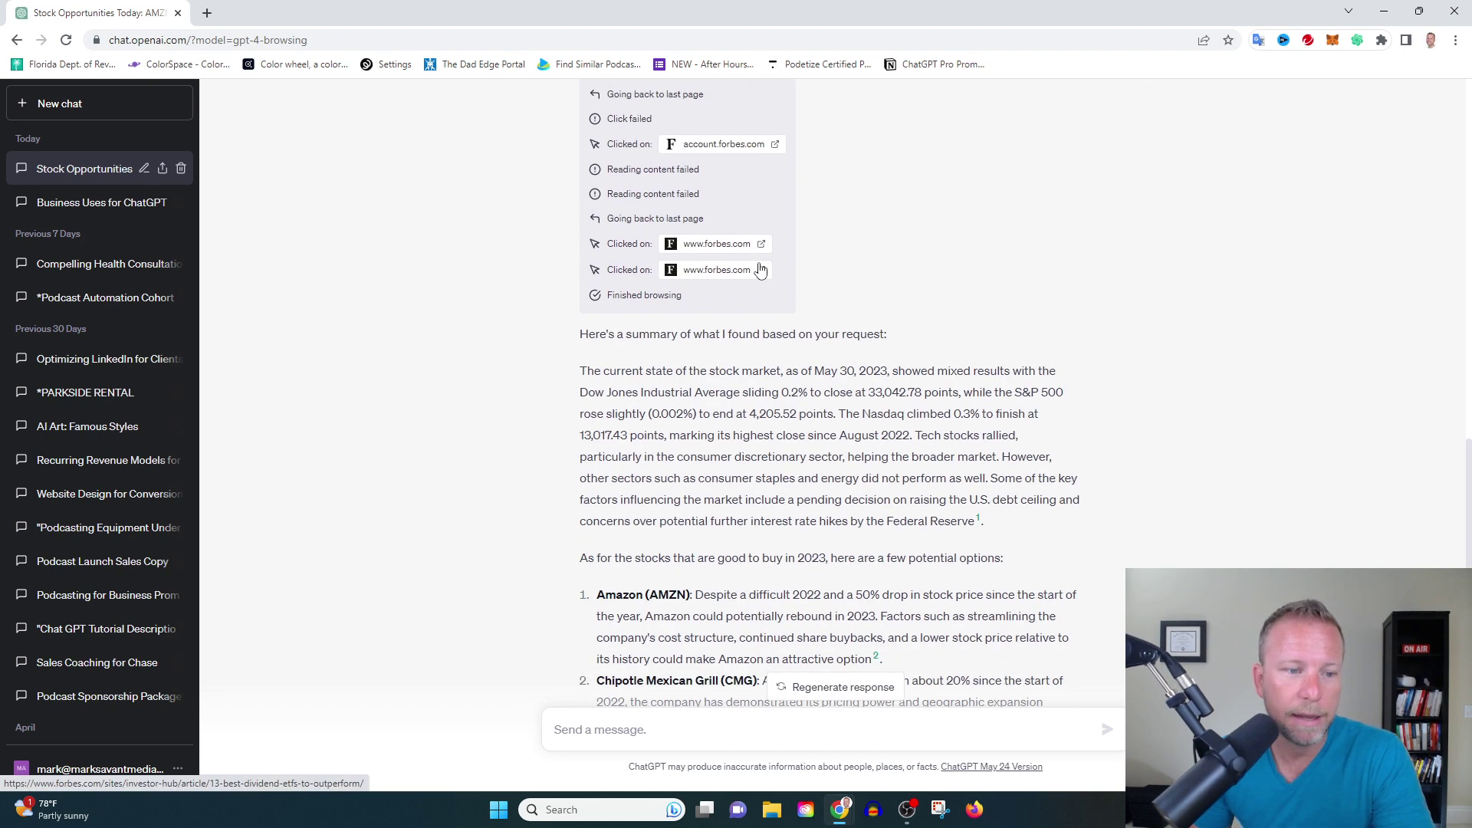
pyautogui.scroll(-3)
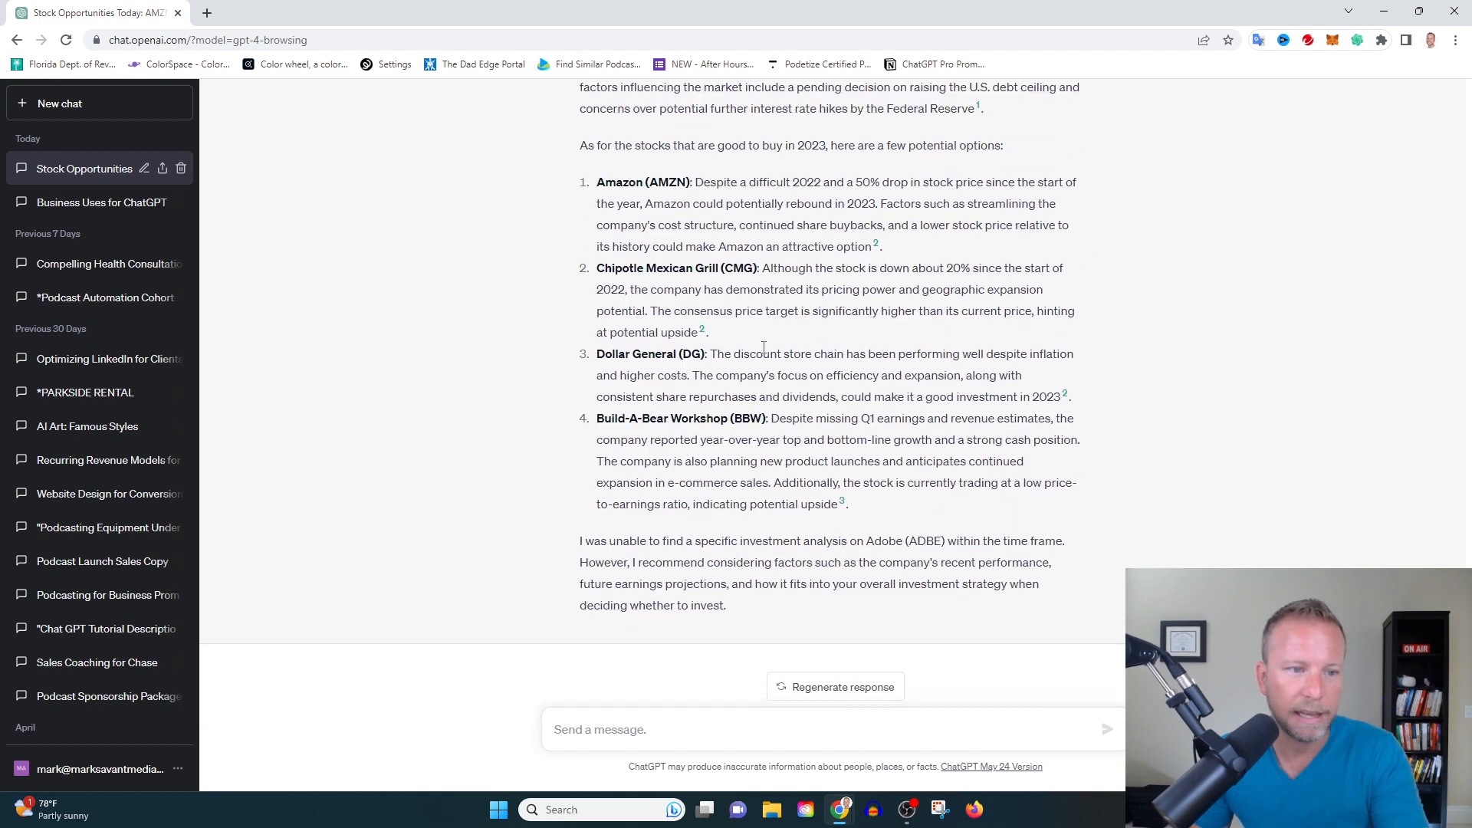
pyautogui.moveTo(759, 356)
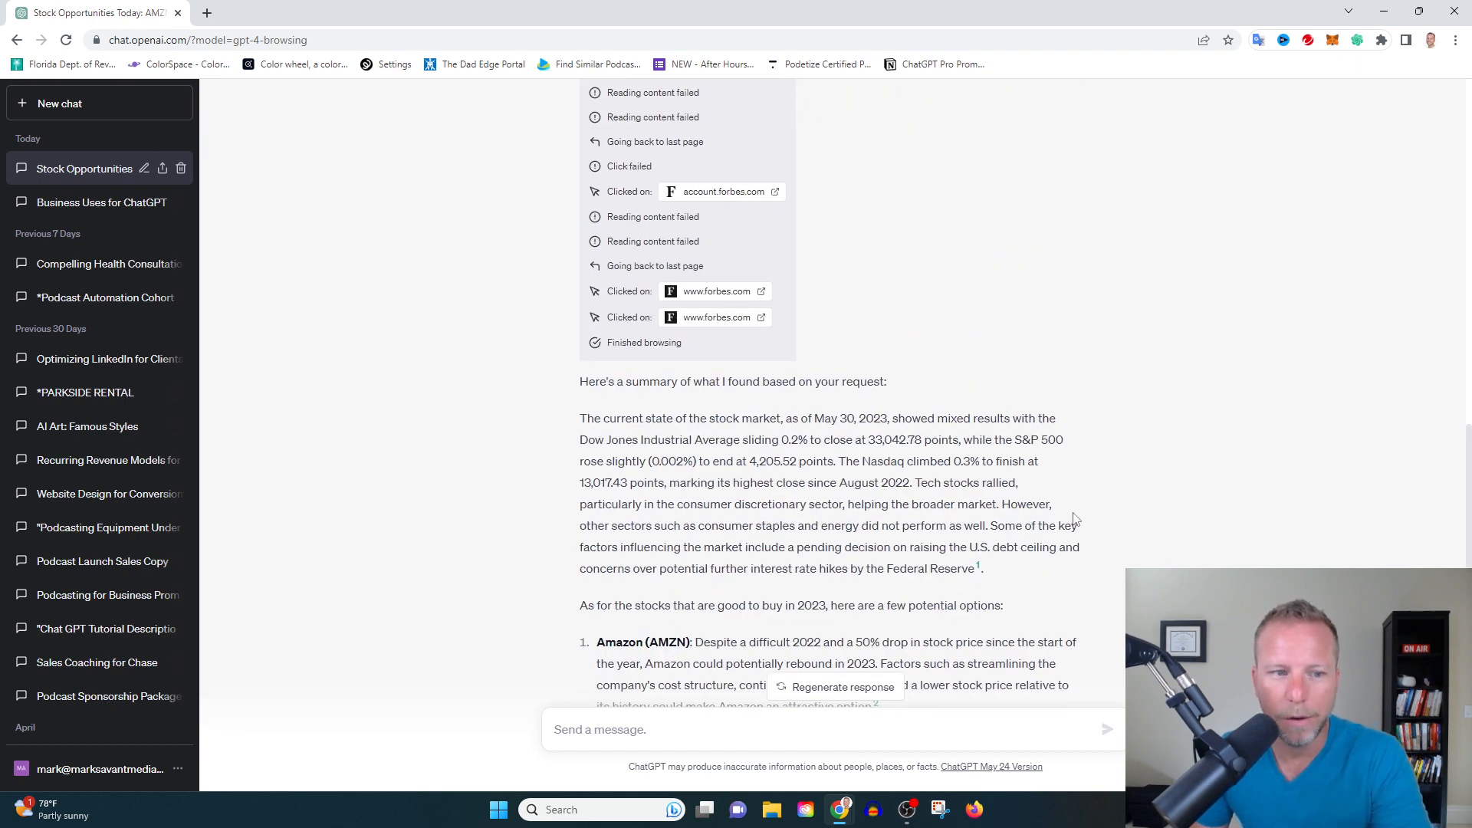
pyautogui.moveTo(831, 356)
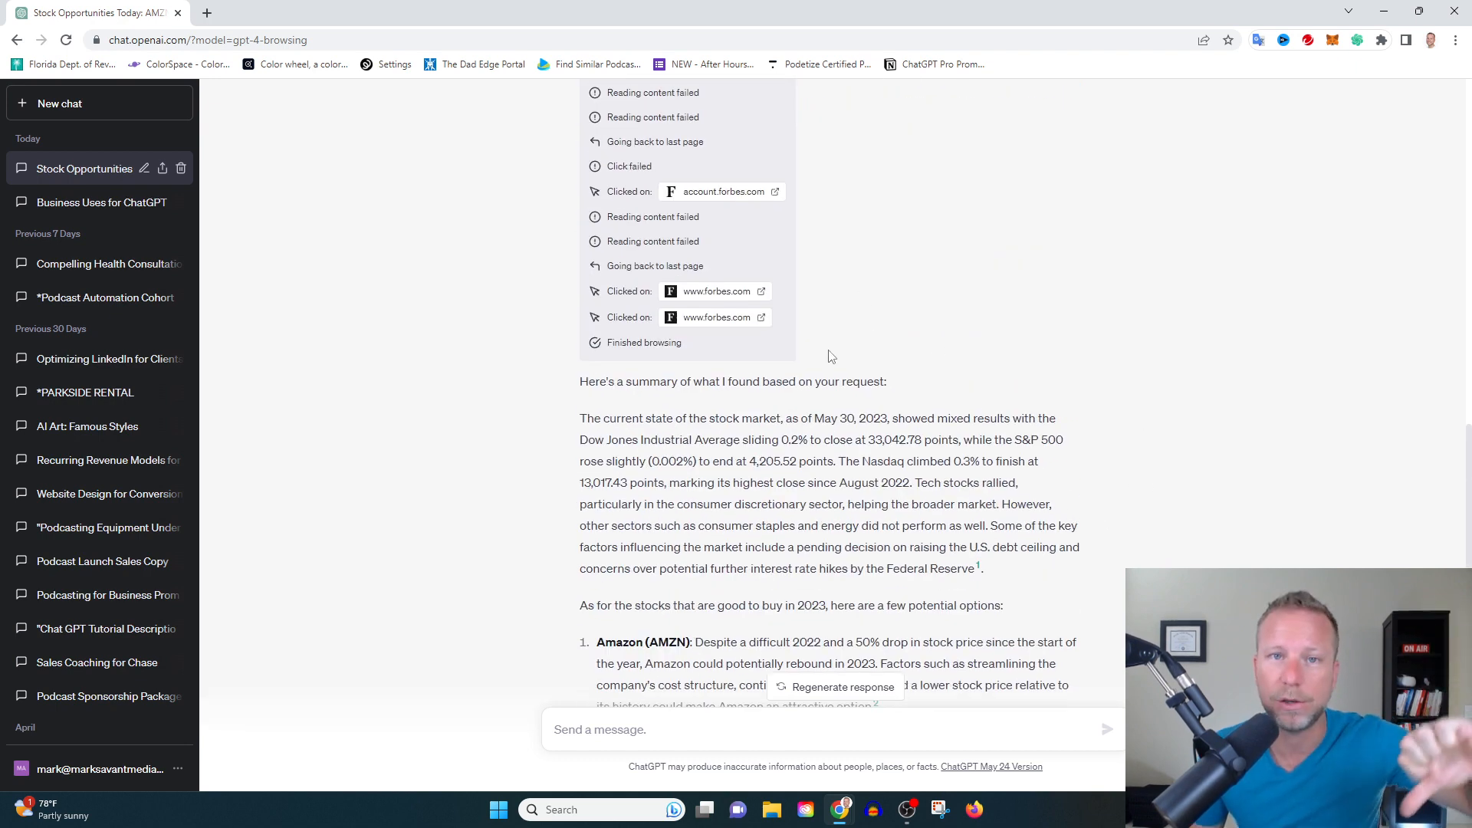
pyautogui.moveTo(966, 303)
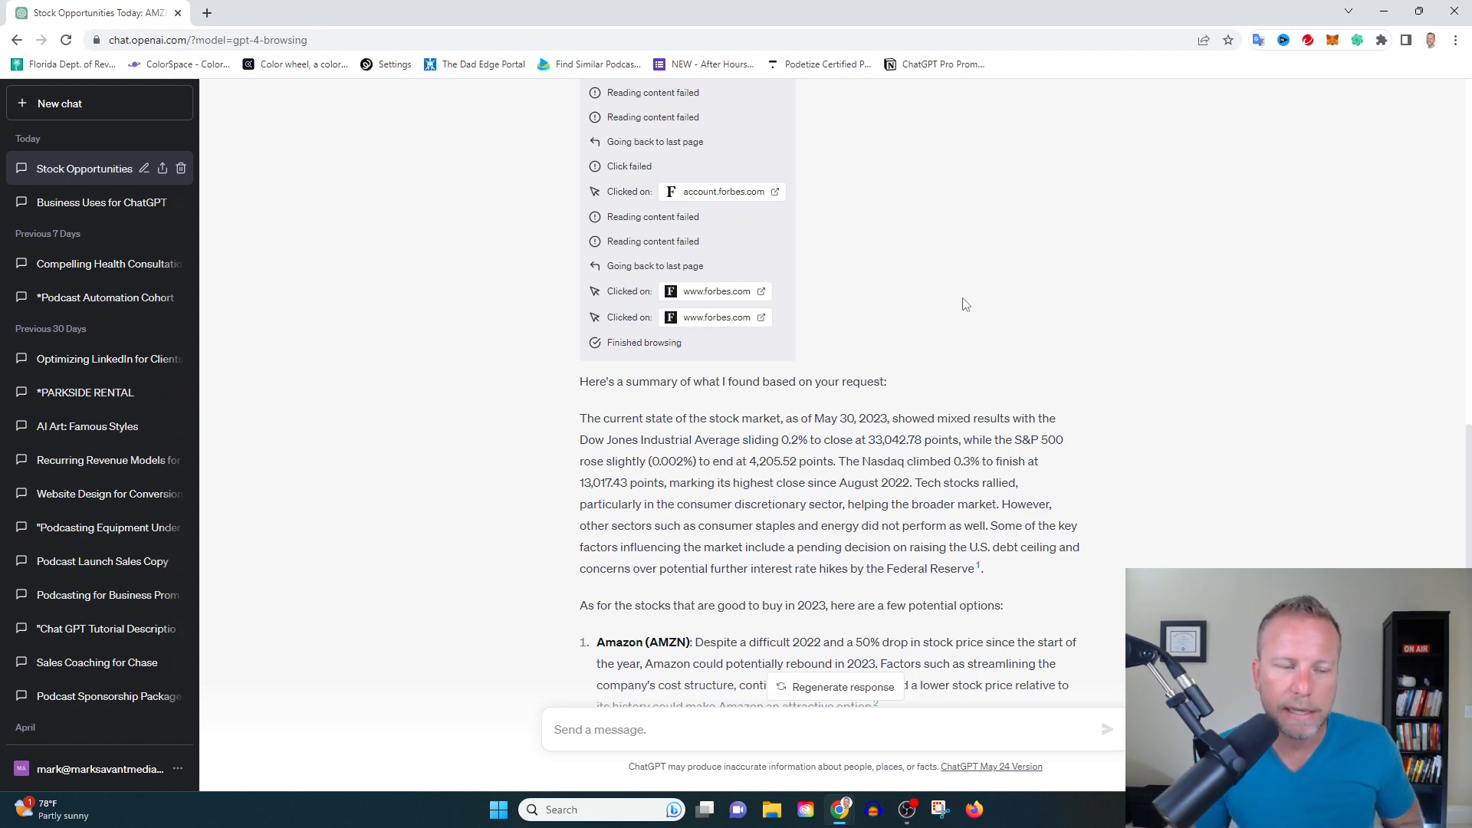
pyautogui.scroll(-3)
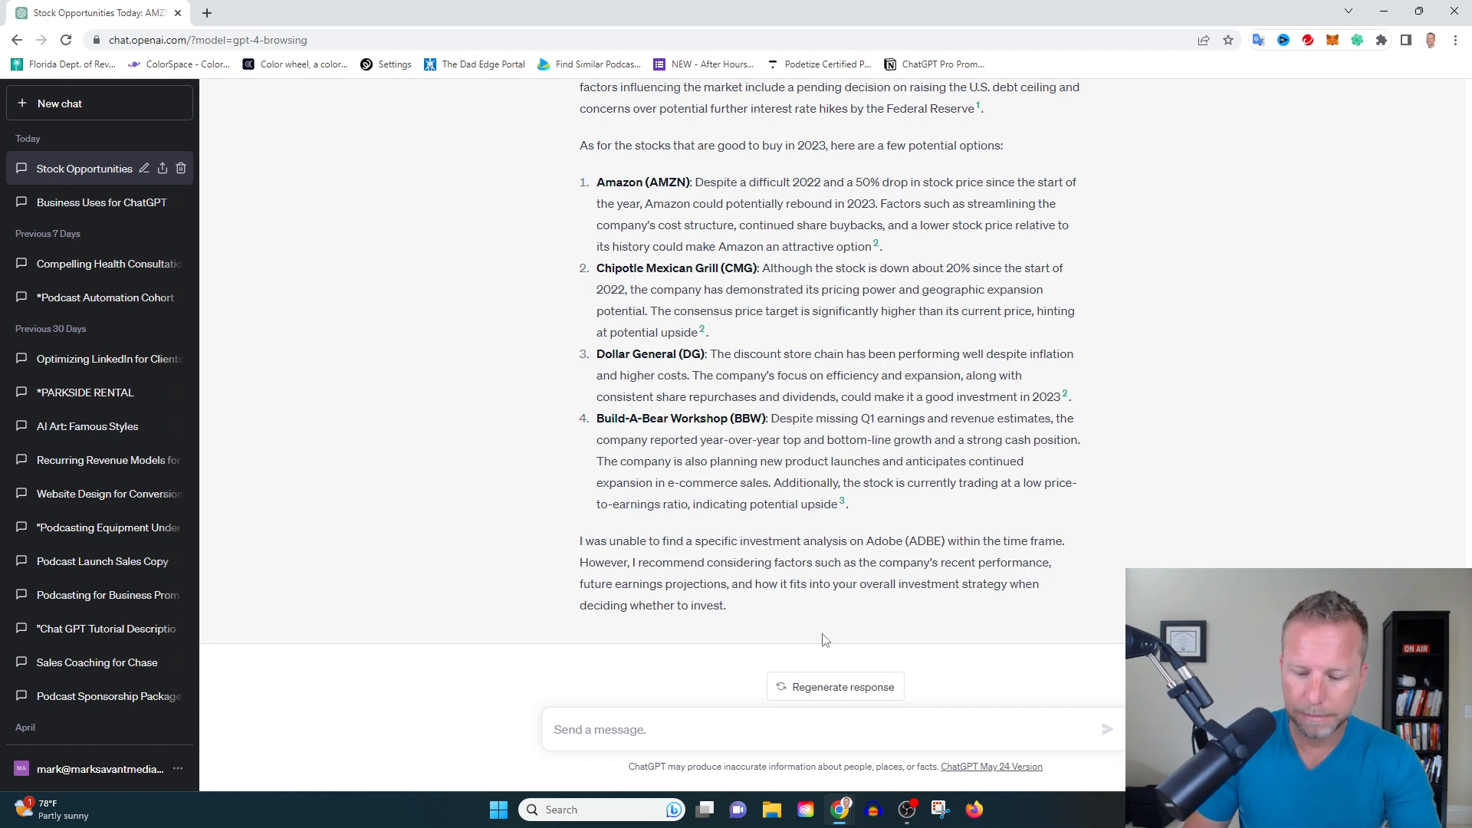
# Draft the podcast-agency prompt asking for business podcasts local to South Florida.
pyautogui.write('I run a podcast agency that does editing and production for business podcasts. Find me')
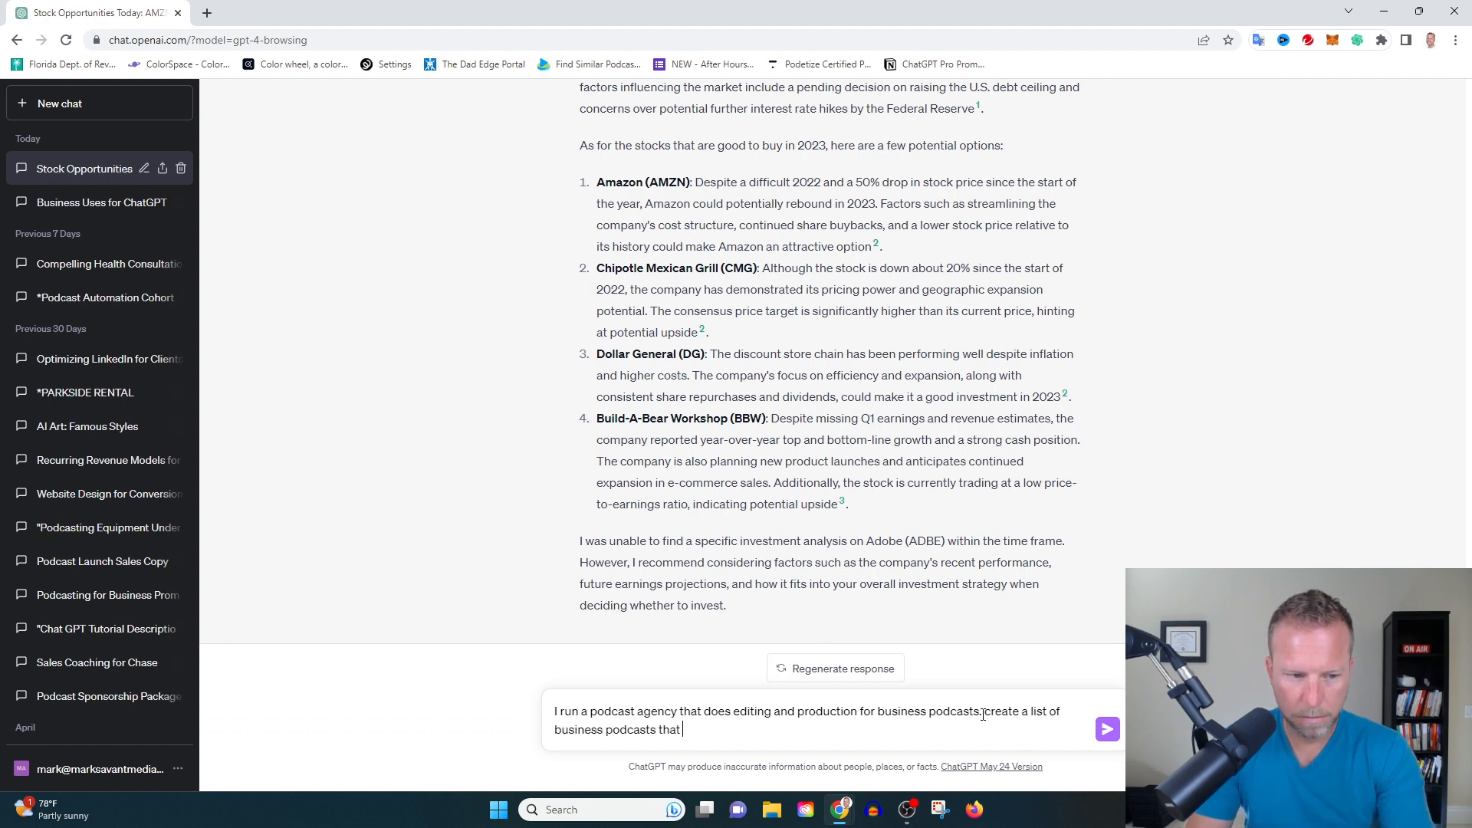
pyautogui.write('are local to south florida.')
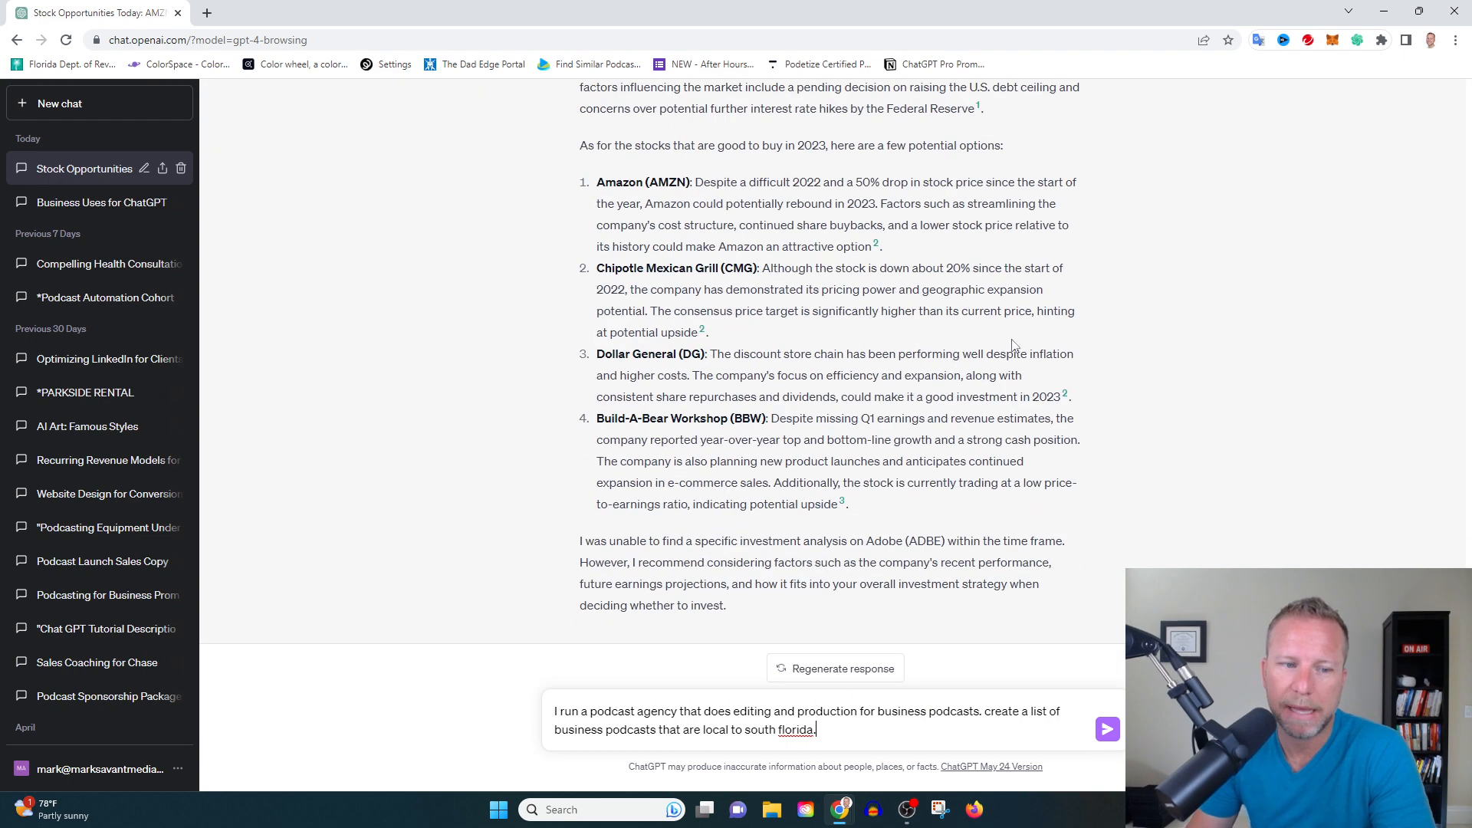
pyautogui.moveTo(1067, 779)
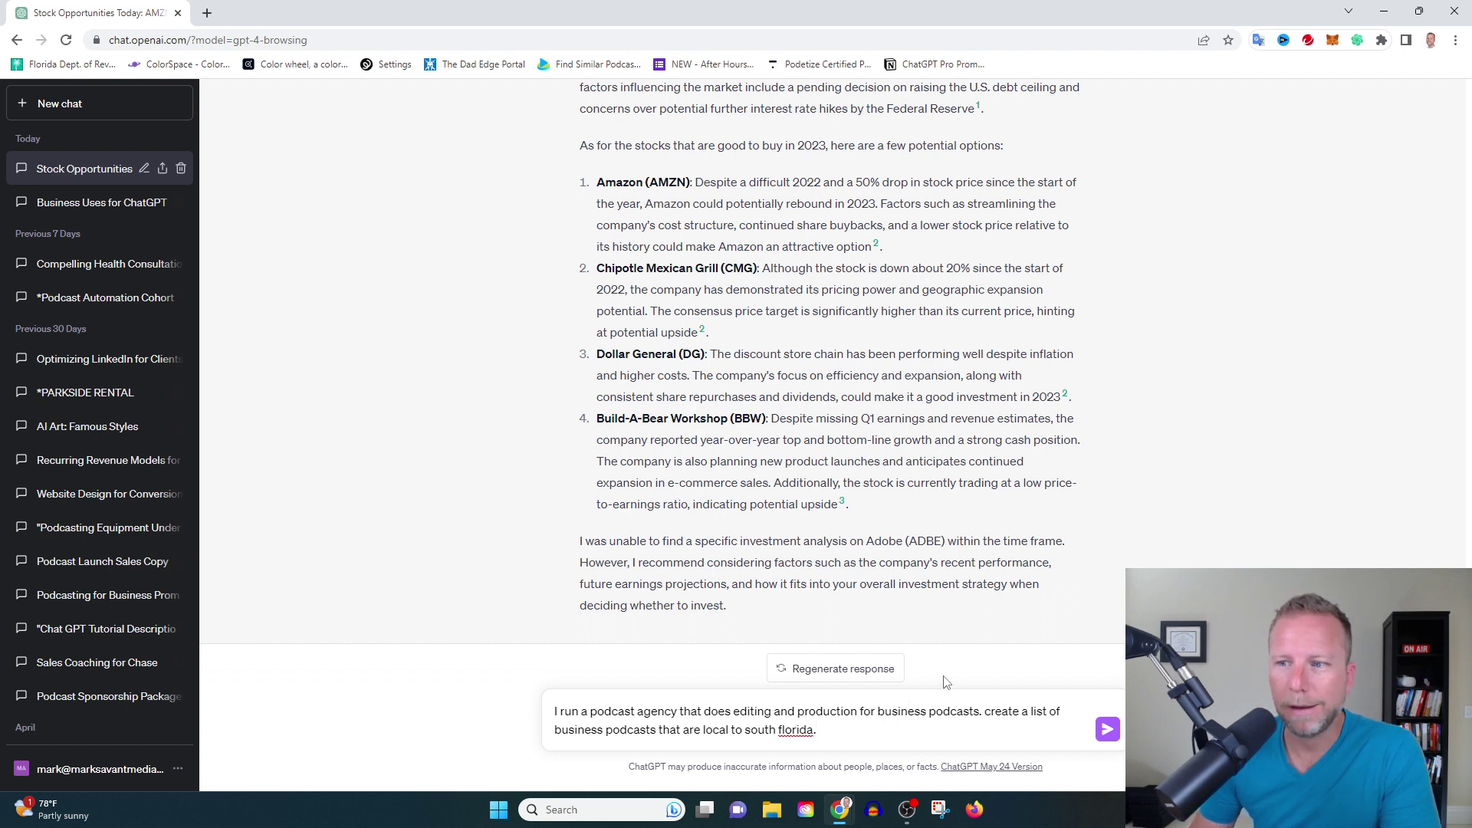
pyautogui.moveTo(1013, 700)
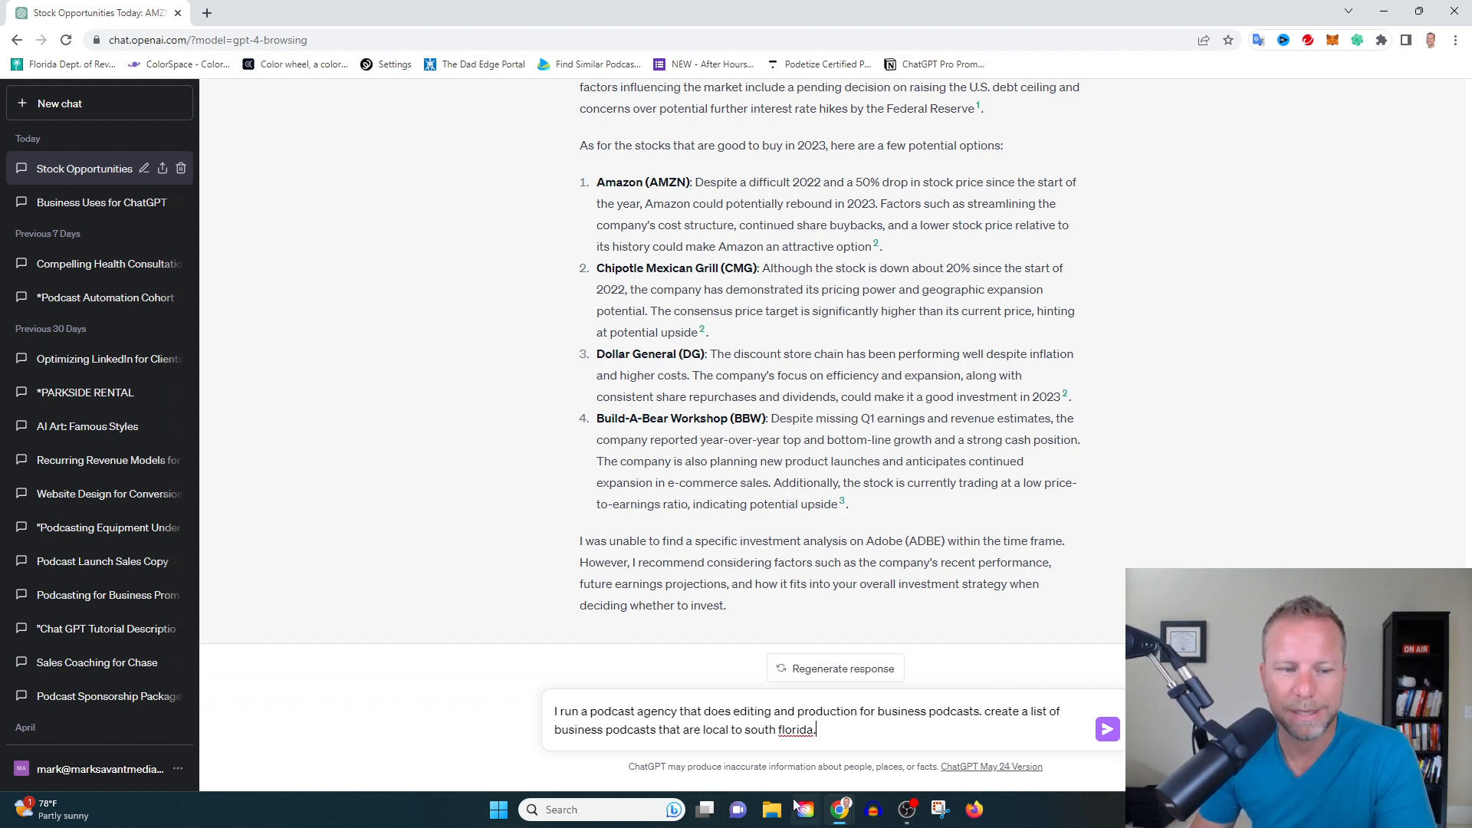
pyautogui.moveTo(1108, 729)
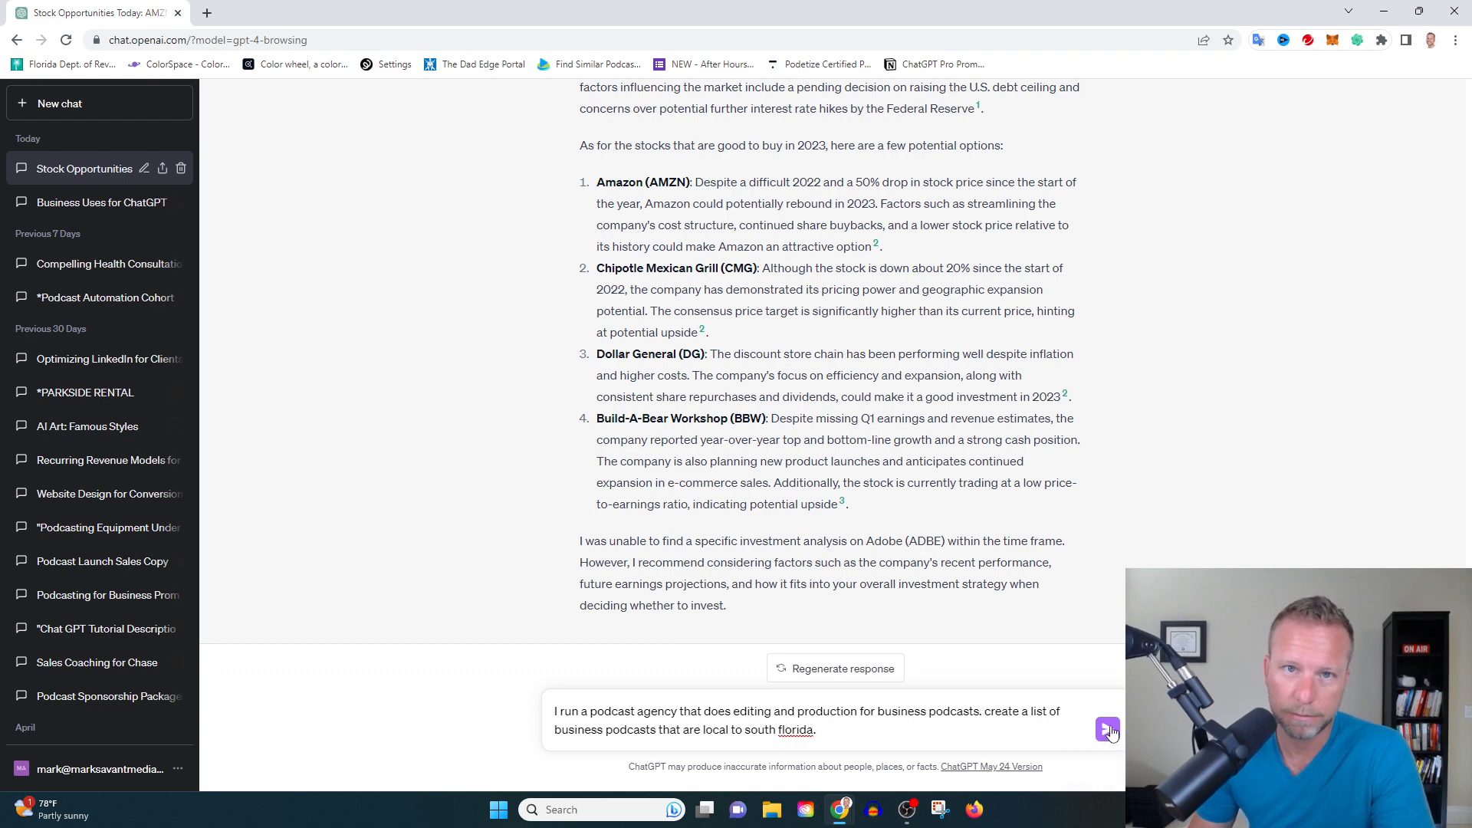
# Send the South Florida podcast request and review the reply naming only one local podcast.
pyautogui.click(1107, 730)
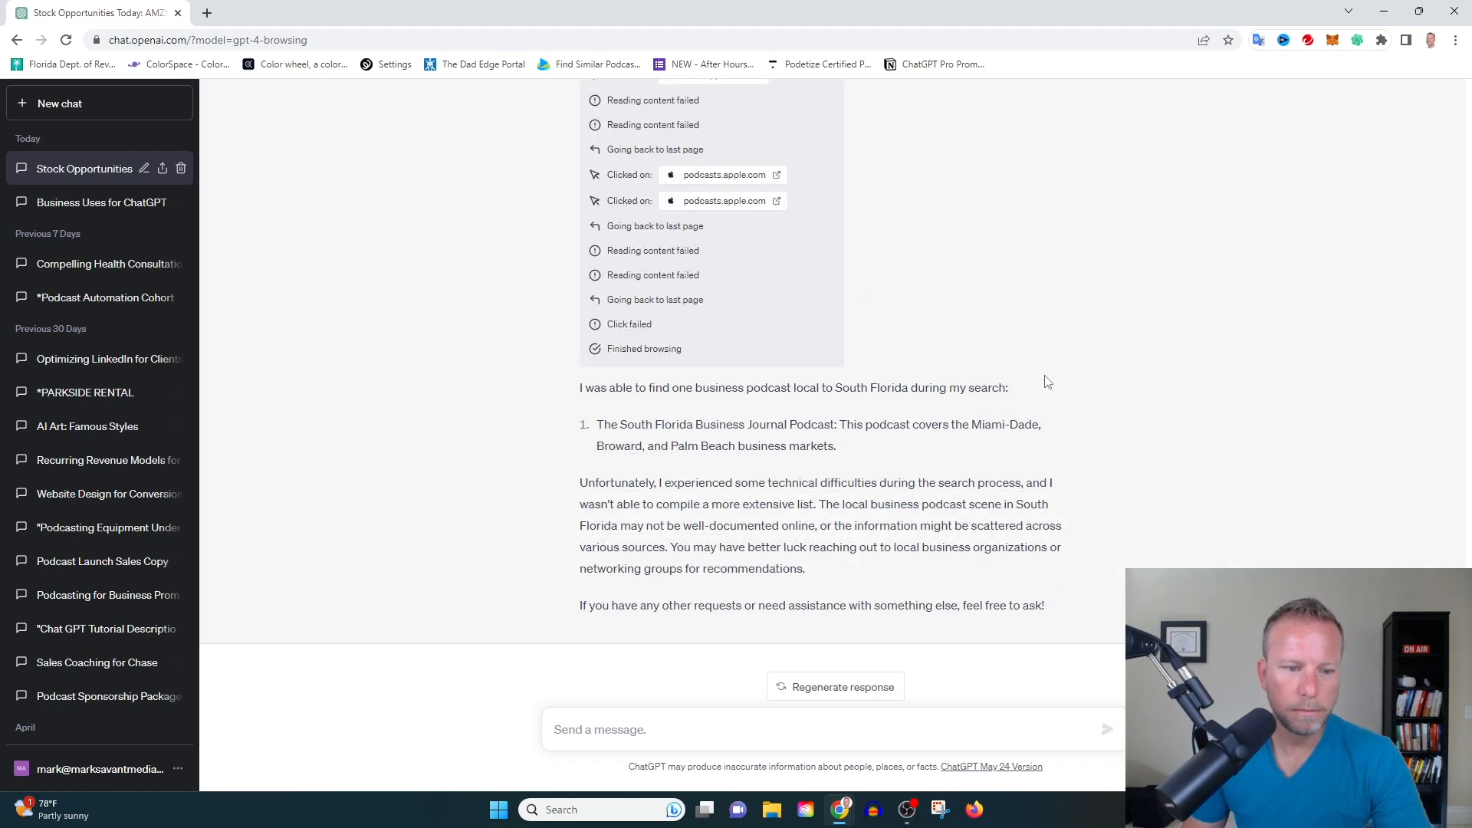
pyautogui.scroll(3)
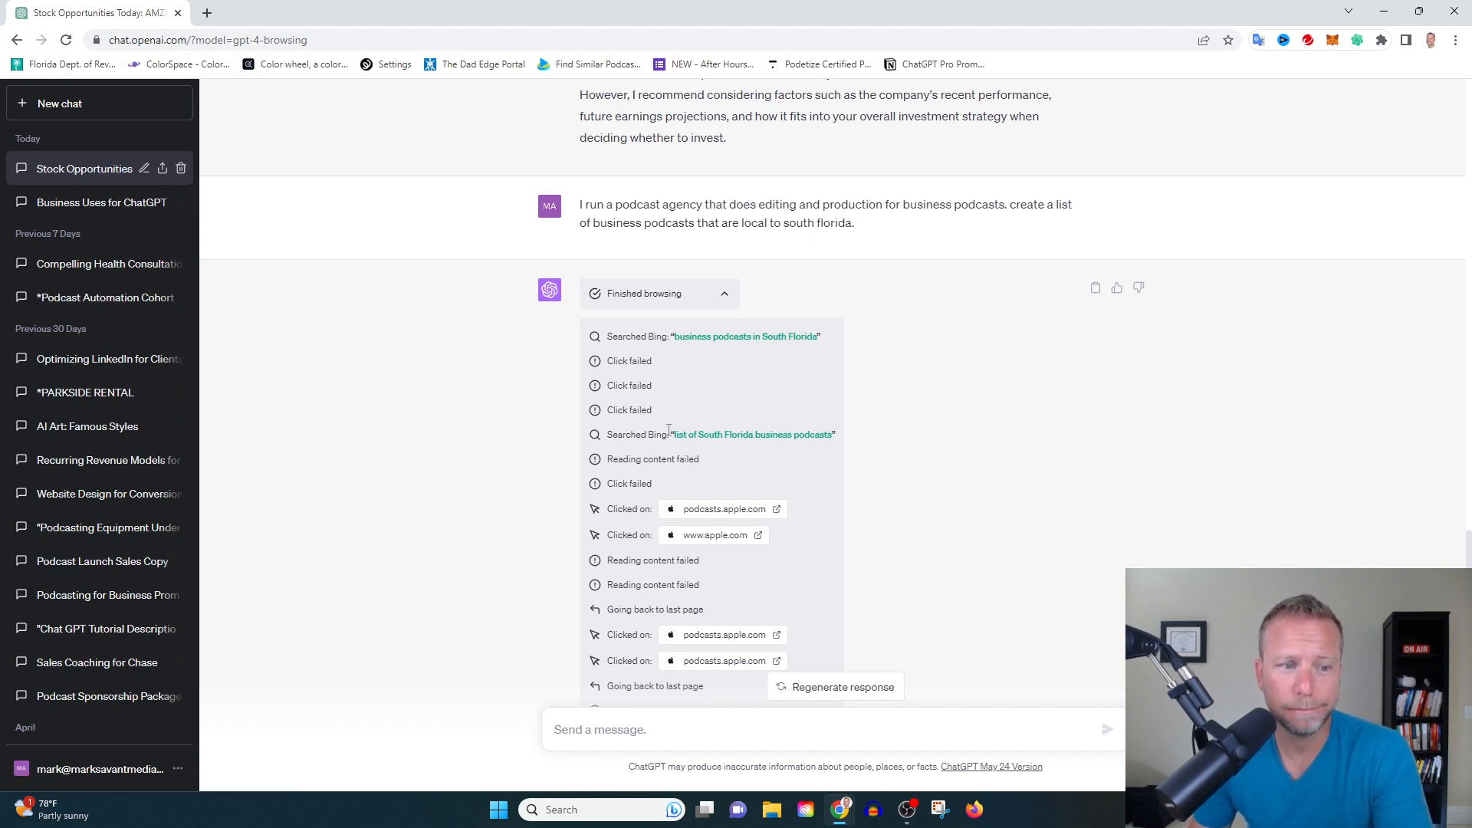
pyautogui.moveTo(733, 451)
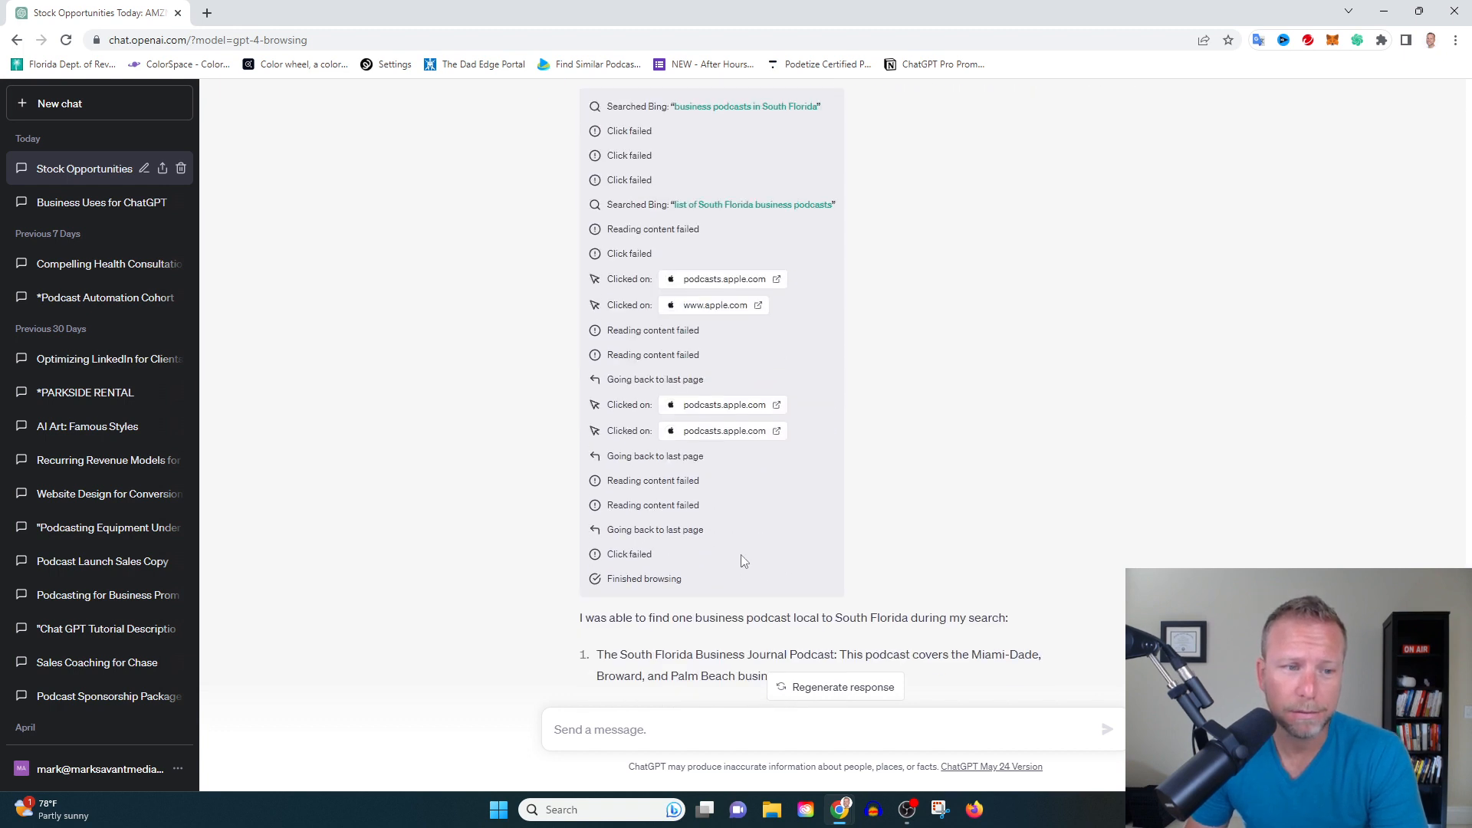
pyautogui.moveTo(700, 371)
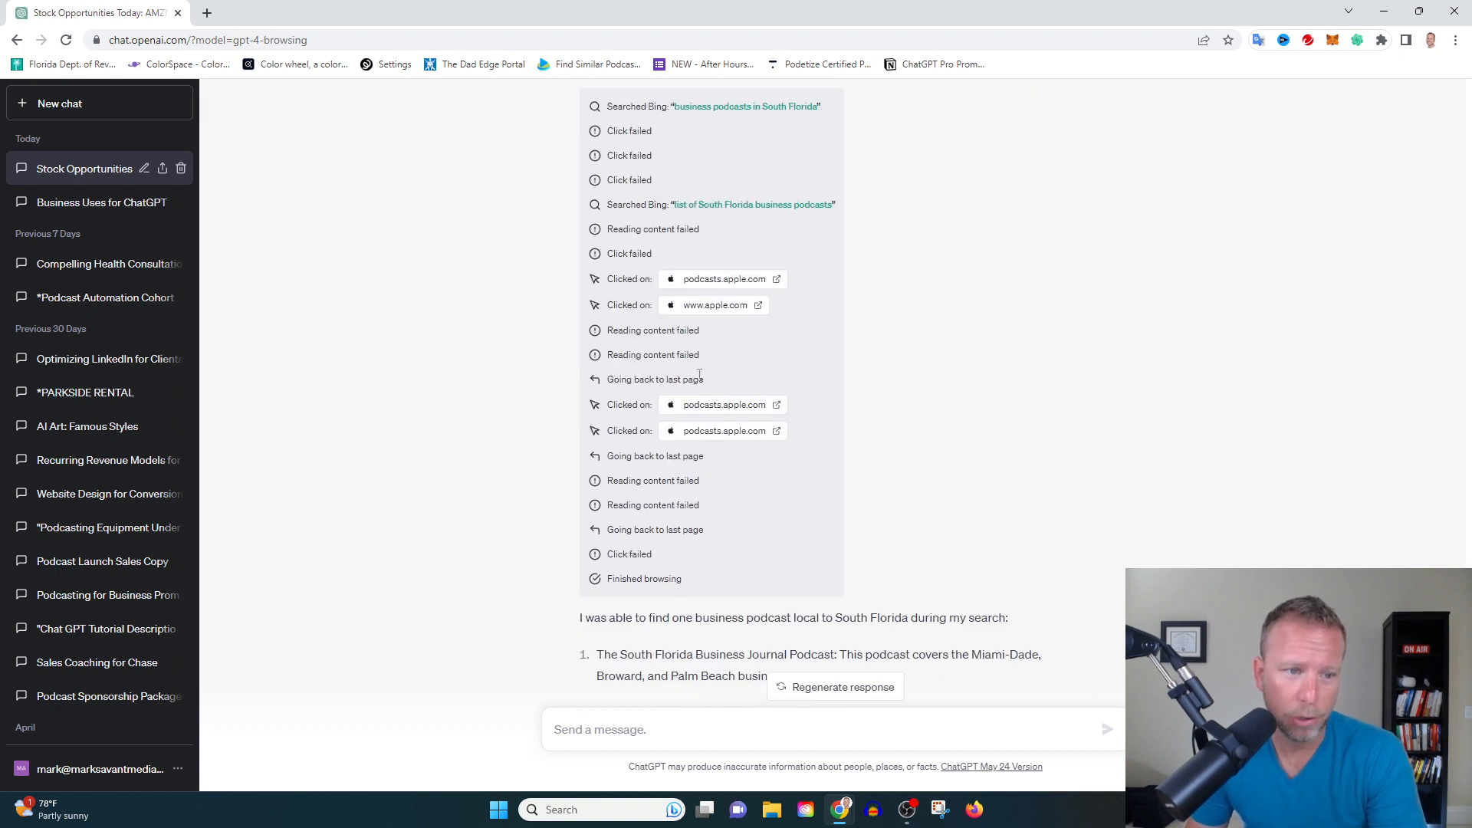
pyautogui.moveTo(715, 557)
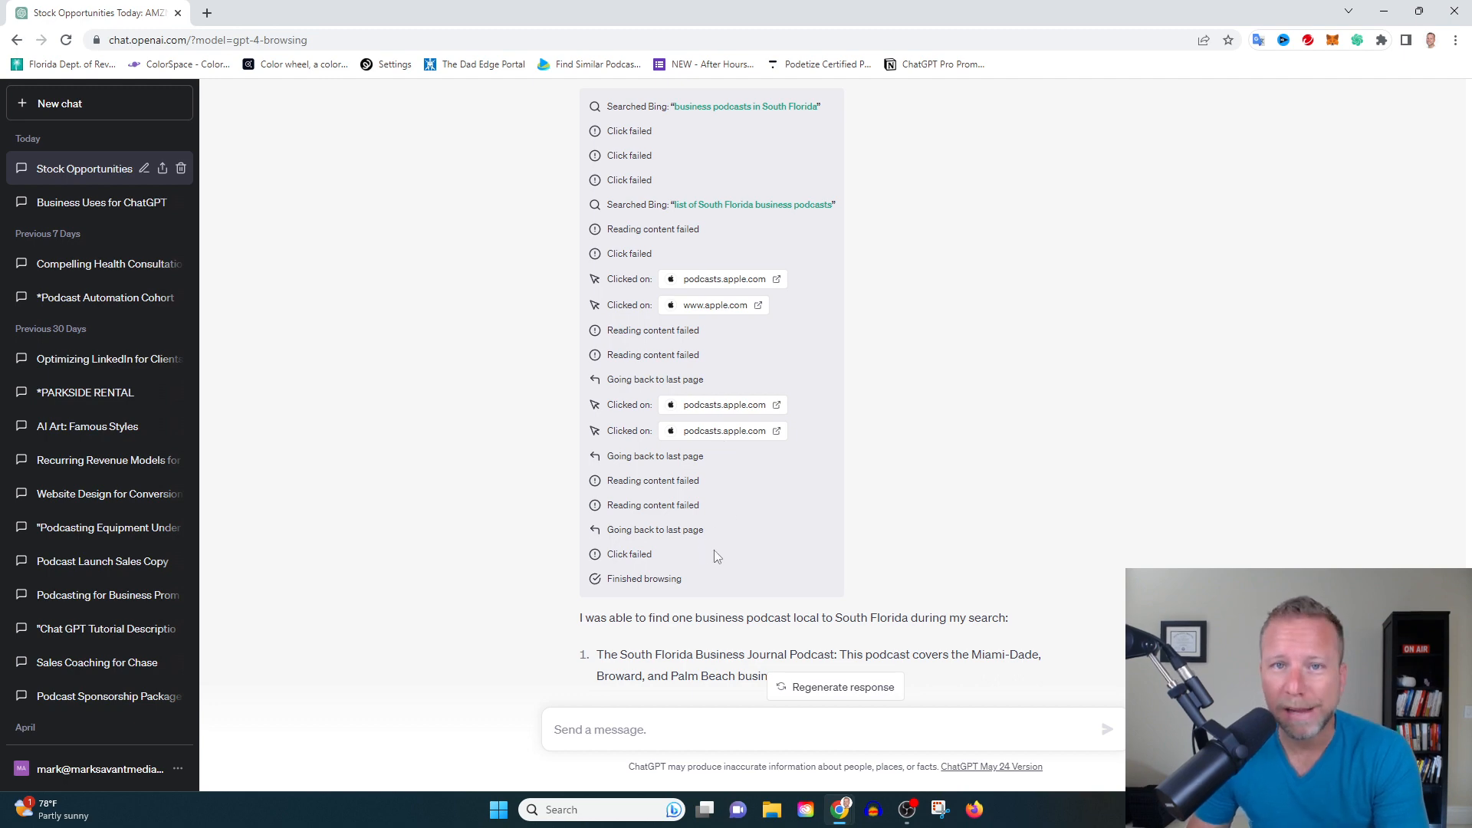
pyautogui.moveTo(752, 521)
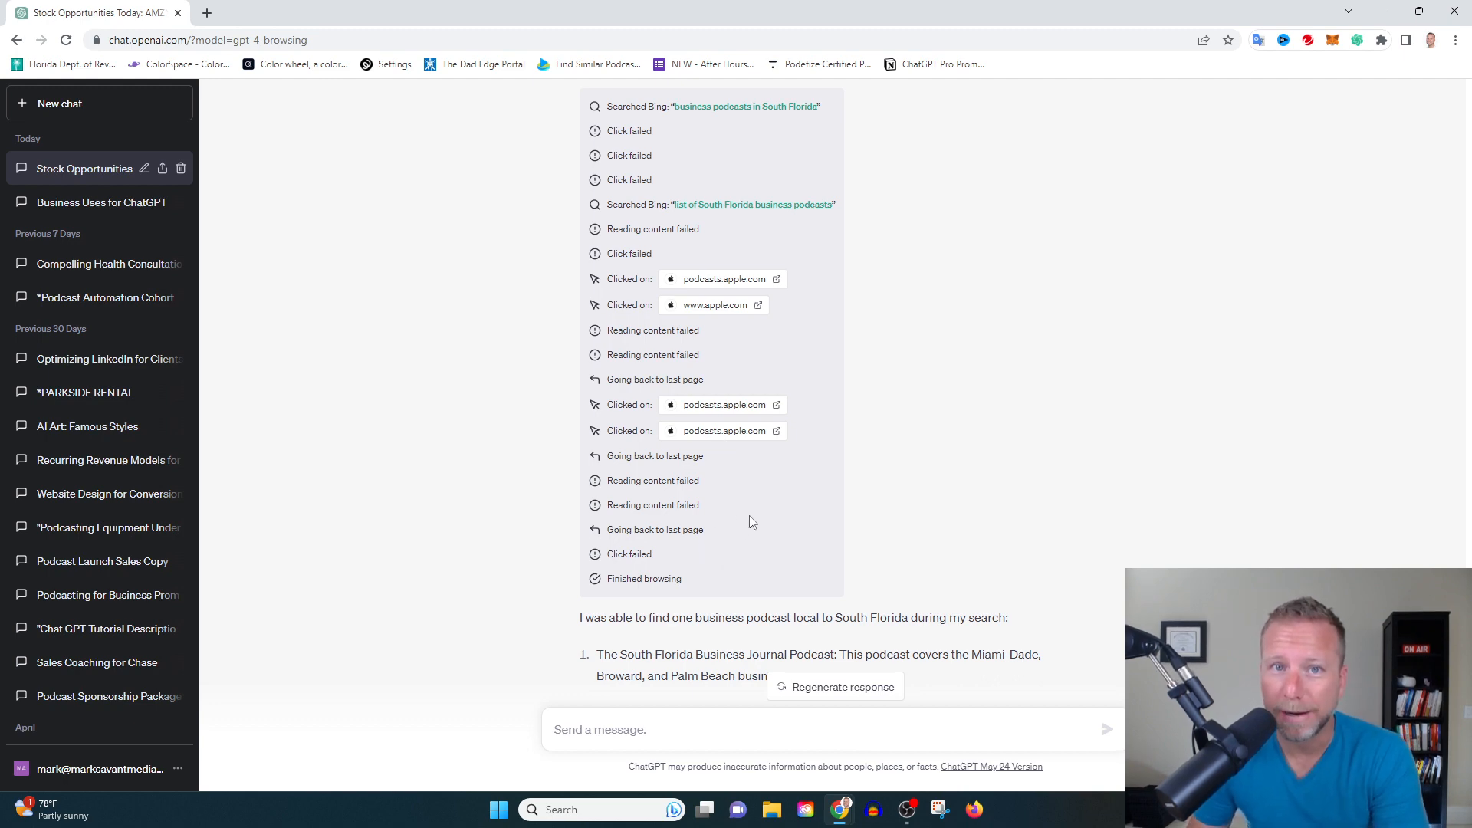
pyautogui.scroll(-3)
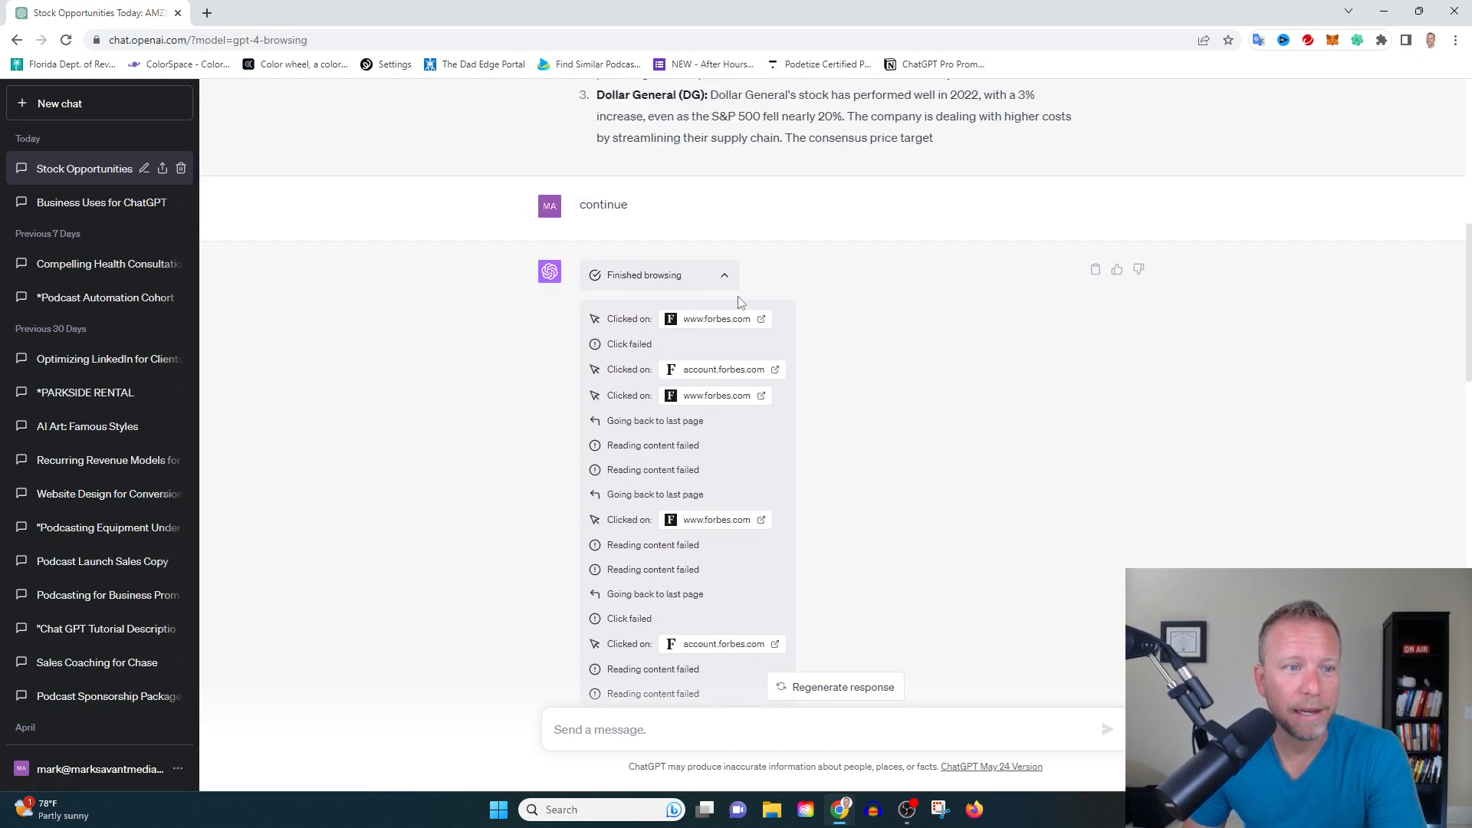
pyautogui.moveTo(849, 393)
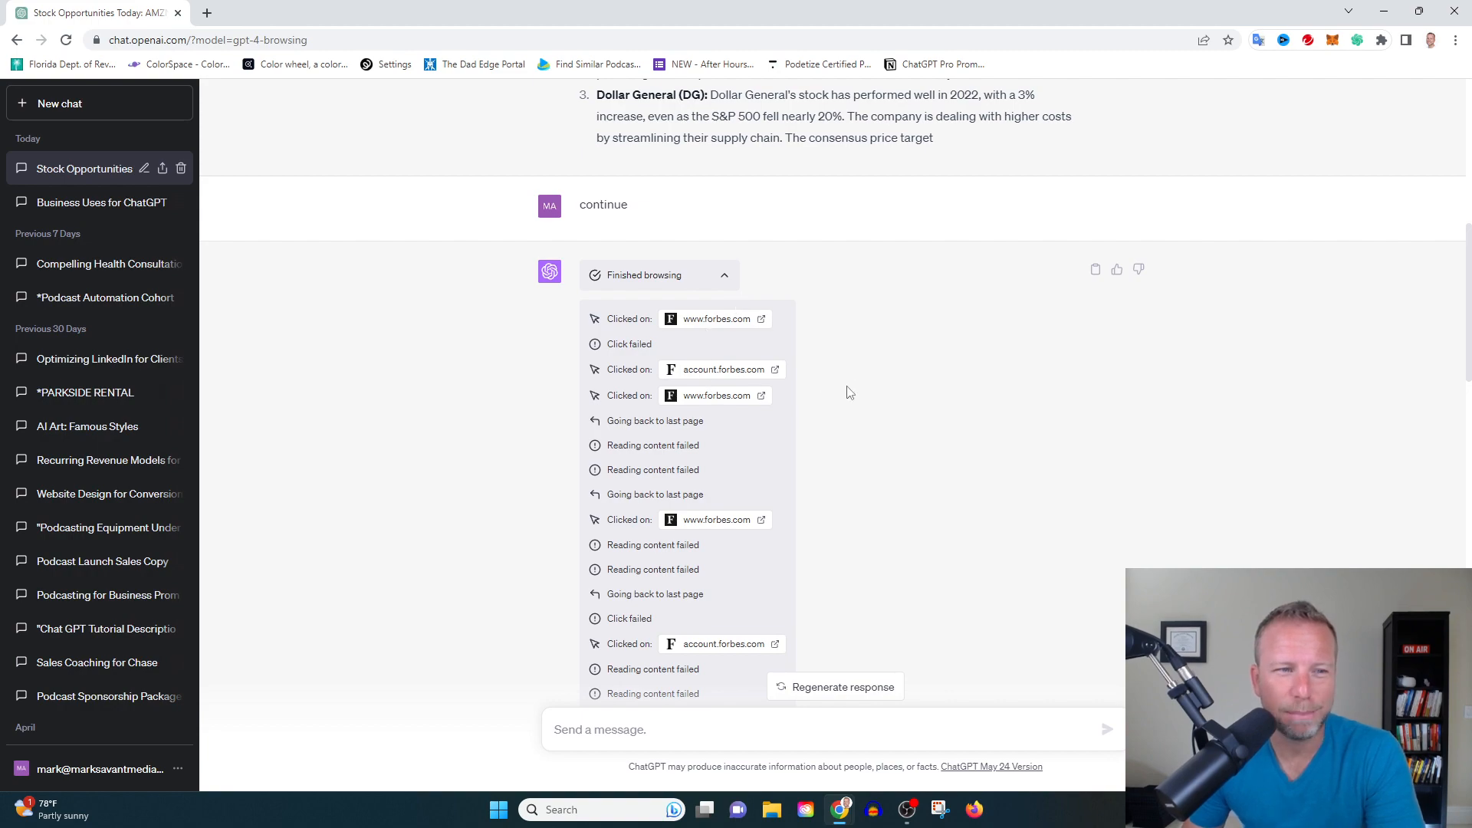
pyautogui.scroll(-3)
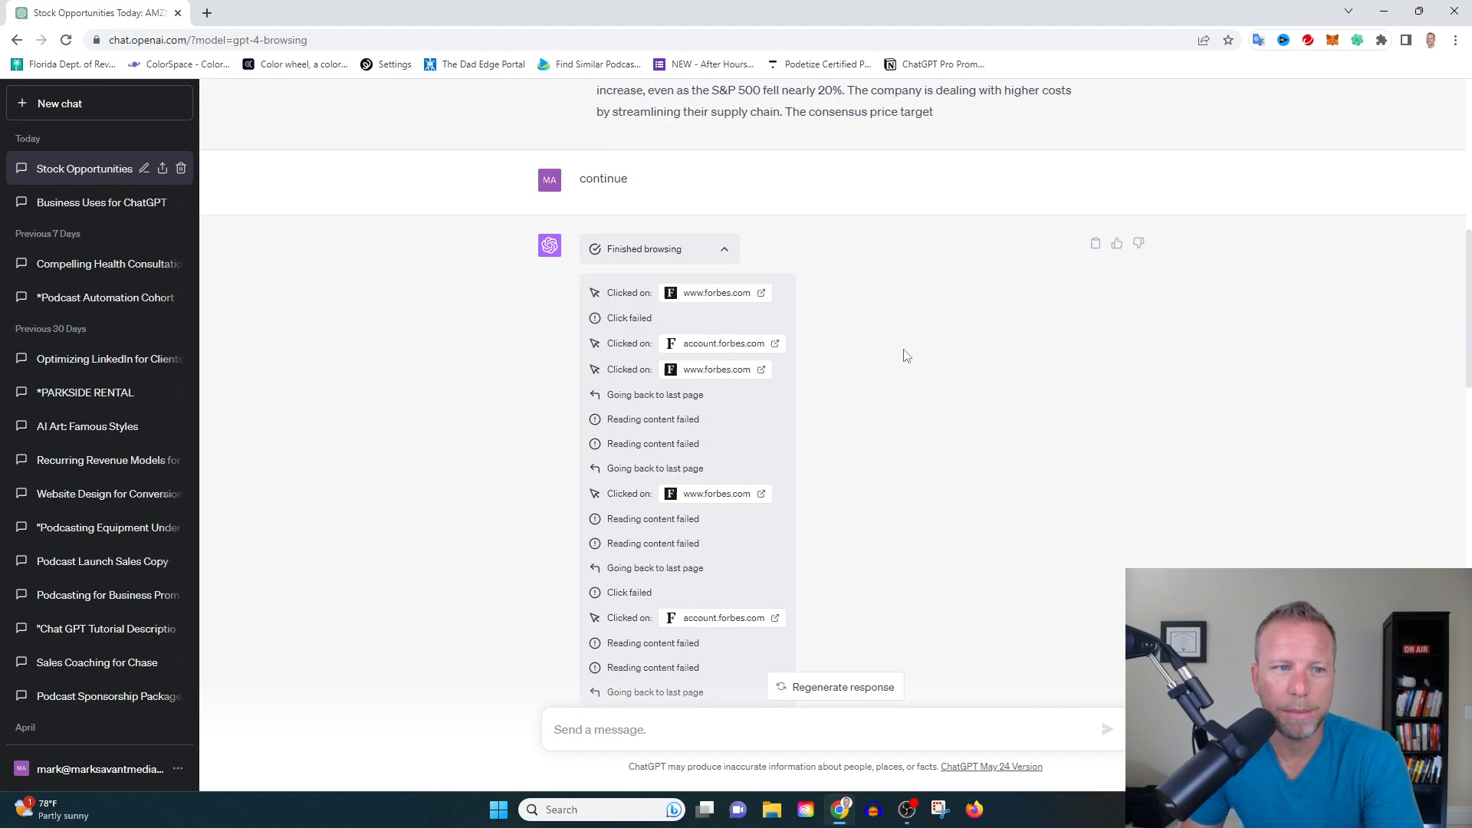
pyautogui.scroll(-3)
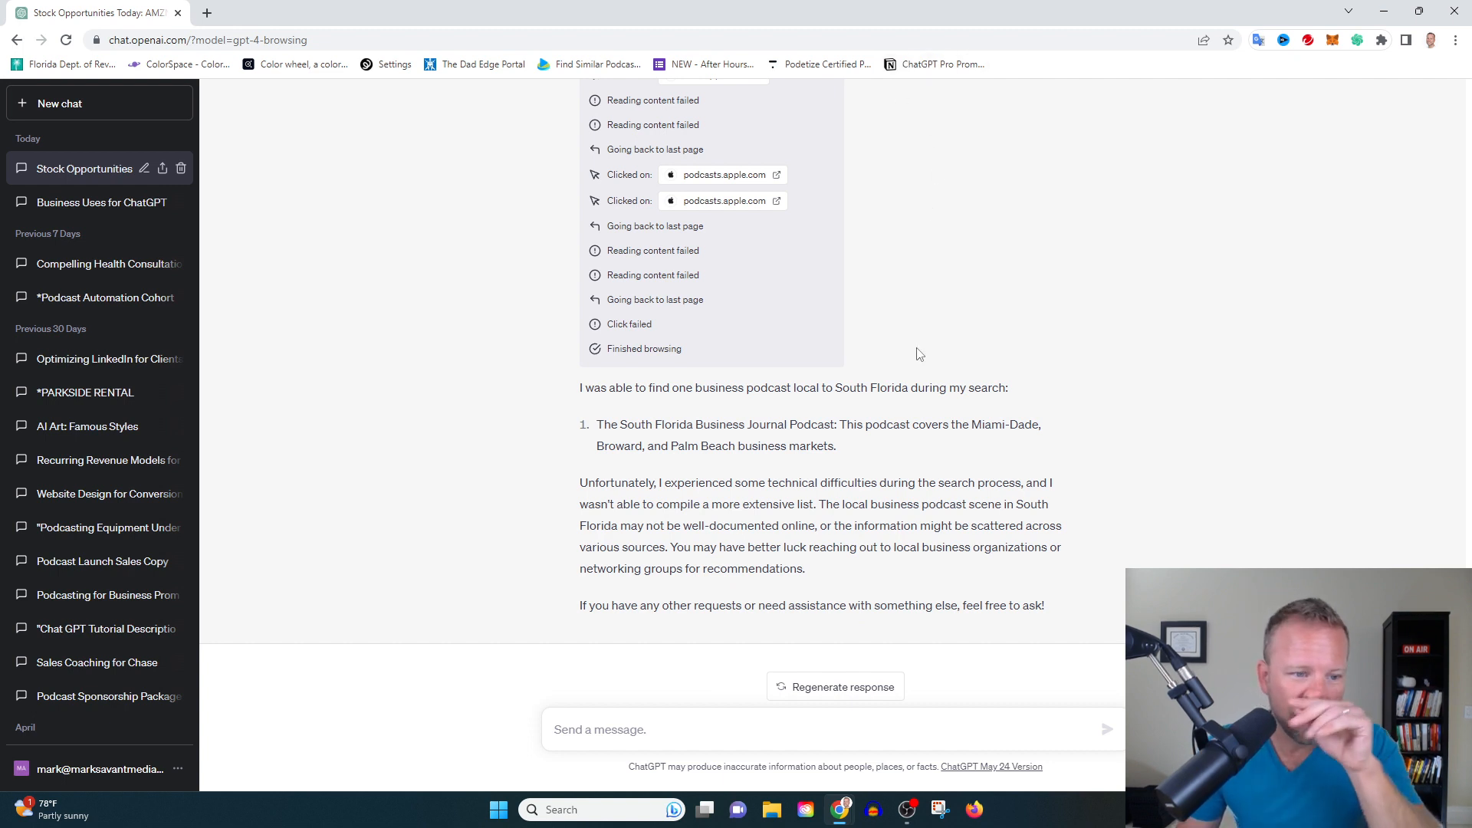
pyautogui.moveTo(921, 320)
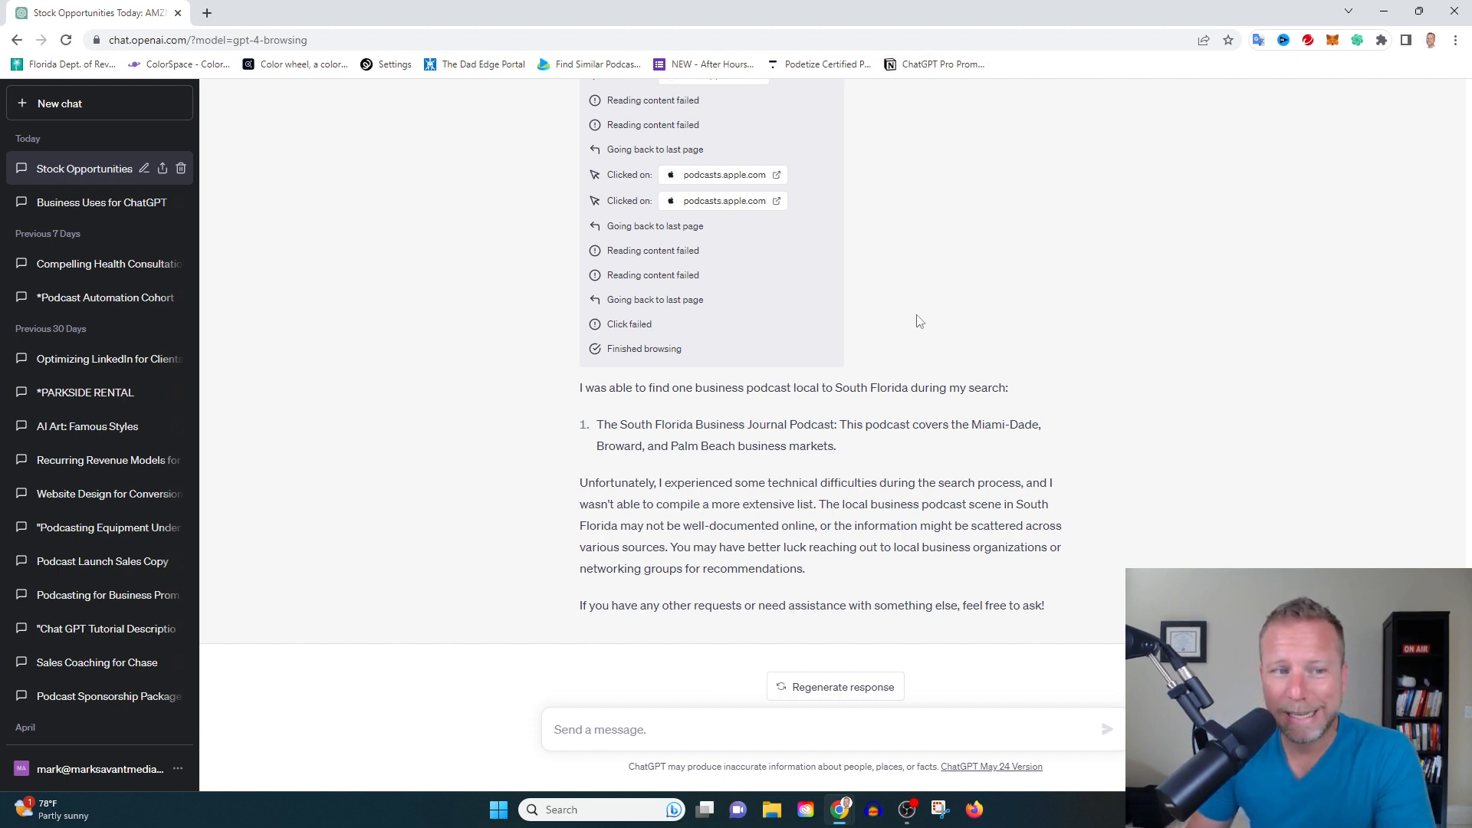
pyautogui.moveTo(597, 423); pyautogui.dragTo(835, 445)
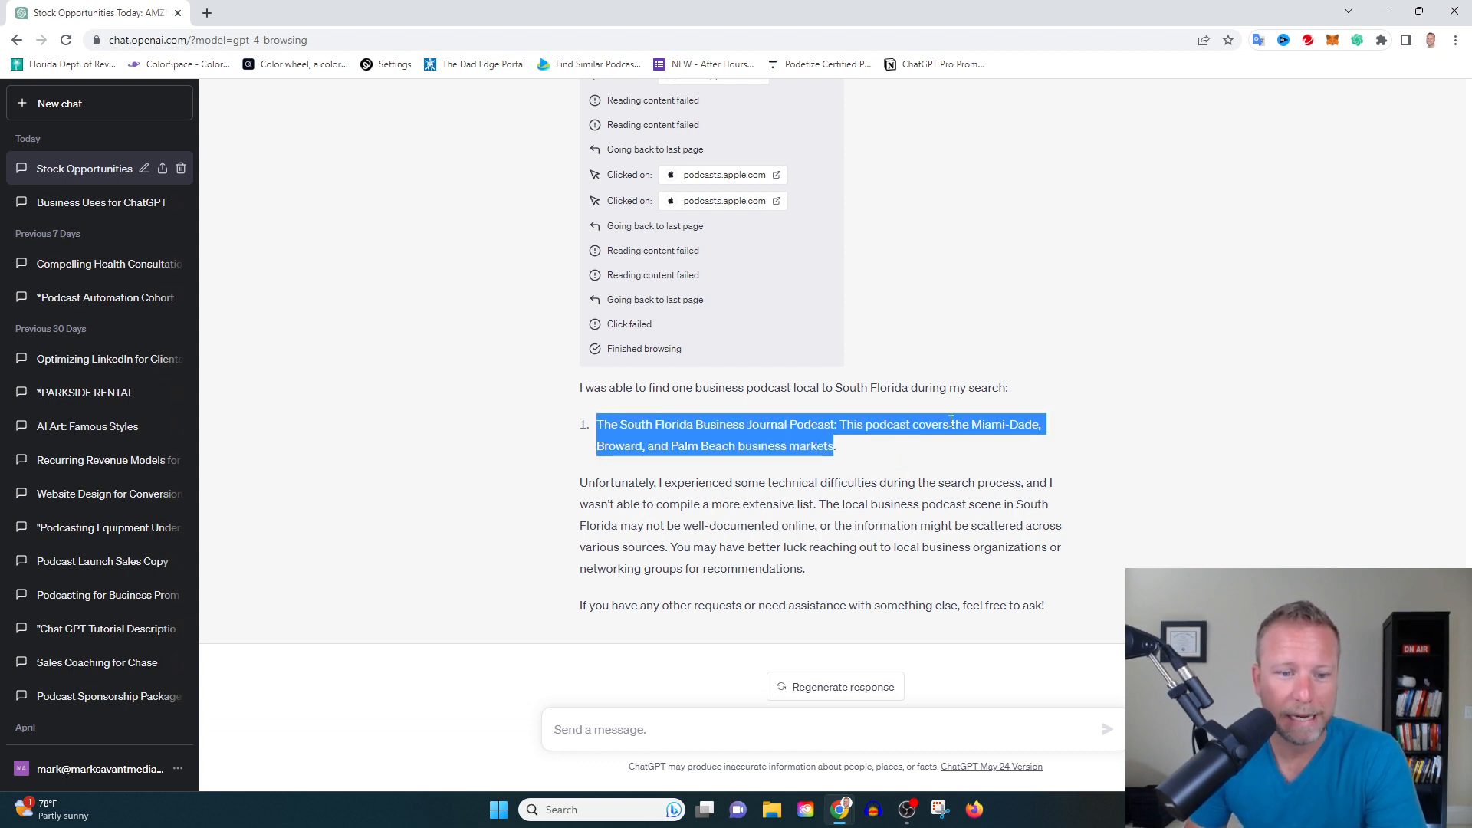
pyautogui.click(870, 457)
pyautogui.write('what are the most popular ai apps that released in May 2023?')
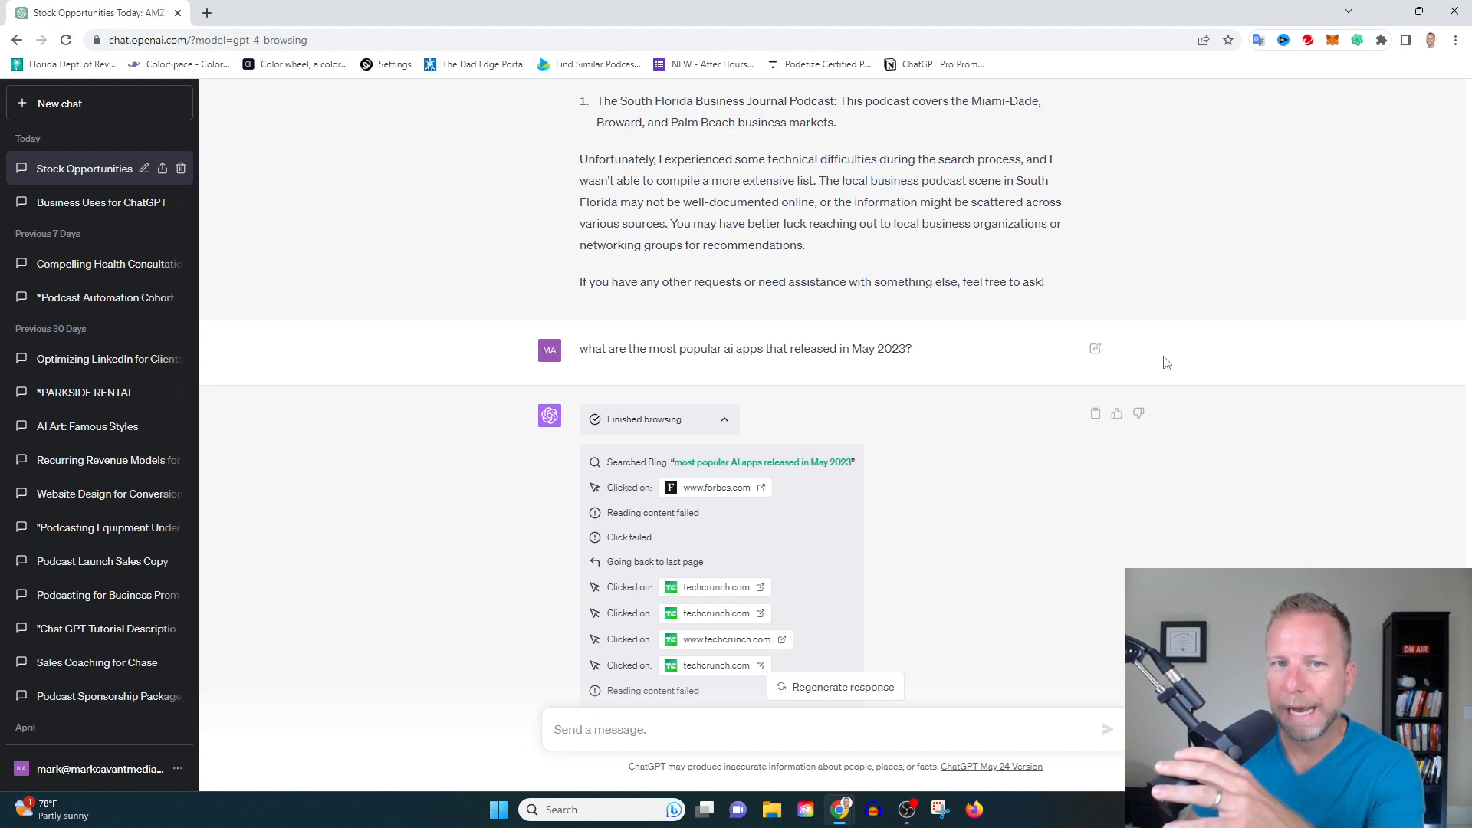
pyautogui.moveTo(979, 457)
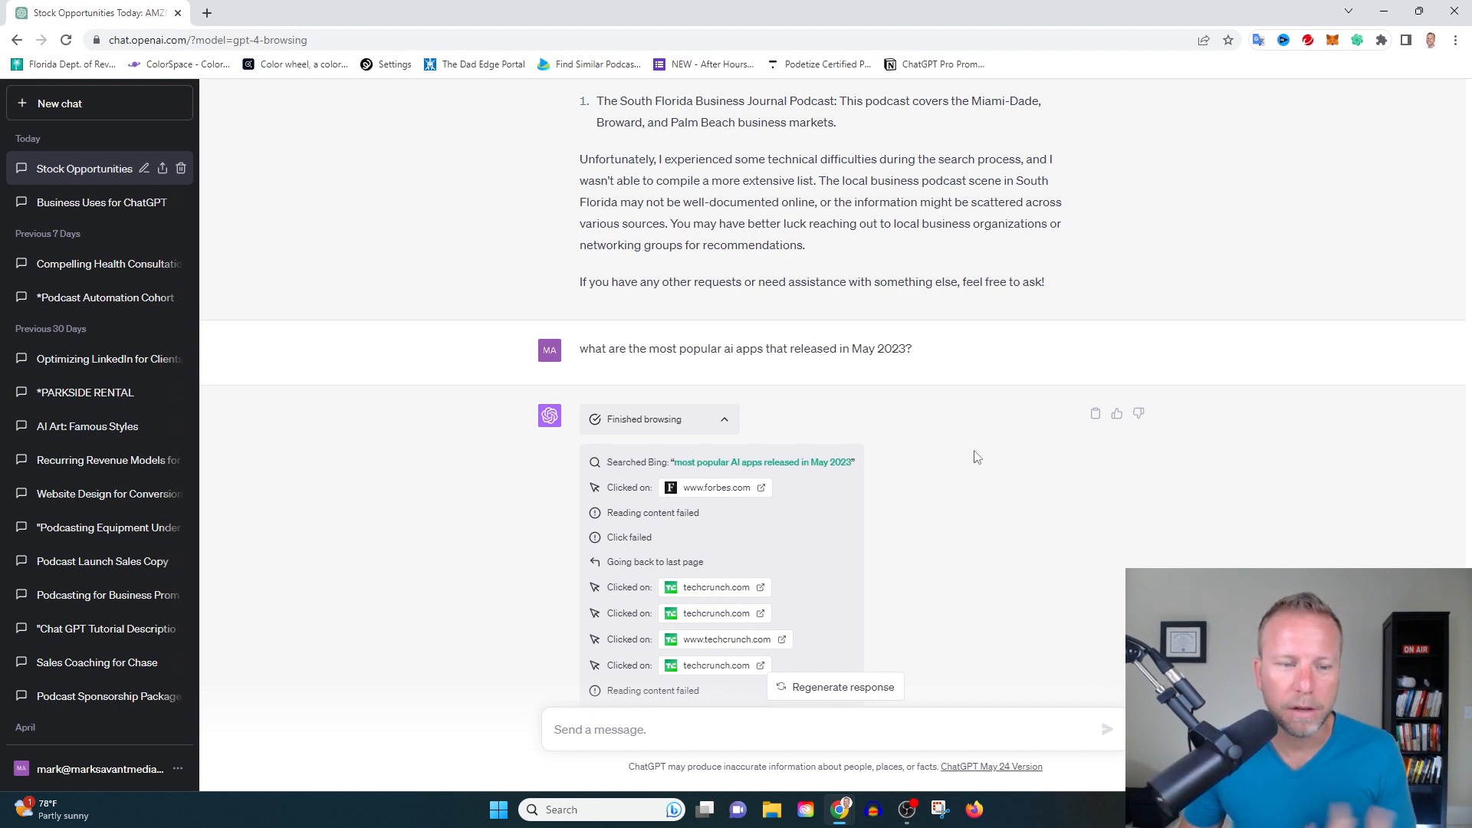
pyautogui.moveTo(803, 413)
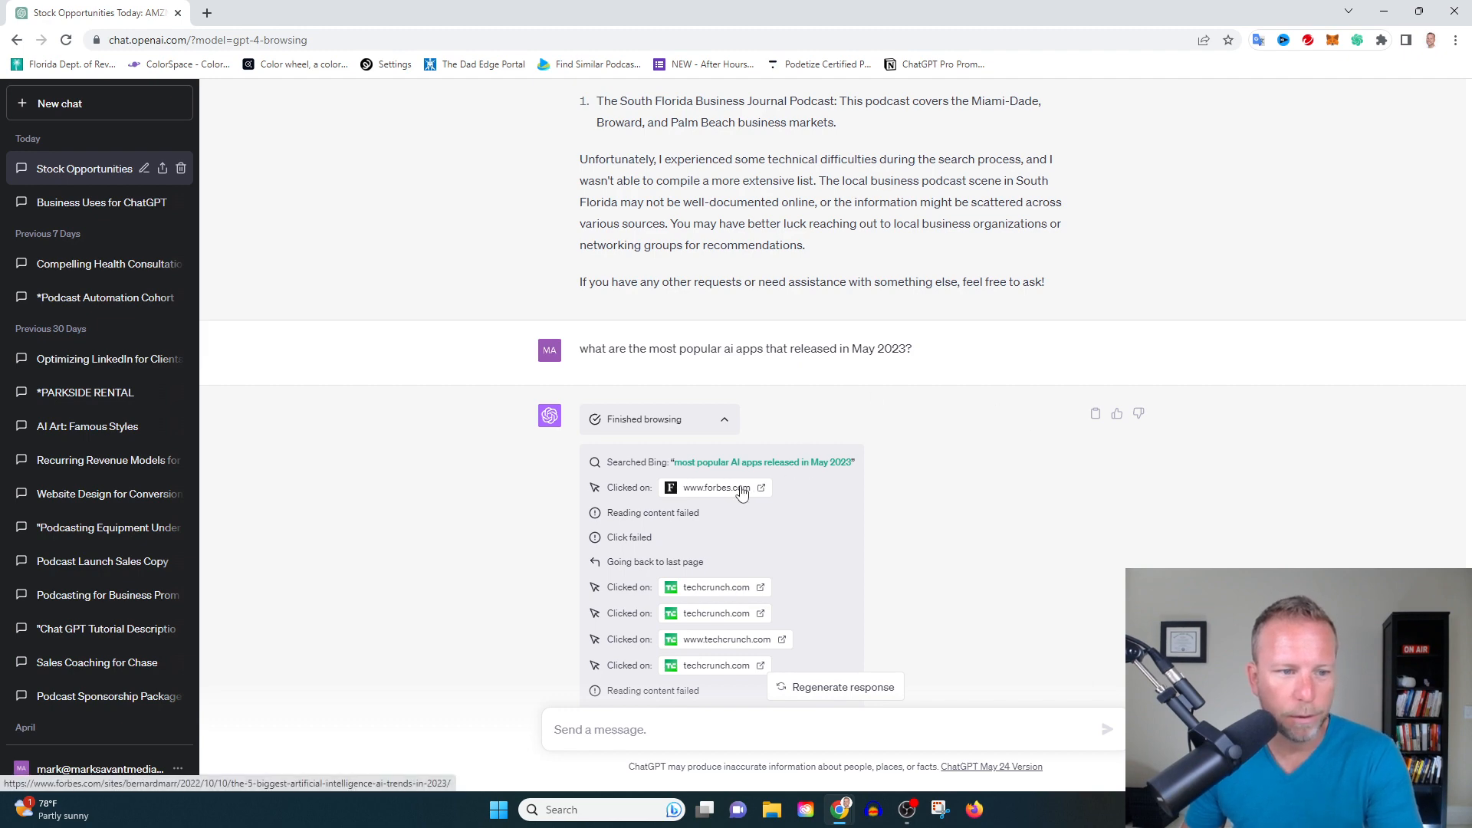
# Scroll past the failed TechCrunch reads to the reply apologizing for finding no May 2023 AI apps.
pyautogui.scroll(-3)
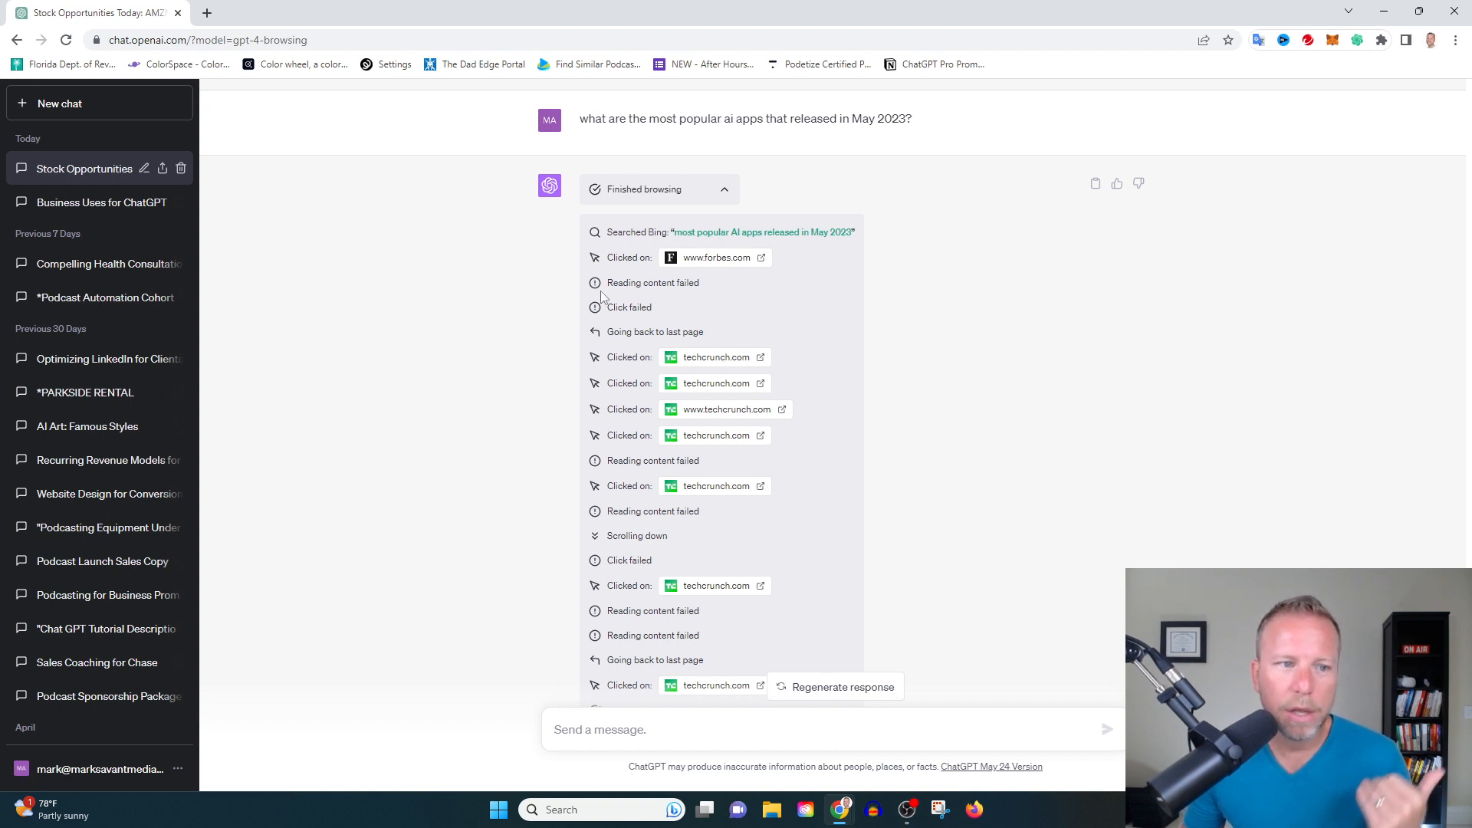
pyautogui.moveTo(742, 283)
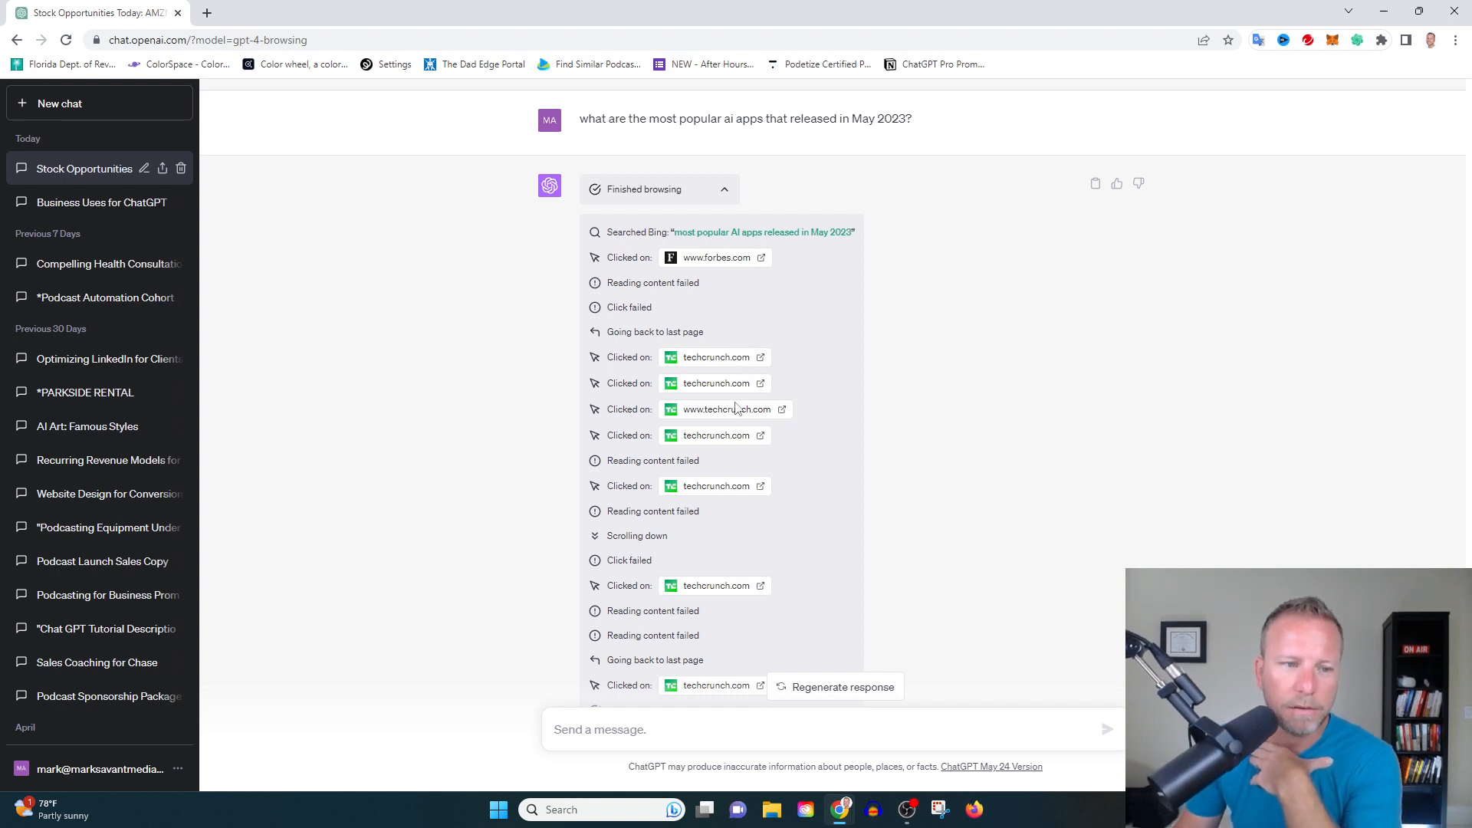
pyautogui.scroll(-3)
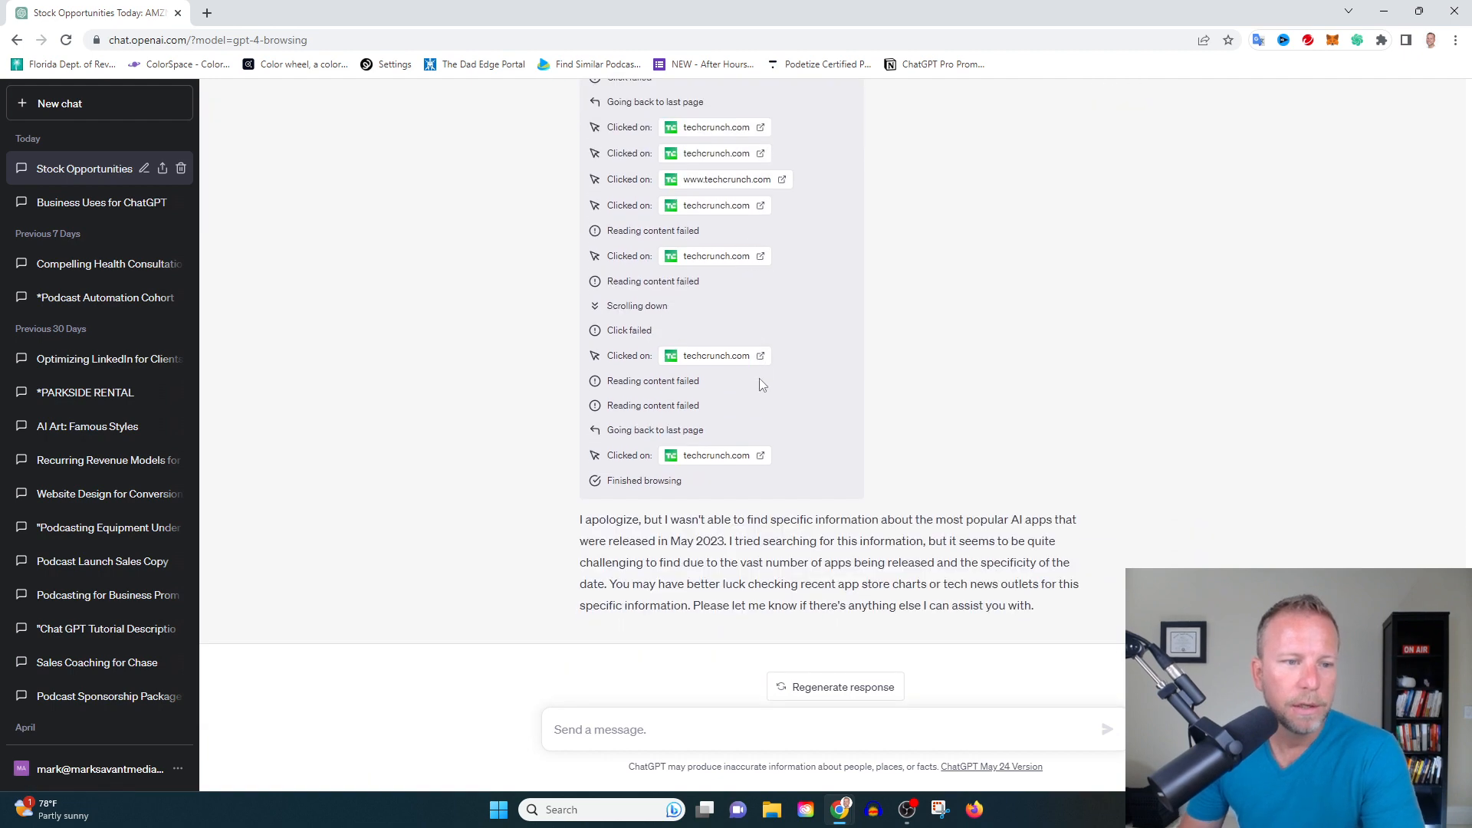
pyautogui.moveTo(841, 328)
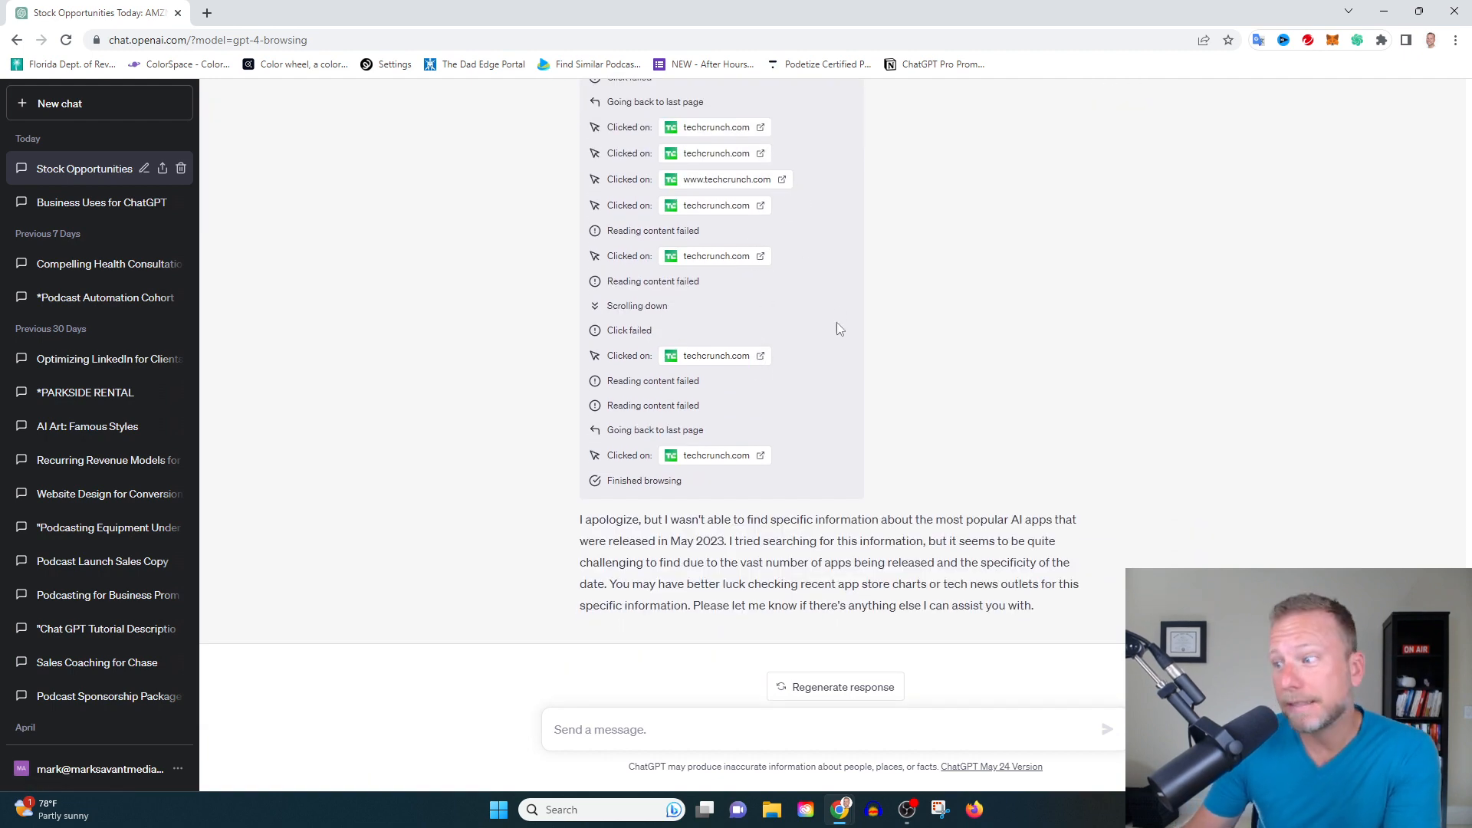
pyautogui.moveTo(721, 377)
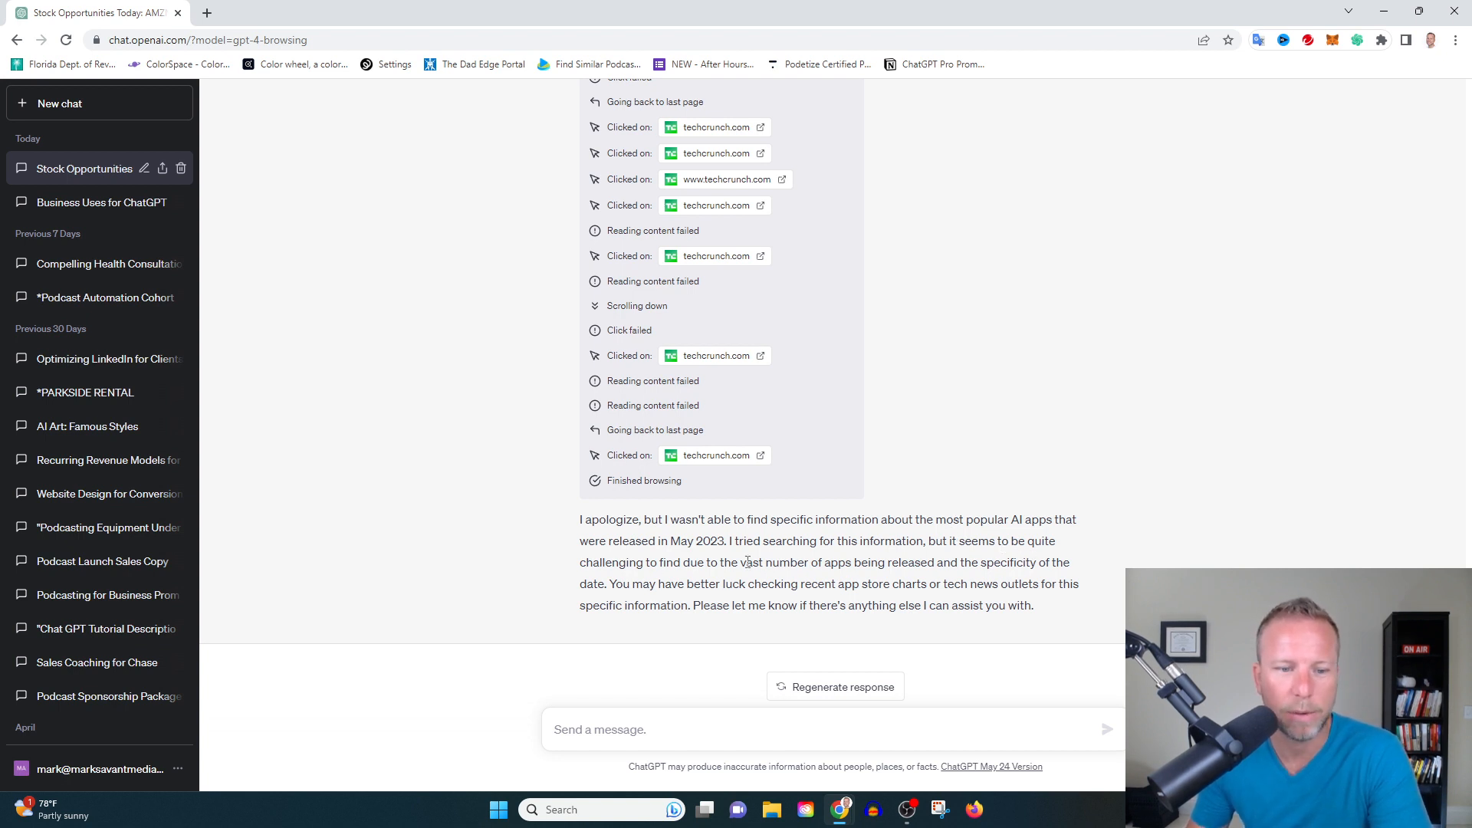
pyautogui.moveTo(933, 446)
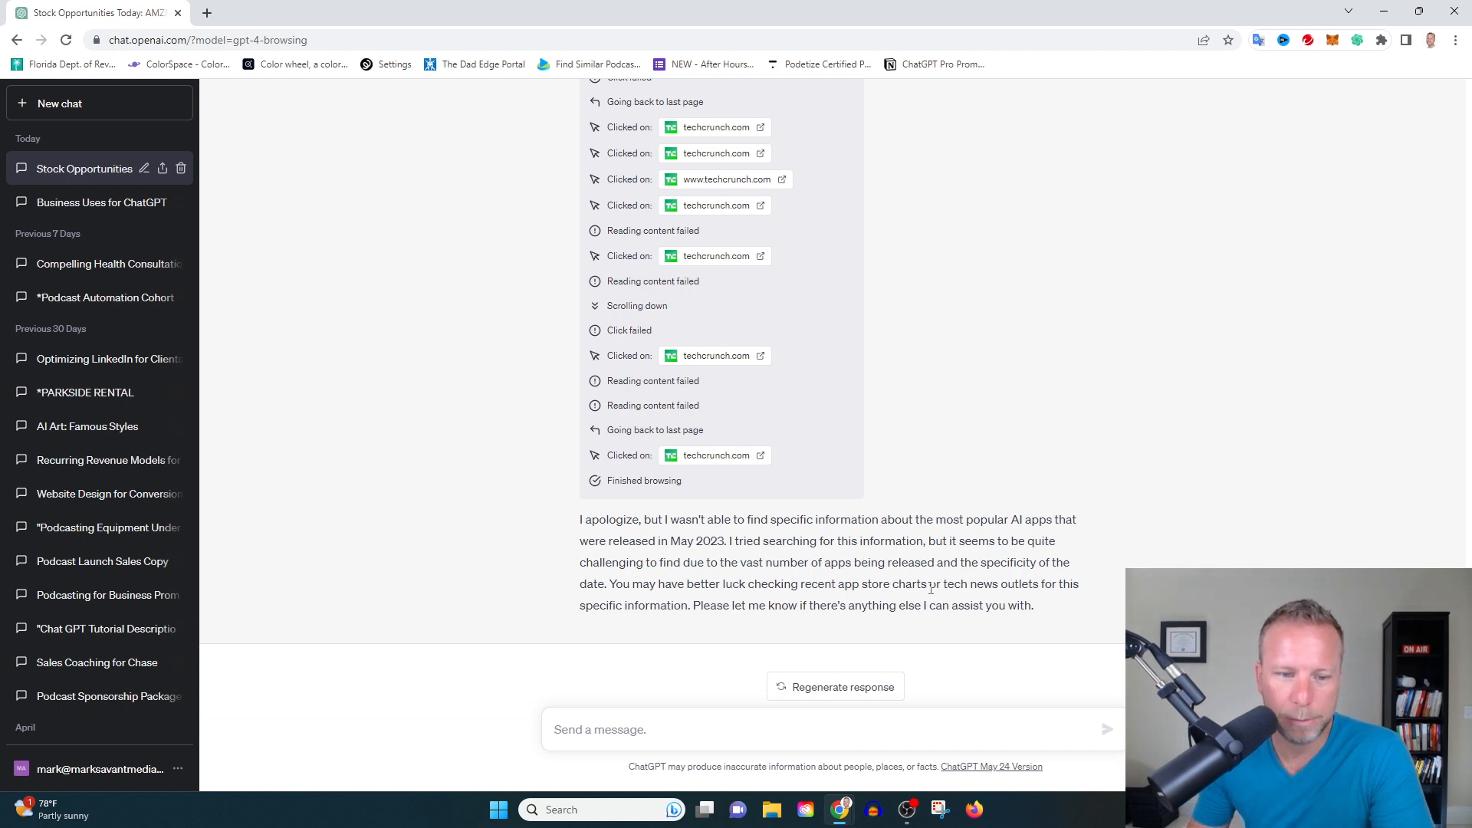
pyautogui.moveTo(1289, 549)
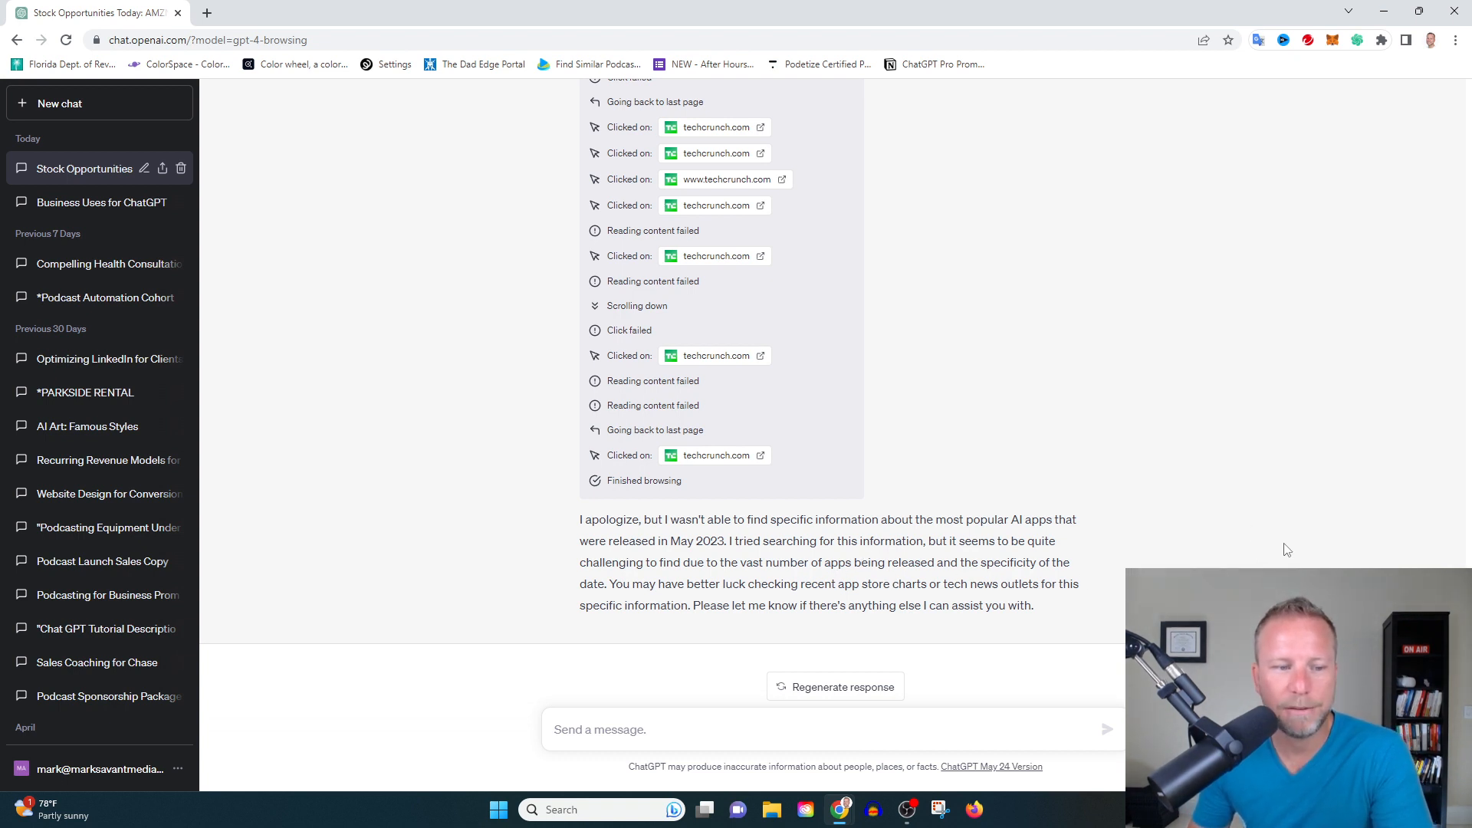
pyautogui.moveTo(1264, 540)
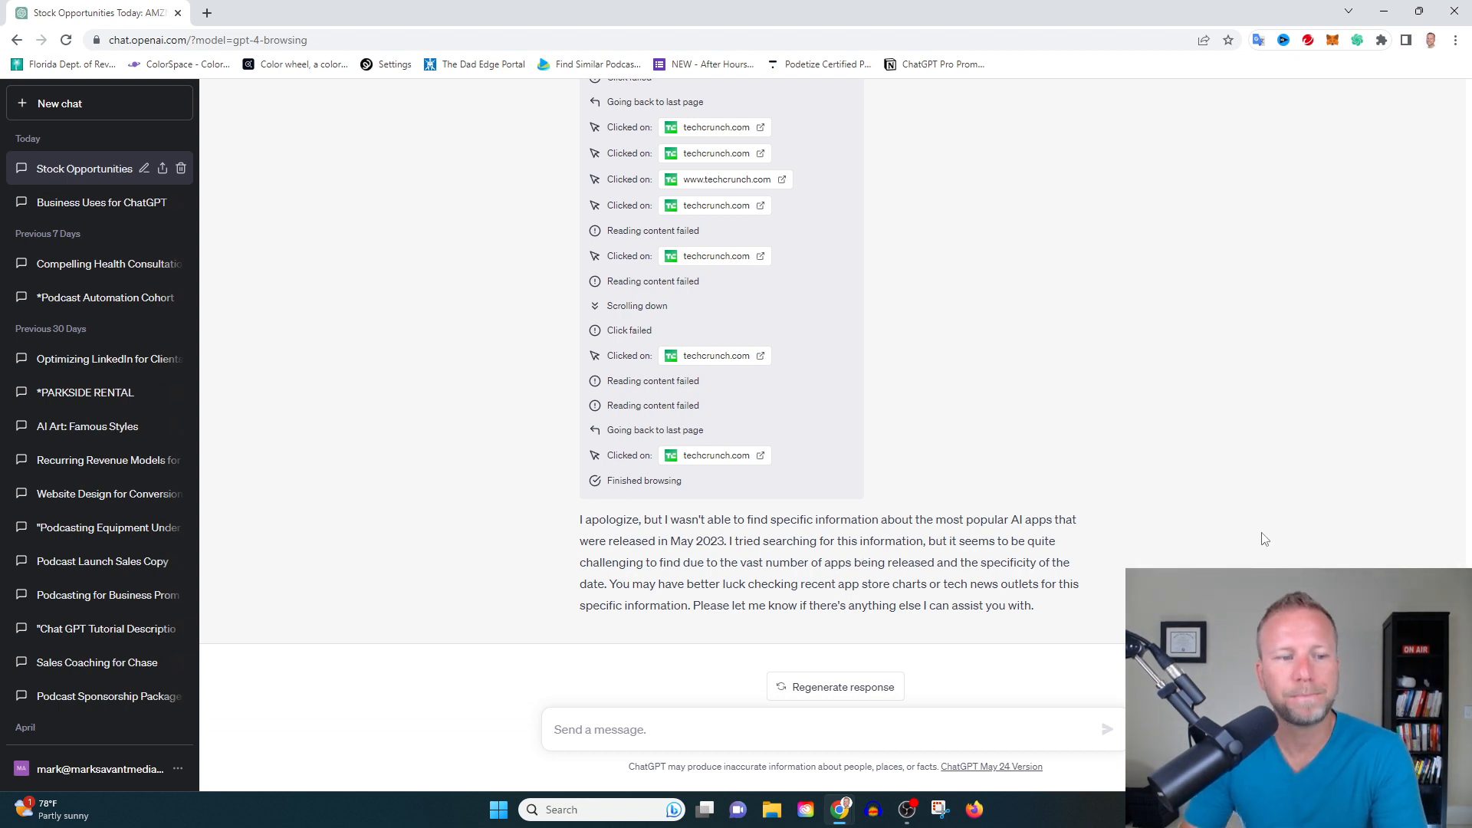